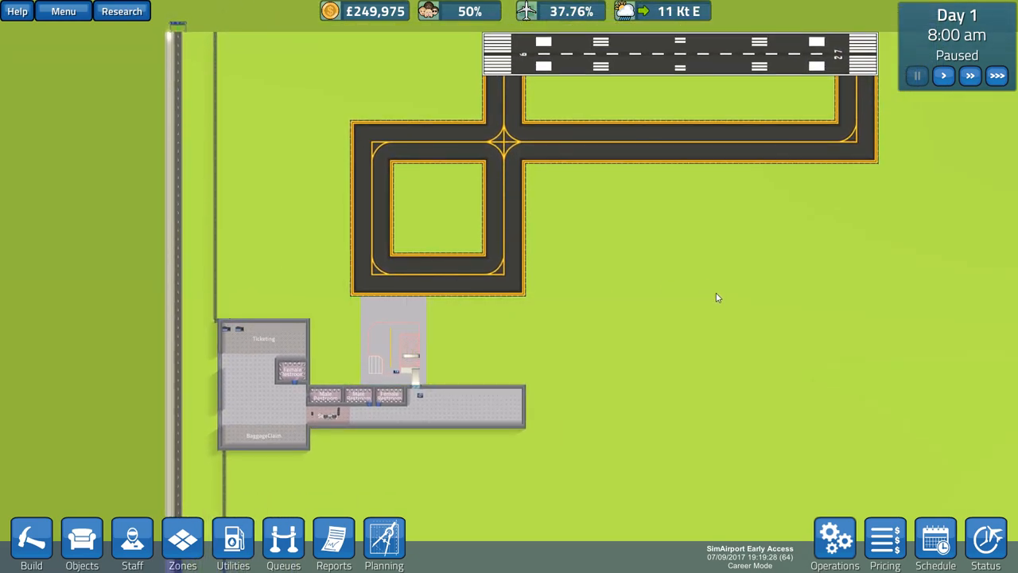
pyautogui.moveTo(167, 384)
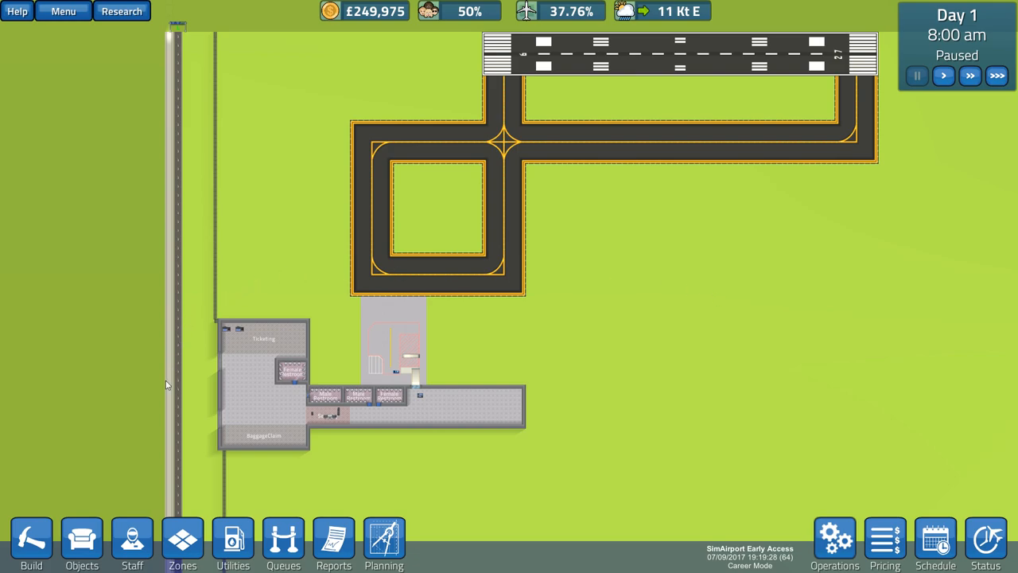
pyautogui.moveTo(255, 424)
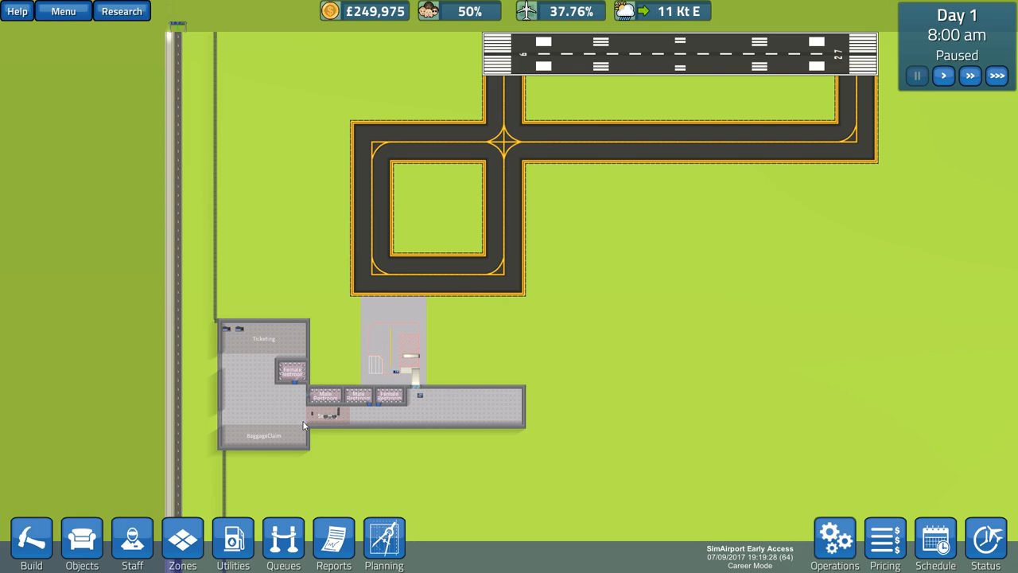
pyautogui.moveTo(310, 421)
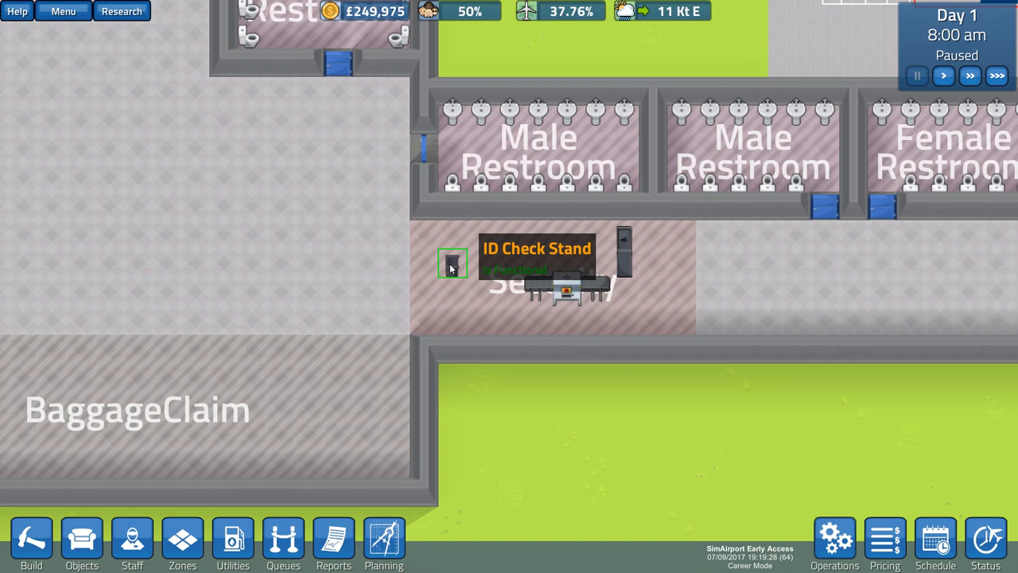
pyautogui.moveTo(624, 252)
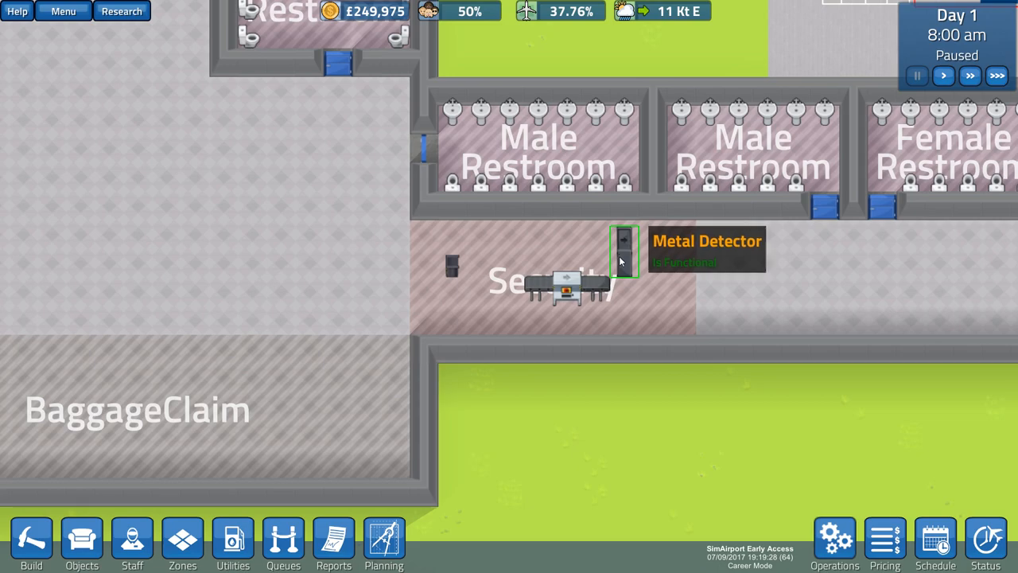
pyautogui.moveTo(380, 389)
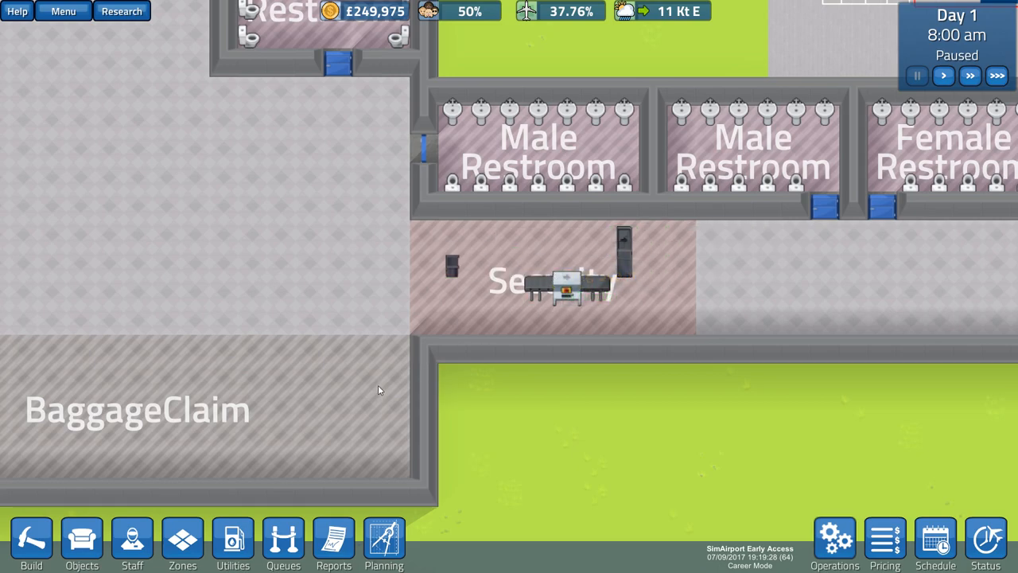
# - Show the staff roster: one janitor, three security, three staff and five workmen
pyautogui.scroll(-3)
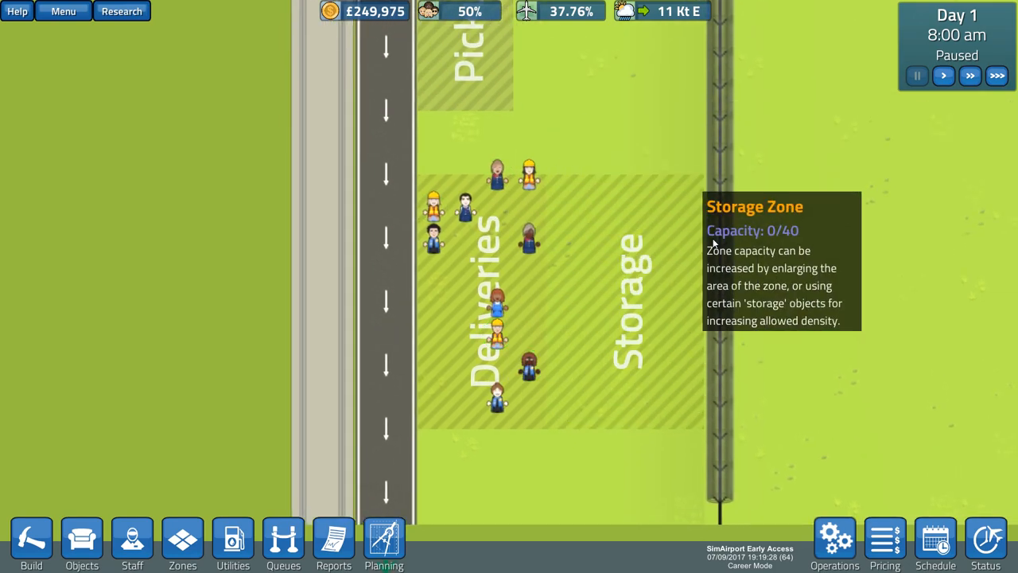
pyautogui.click(132, 543)
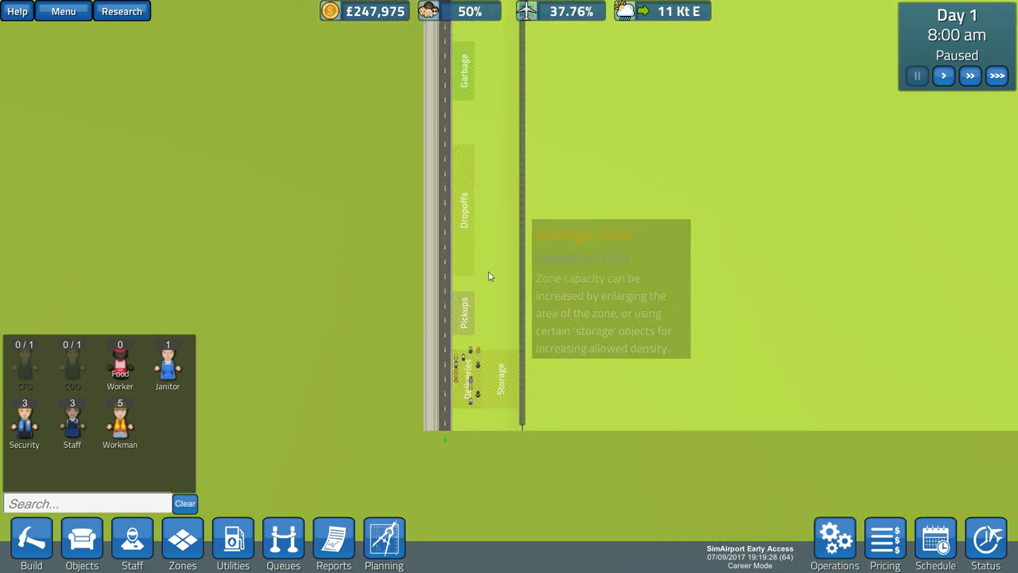
pyautogui.moveTo(182, 541)
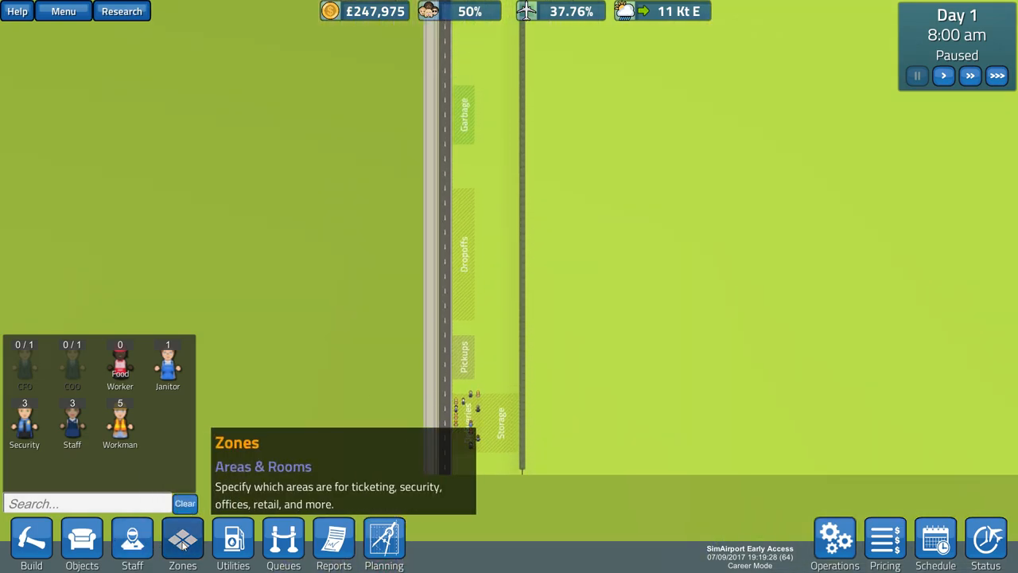
# - List existing zones (baggage claim, dropoffs, restrooms, ticketing, security, storage) and pan toward the terminal
pyautogui.click(183, 541)
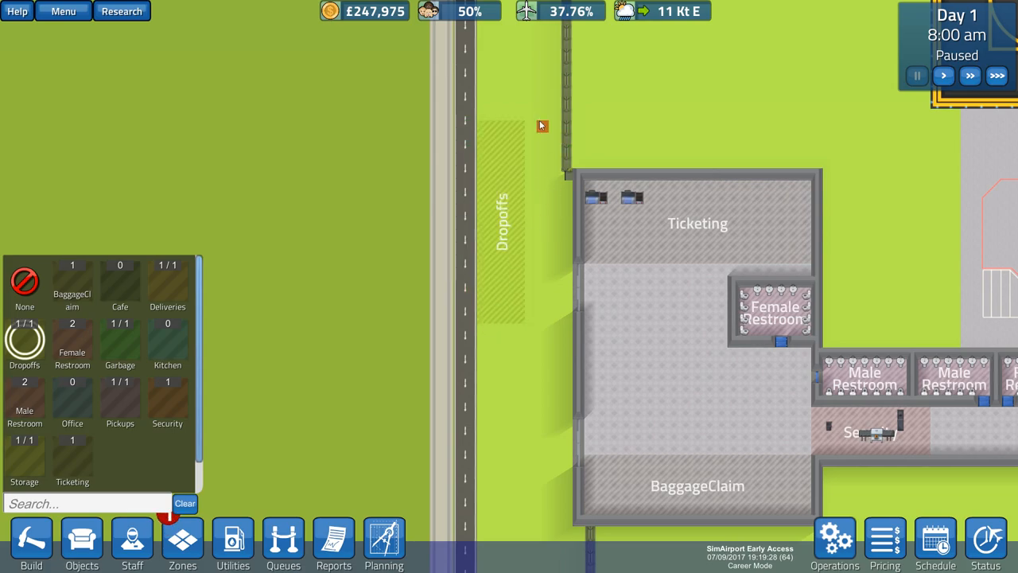
pyautogui.moveTo(541, 125); pyautogui.dragTo(529, 326)
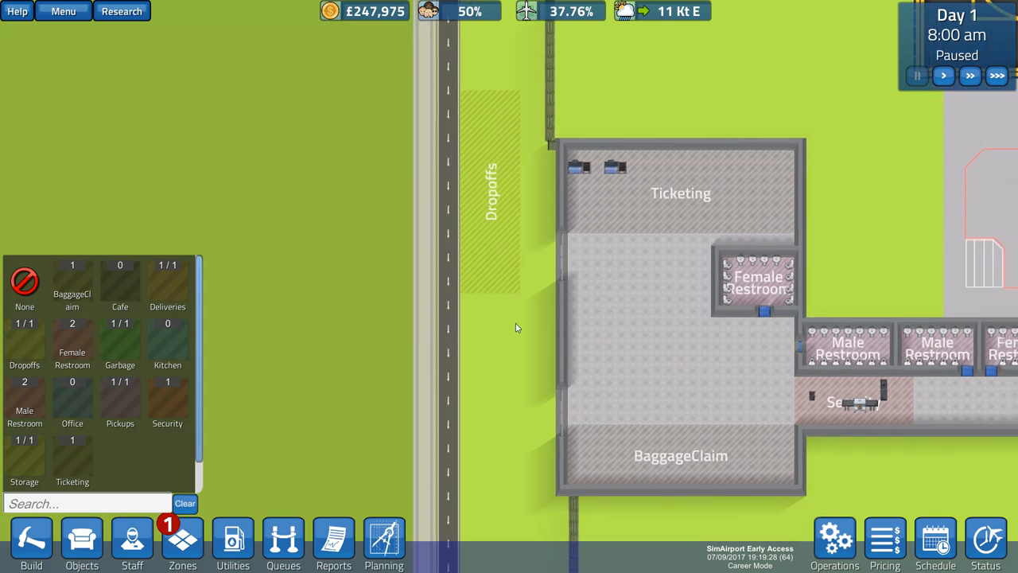
pyautogui.moveTo(211, 378)
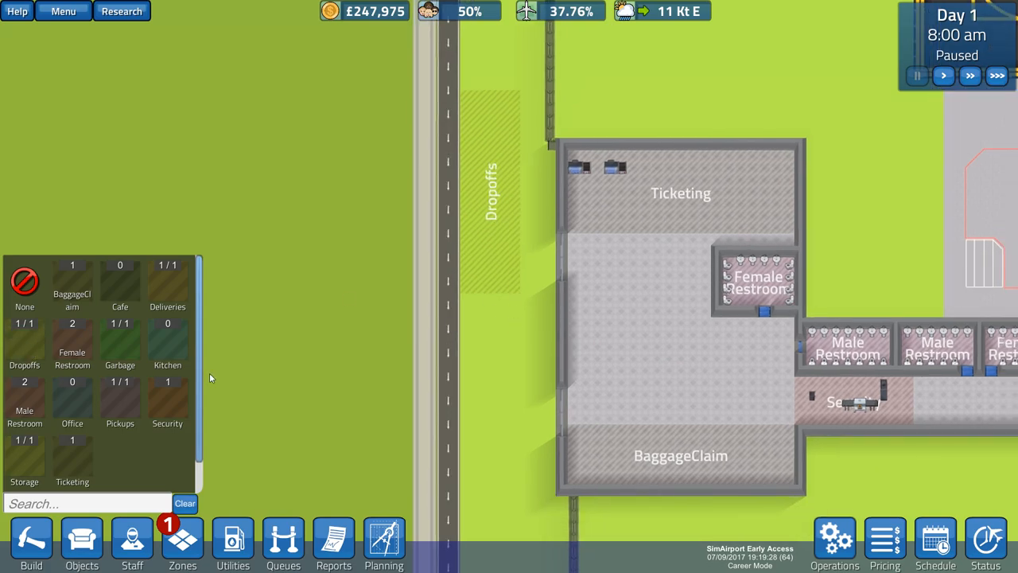
pyautogui.moveTo(182, 543)
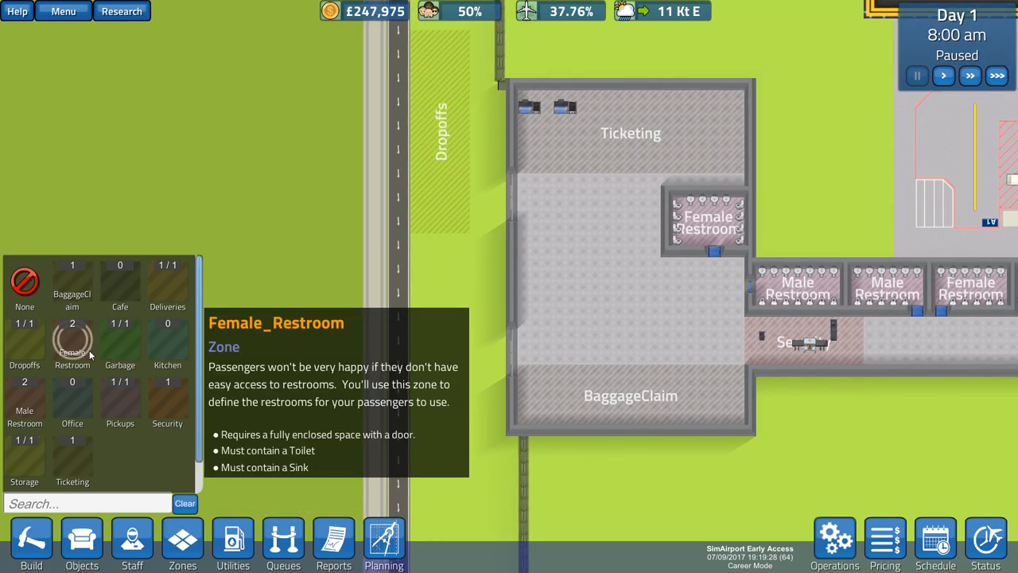
pyautogui.moveTo(502, 300)
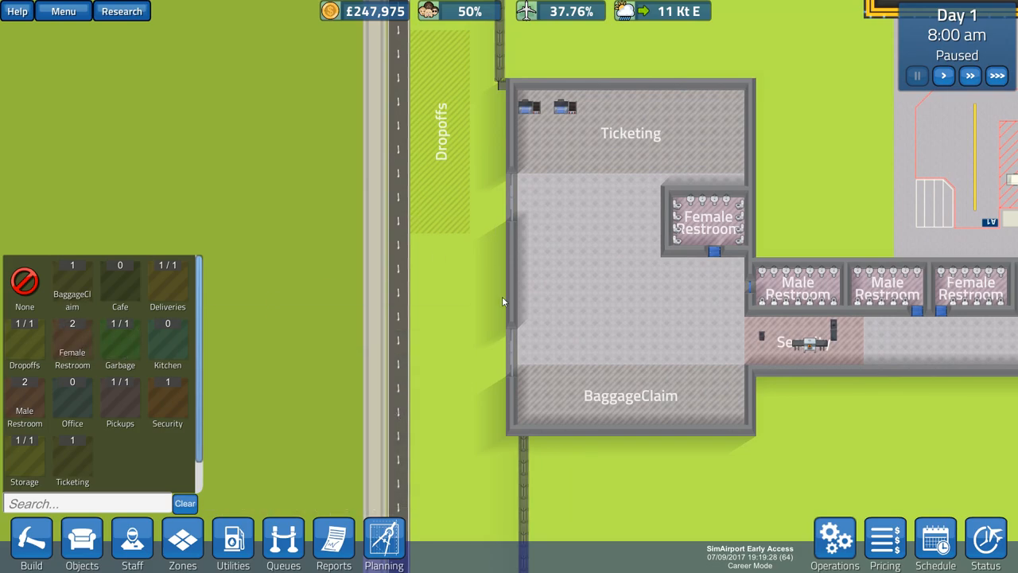
pyautogui.scroll(-3)
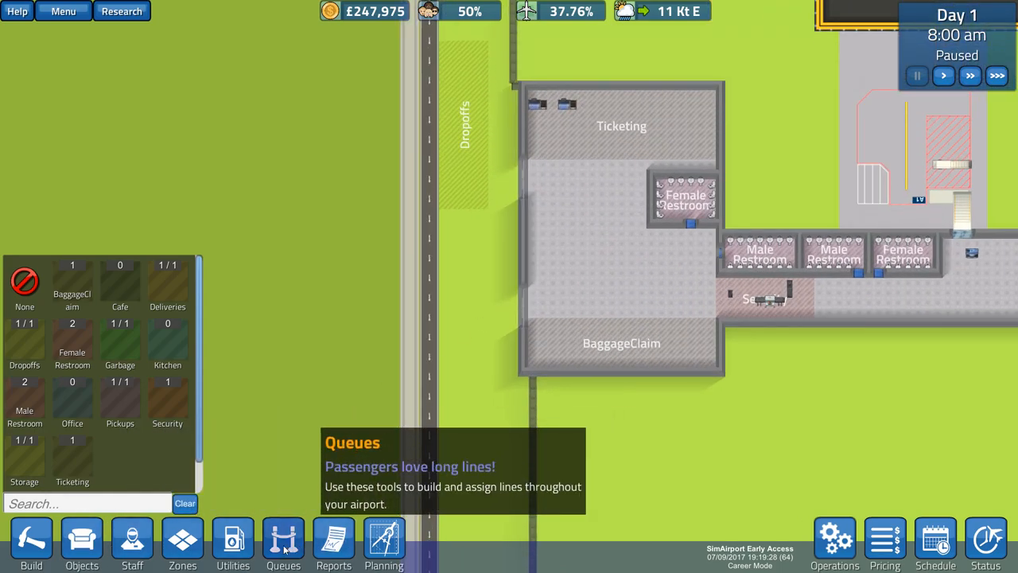
# - Browse the Build Floors and Tools tabs, then filter Objects with the search 'gal'
pyautogui.click(31, 543)
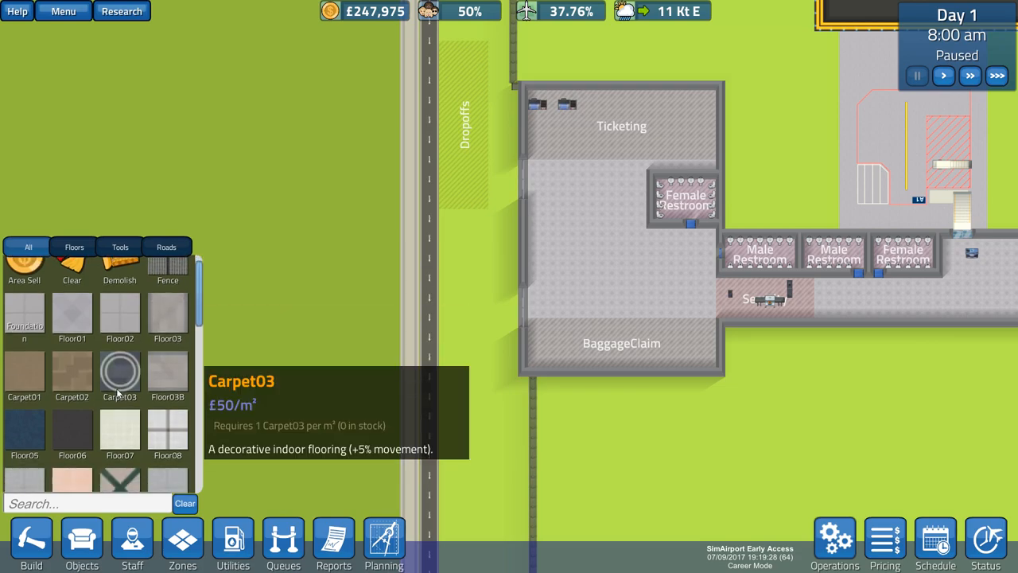
pyautogui.click(73, 247)
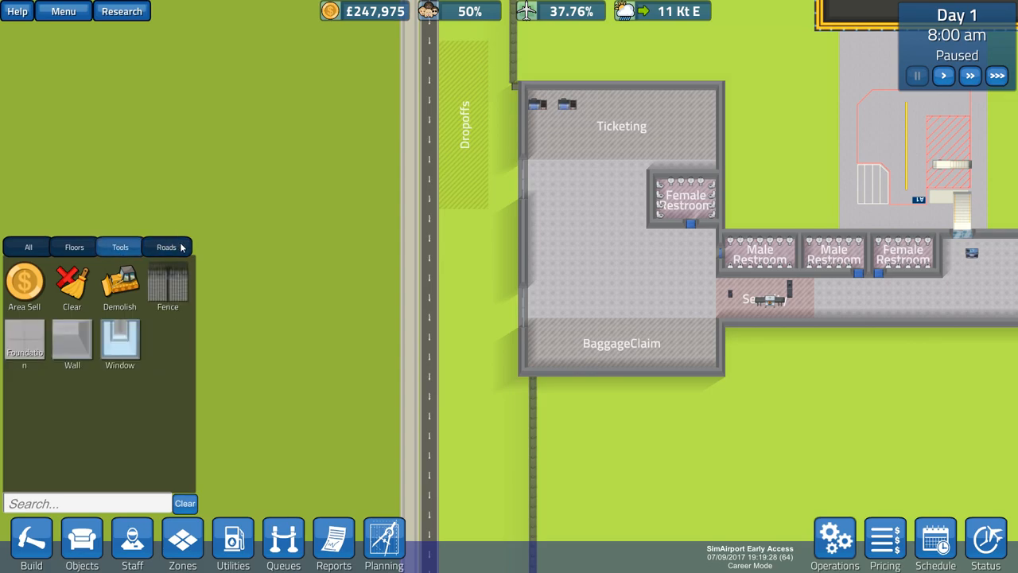
pyautogui.moveTo(71, 287)
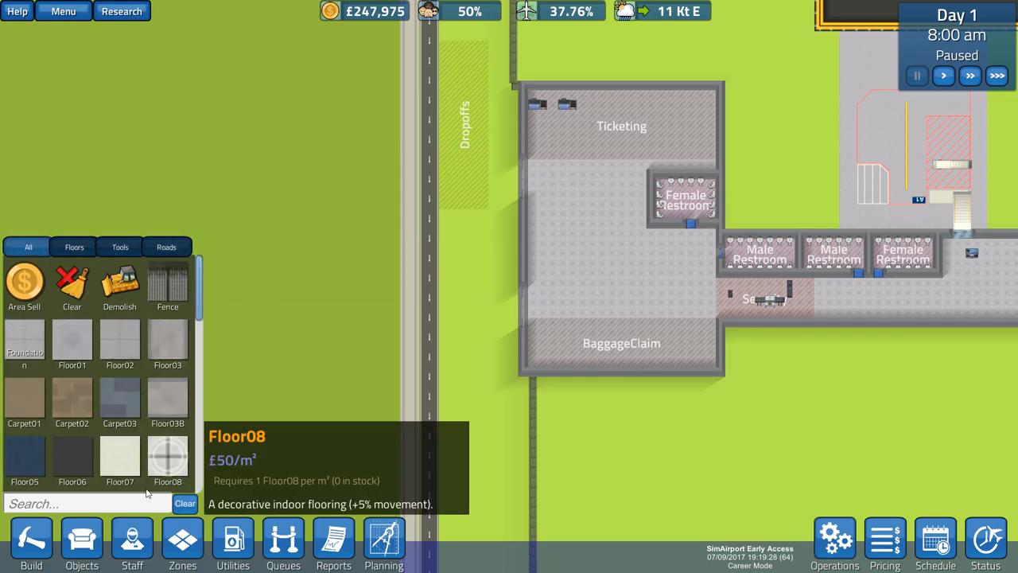
pyautogui.click(81, 543)
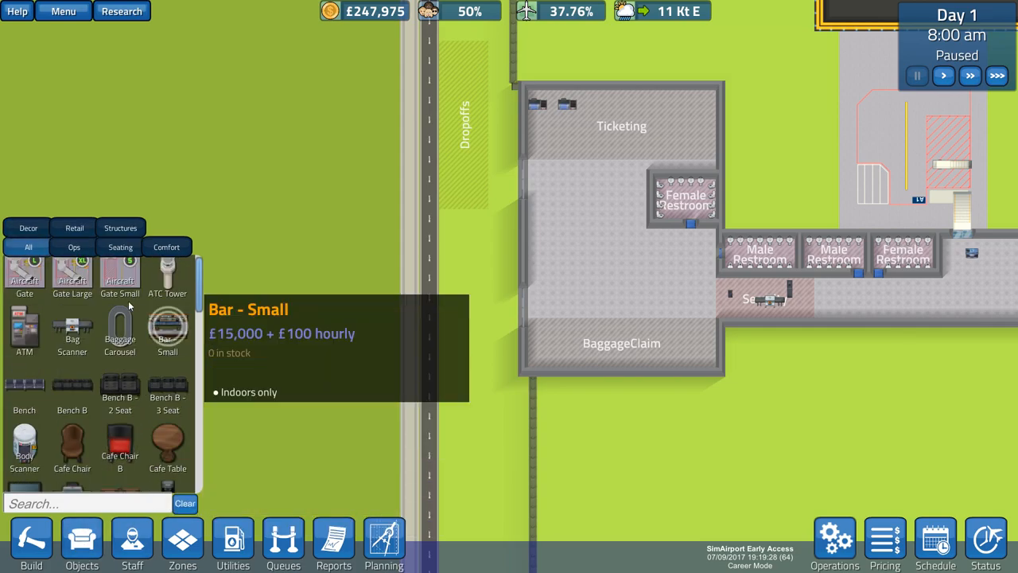
pyautogui.write('gal')
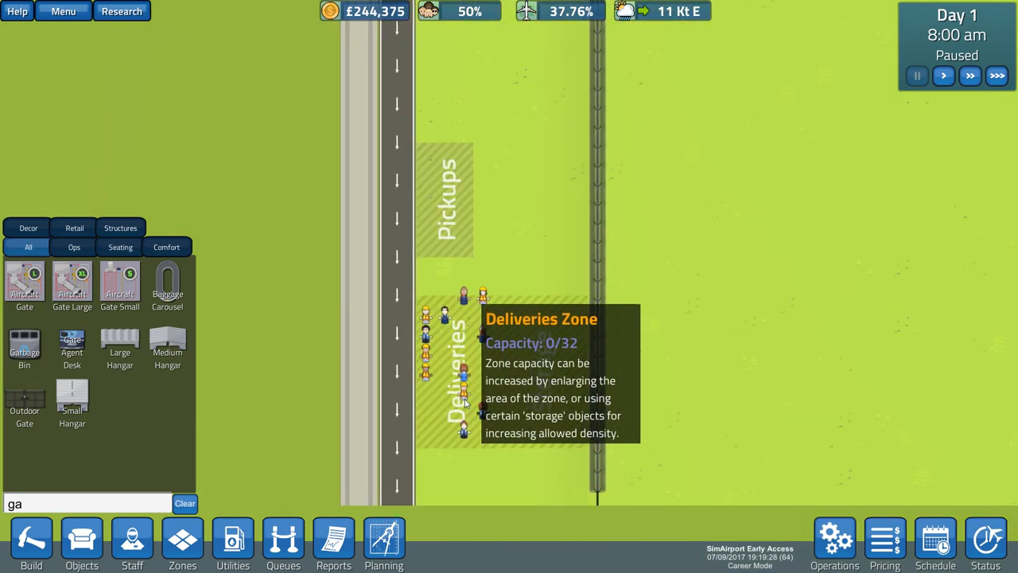
pyautogui.moveTo(449, 204)
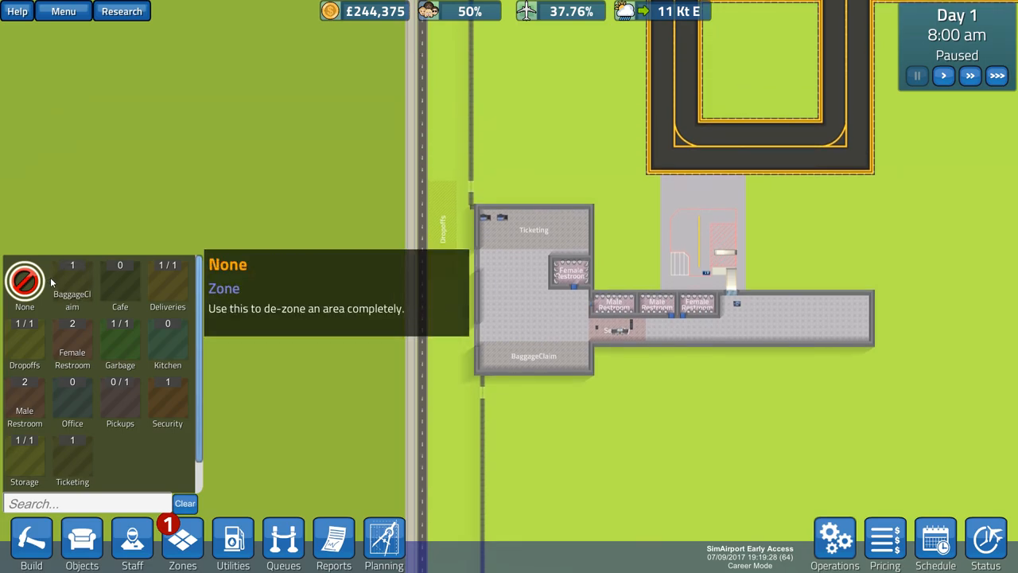
pyautogui.moveTo(167, 283)
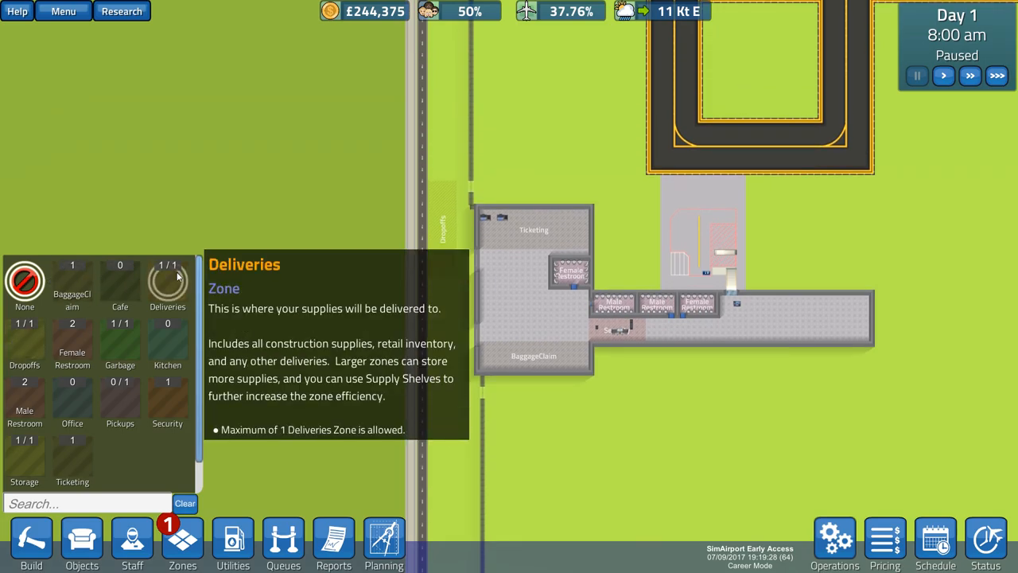
pyautogui.moveTo(24, 341)
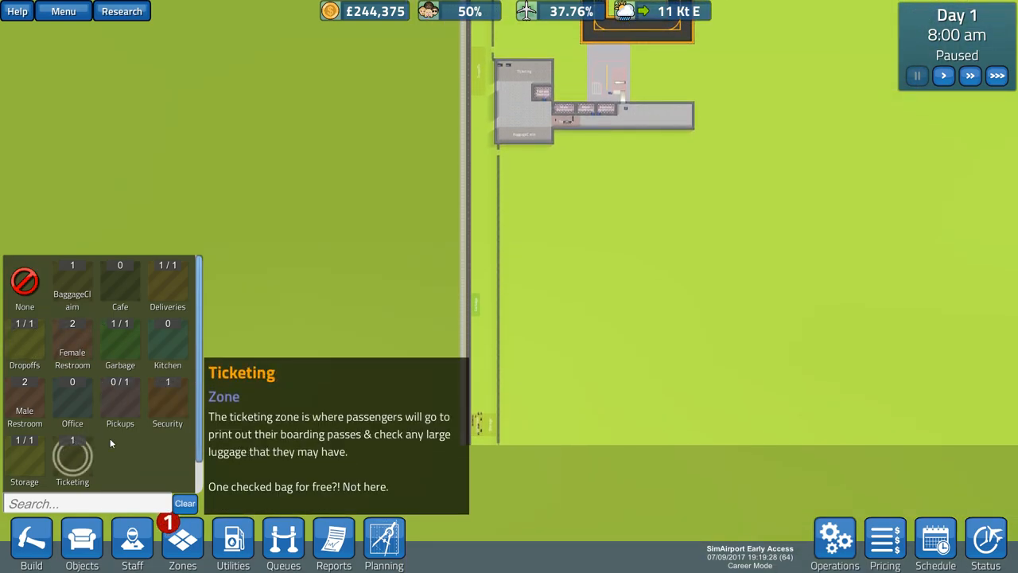
pyautogui.moveTo(167, 342)
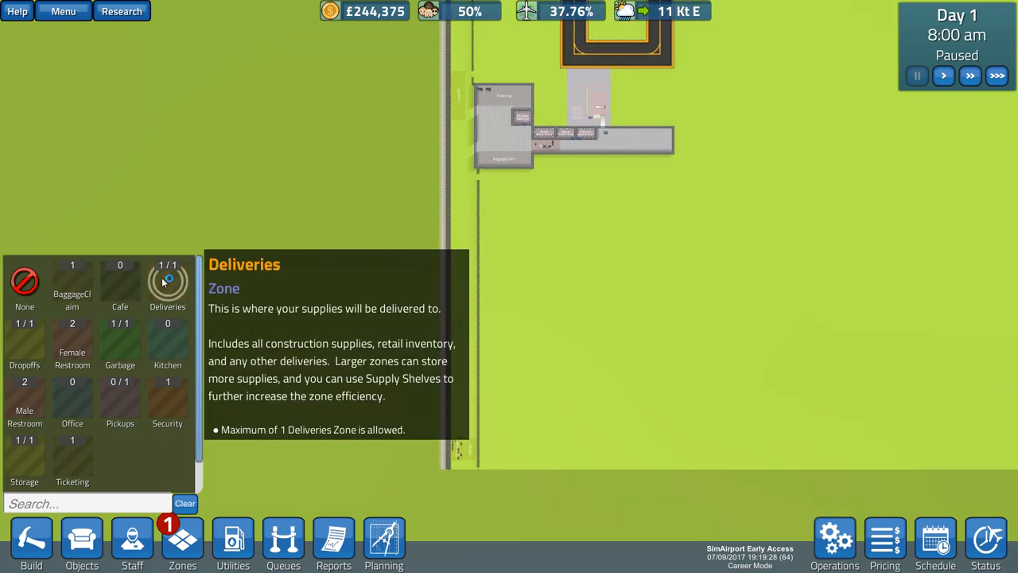
pyautogui.moveTo(25, 402)
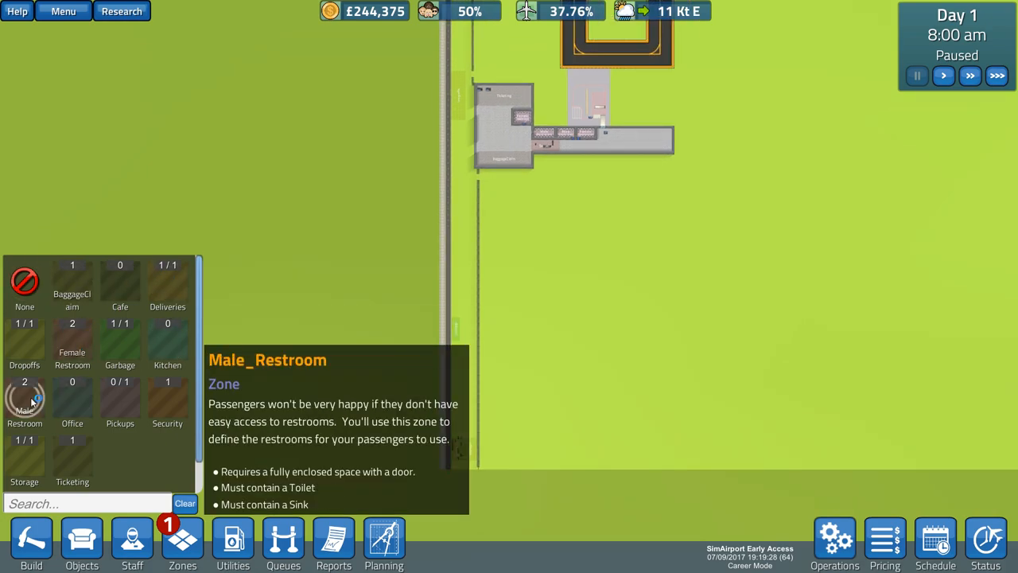
pyautogui.moveTo(72, 457)
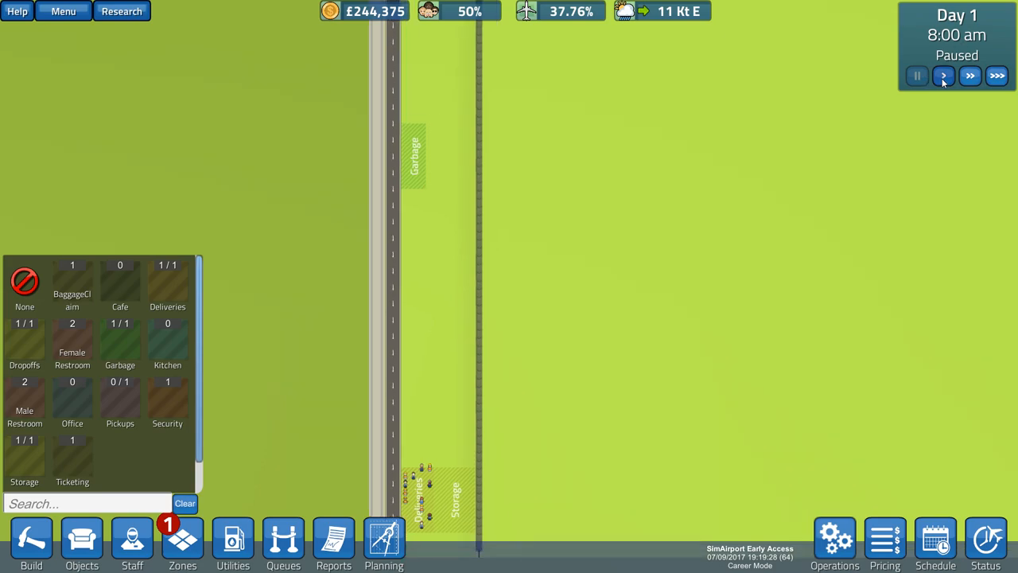
# - Reopen the zone list, showing deliveries, garbage and storage at 1/1 and pickups 0/1
pyautogui.click(943, 75)
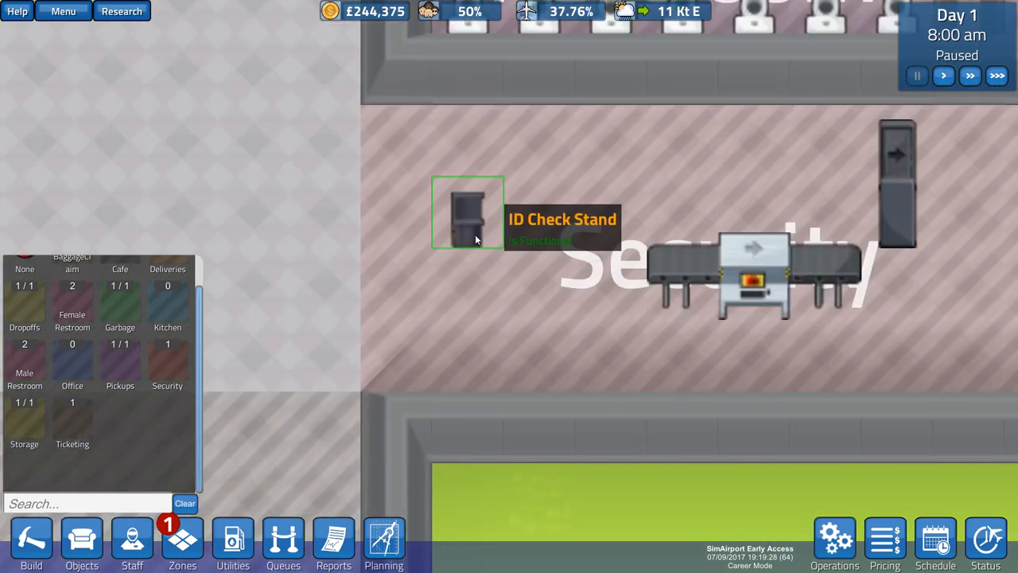
# - Dismantle the ID Check Stand in the Security zone
pyautogui.click(468, 213)
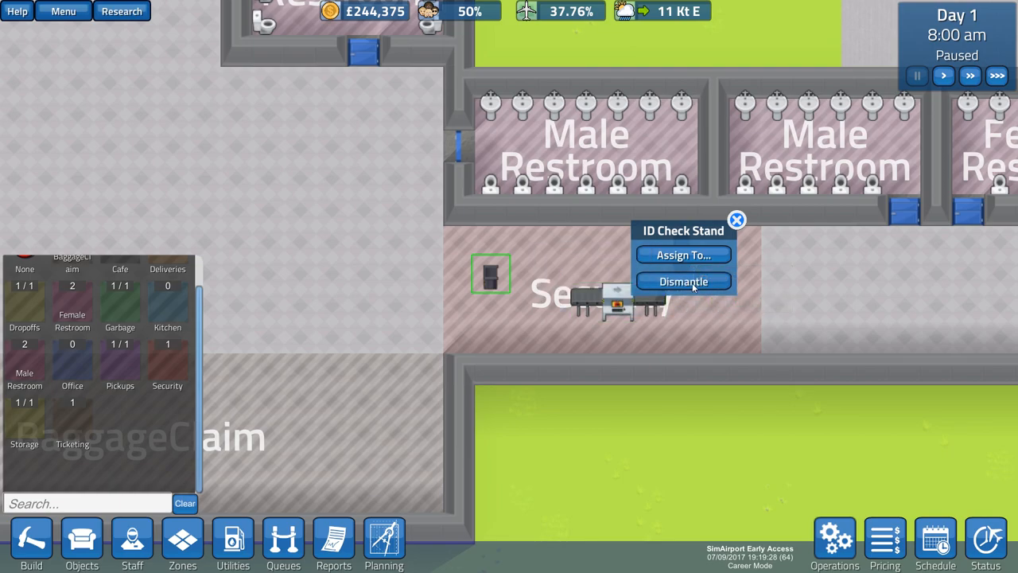
pyautogui.click(735, 220)
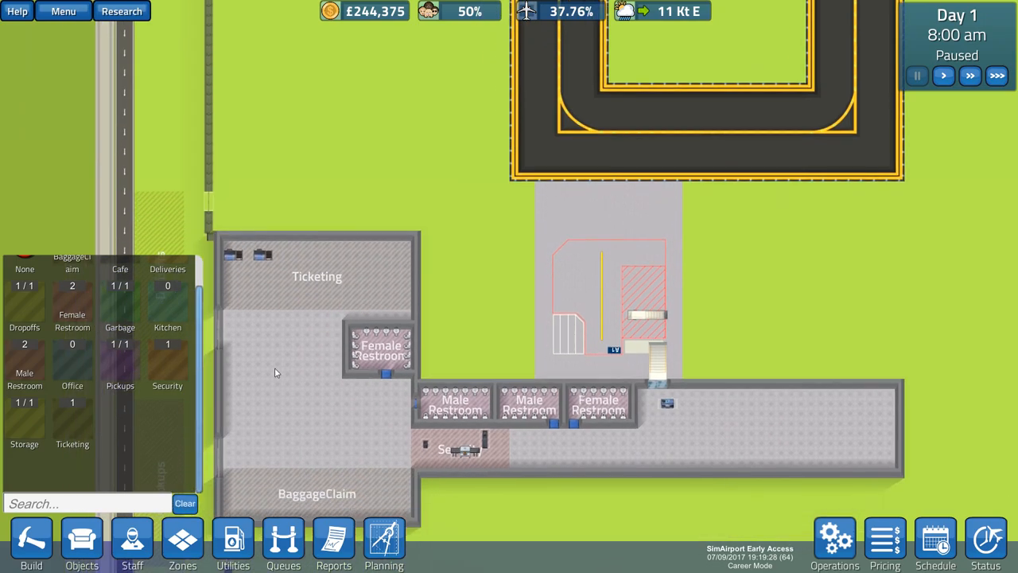
pyautogui.moveTo(182, 543)
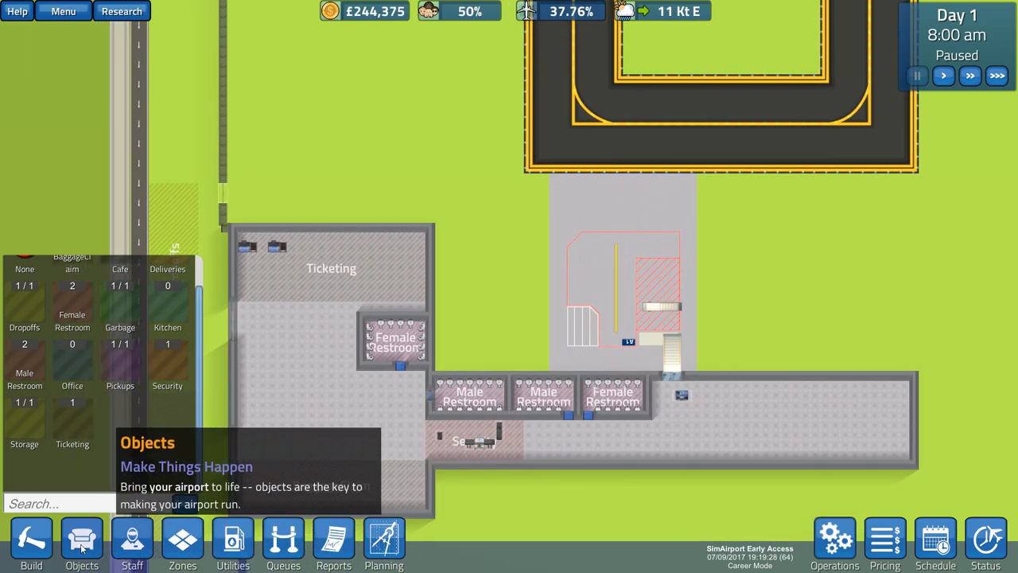
# - Open the Objects catalogue to look at Baggage Carousel and Aircraft Gate Small
pyautogui.click(81, 544)
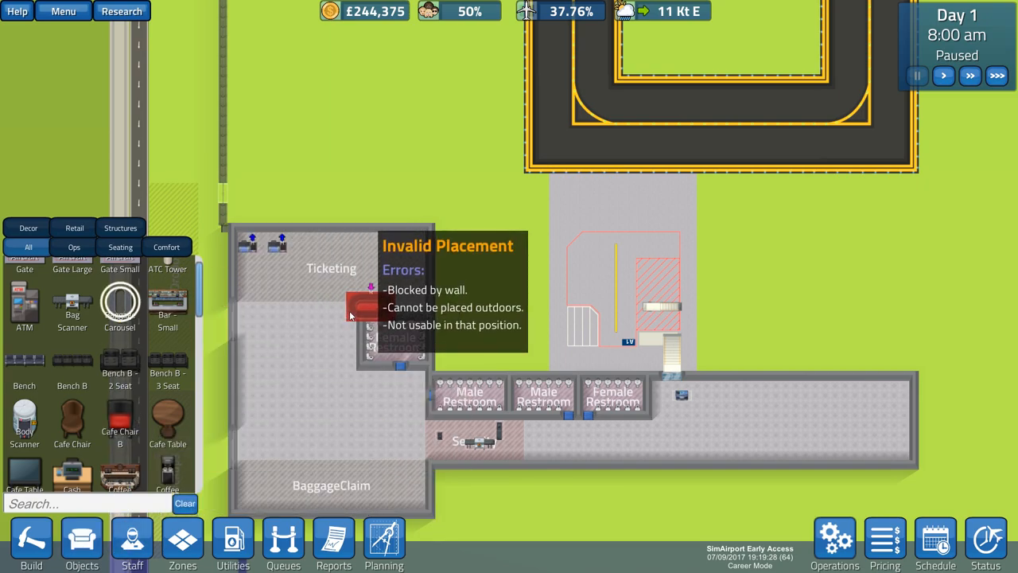
pyautogui.moveTo(119, 305)
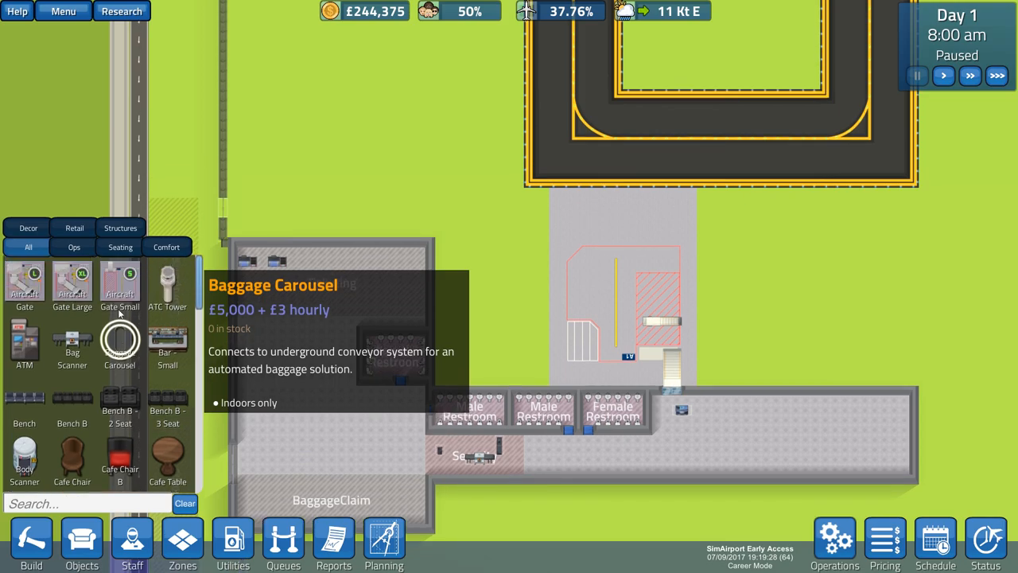
pyautogui.moveTo(71, 282)
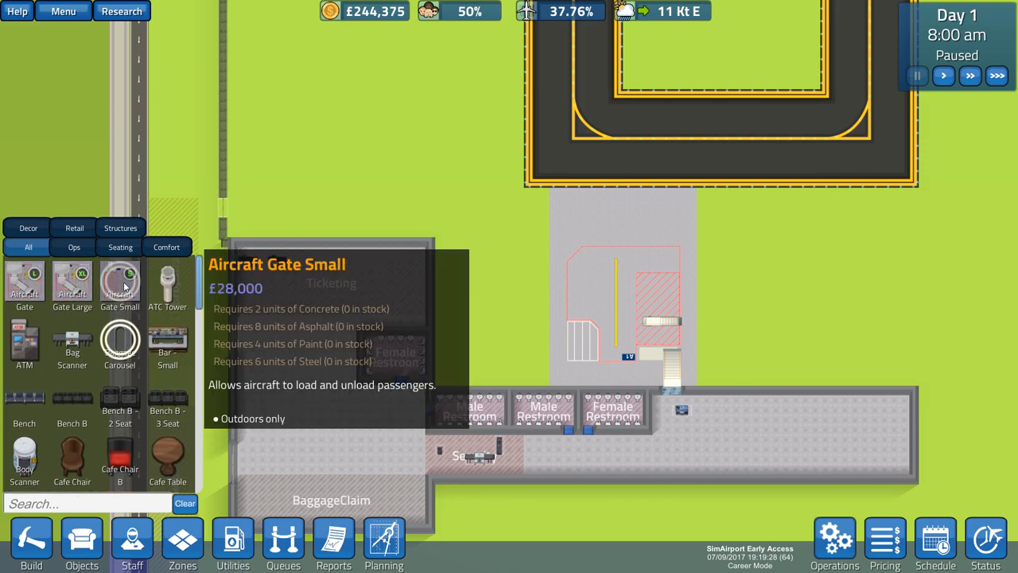
pyautogui.moveTo(25, 282)
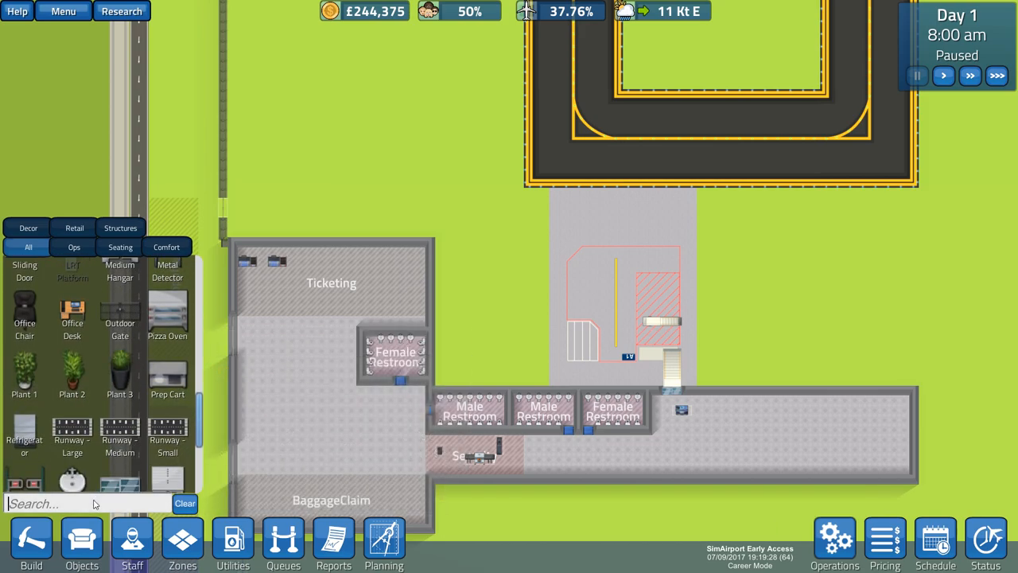
# - Search 'han' and place a Small Hangar facing the taxiway north of the terminal
pyautogui.write('han')
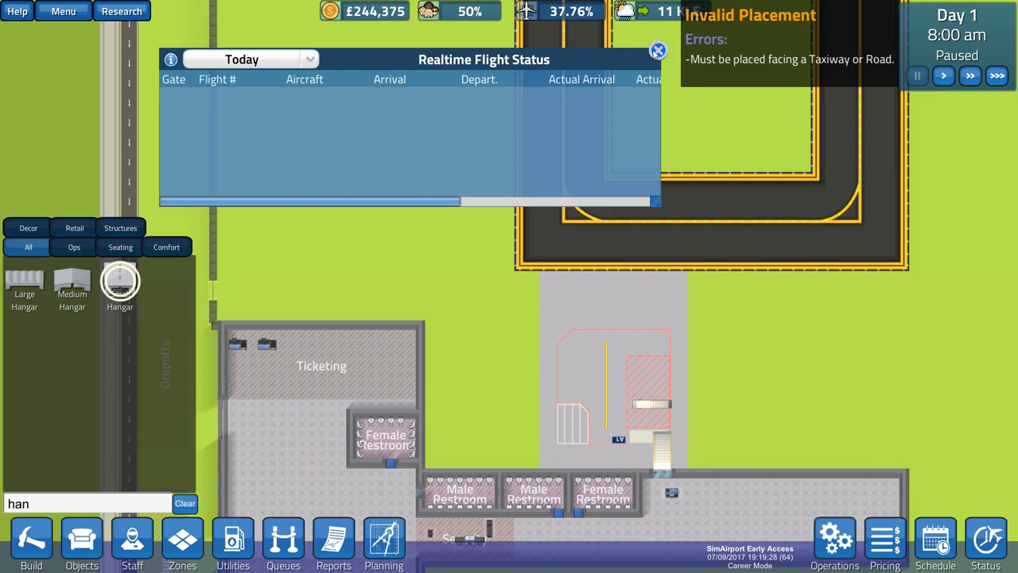
pyautogui.click(659, 51)
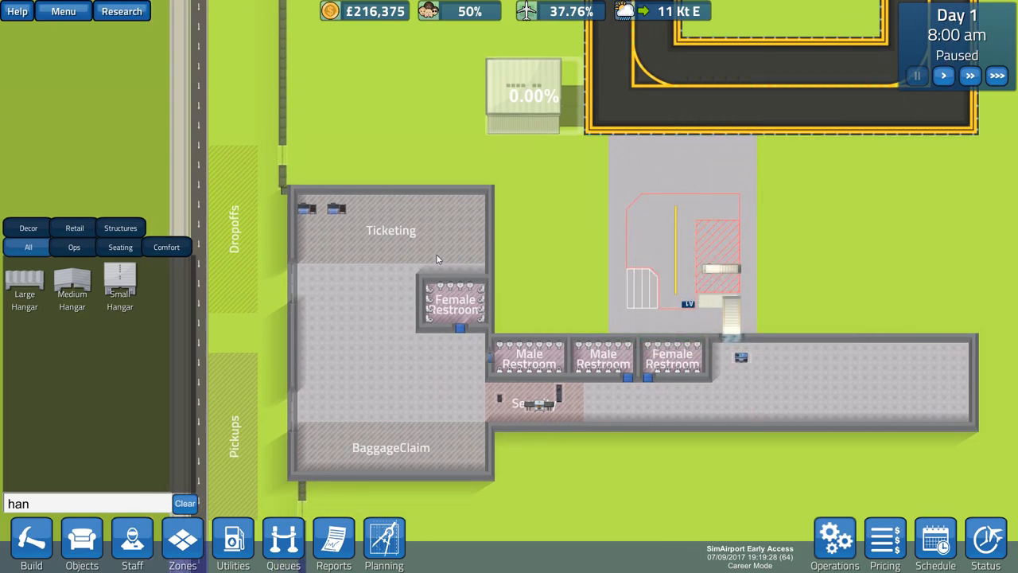
pyautogui.moveTo(420, 271)
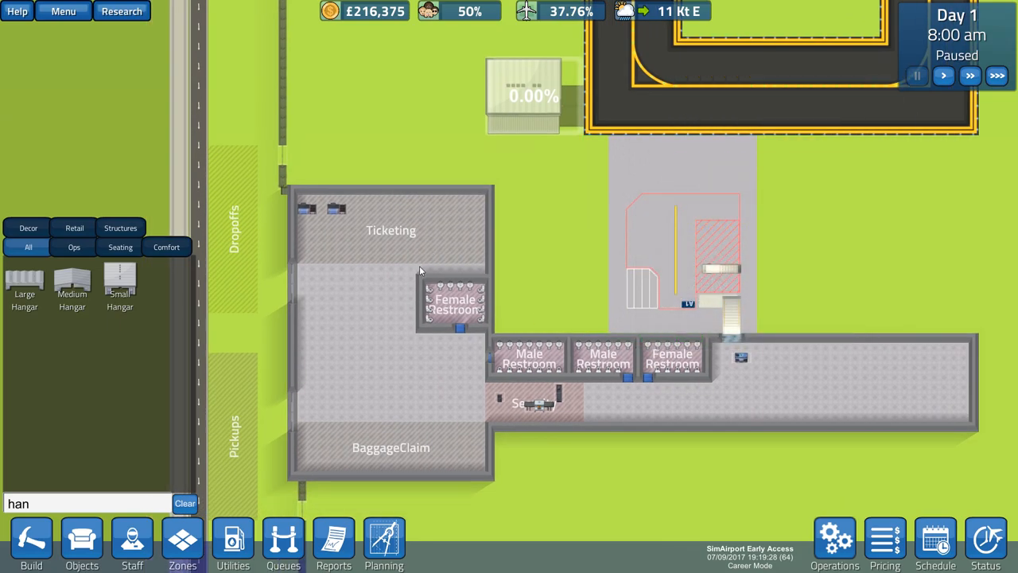
pyautogui.moveTo(490, 421)
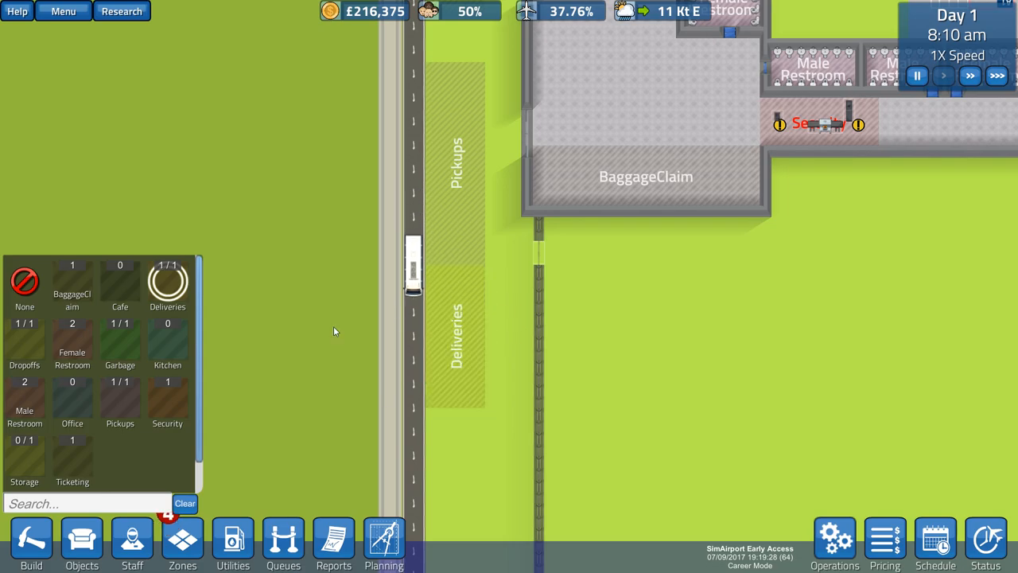
pyautogui.moveTo(167, 403)
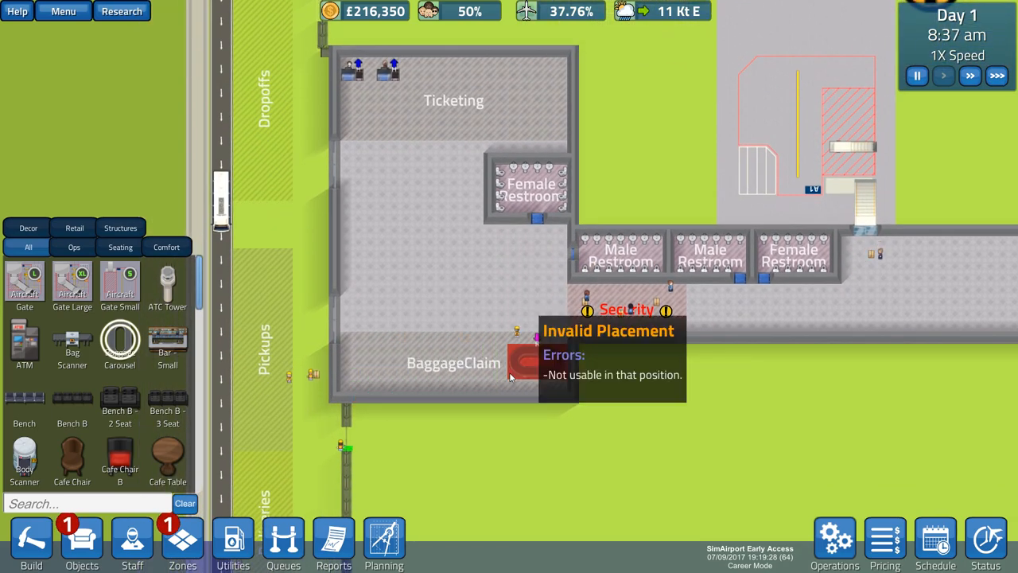
# - Place a Baggage Carousel inside the BaggageClaim zone
pyautogui.click(382, 362)
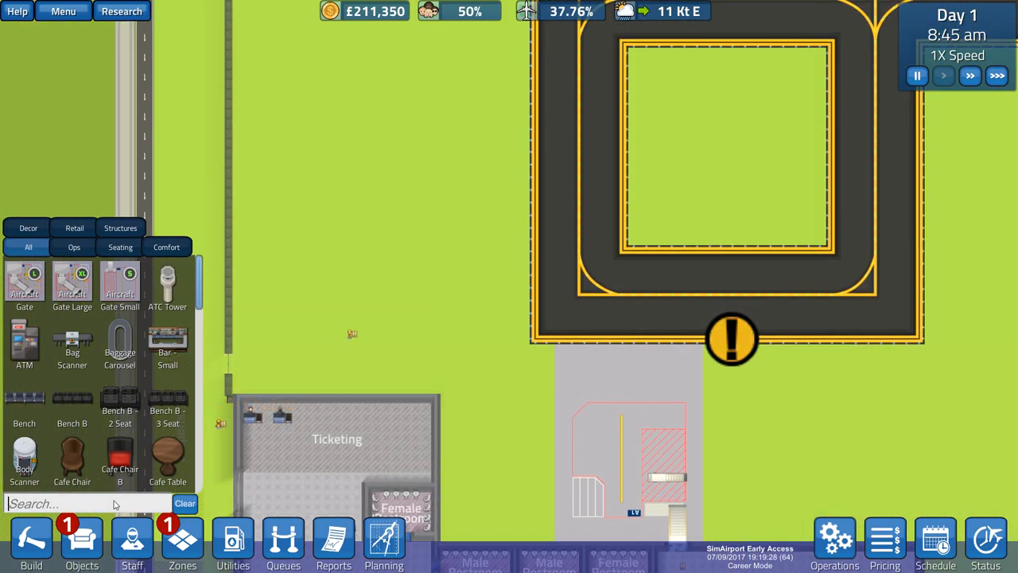
# - Search 'han' and place a second £28,000 Small Hangar beside the runway
pyautogui.write('han')
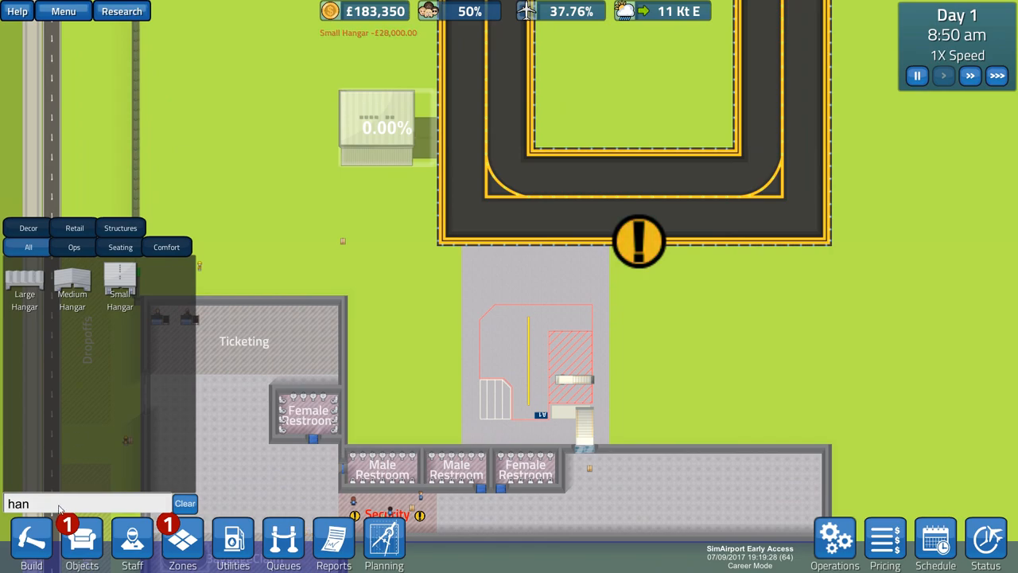
pyautogui.click(185, 502)
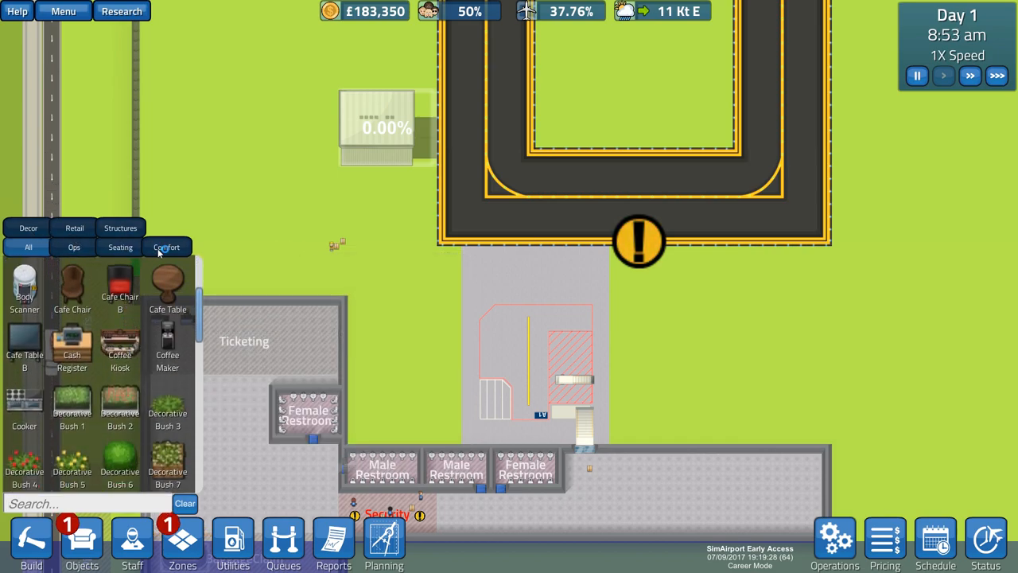
# - Browse the Ops, Seating and Retail object tabs, then switch from Objects to the zone list
pyautogui.click(73, 246)
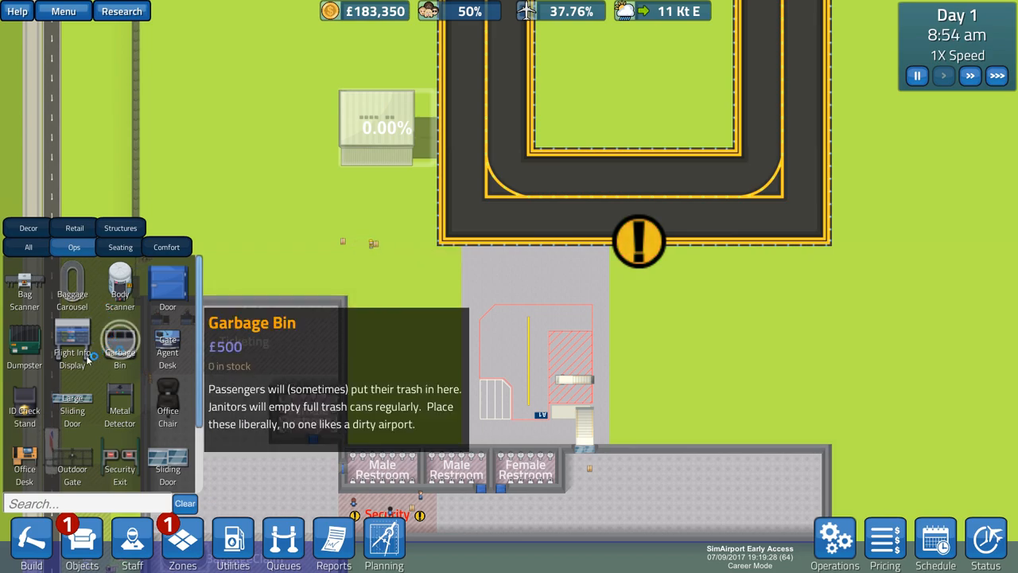
pyautogui.moveTo(119, 390)
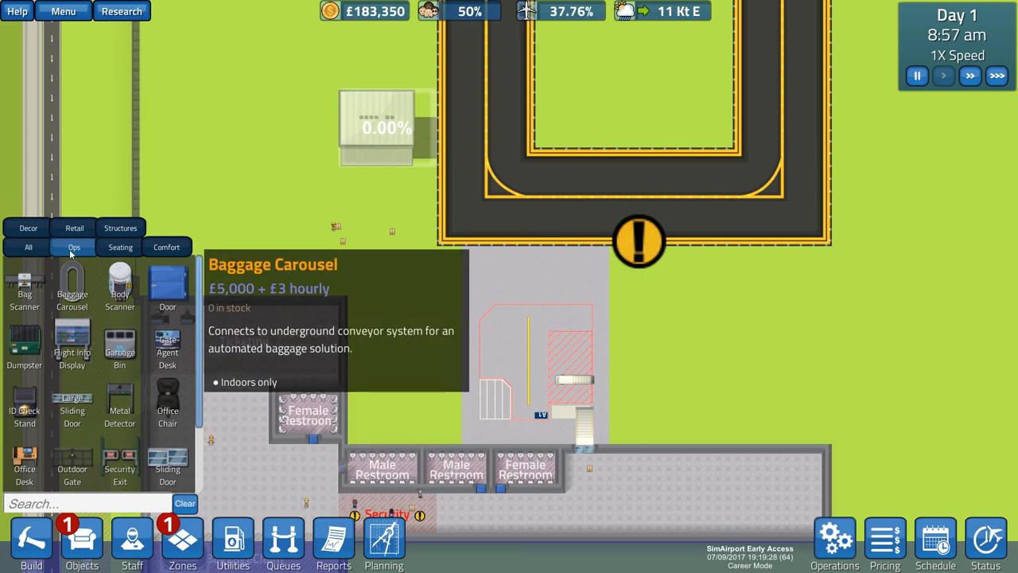
pyautogui.moveTo(120, 341)
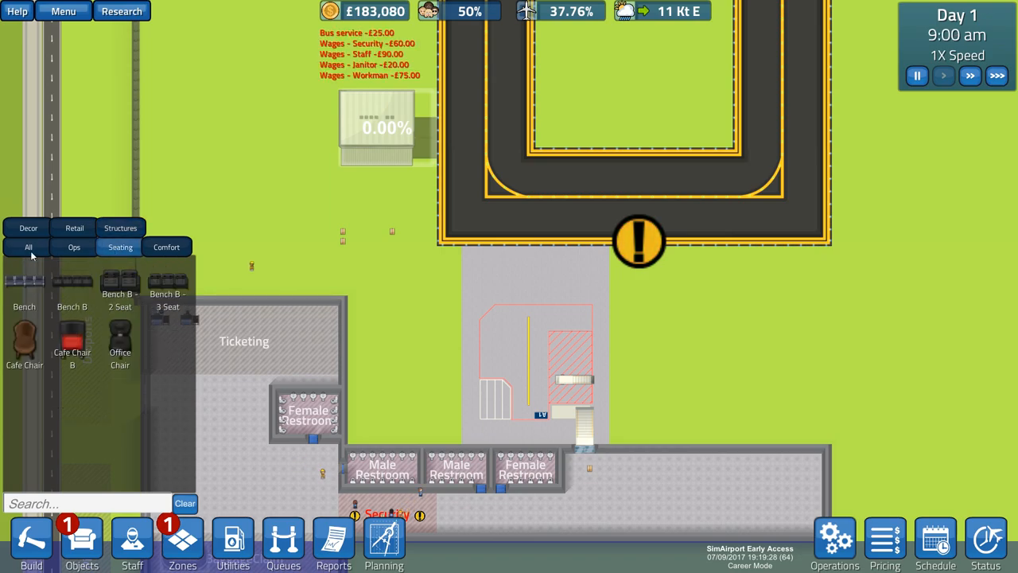
pyautogui.click(166, 246)
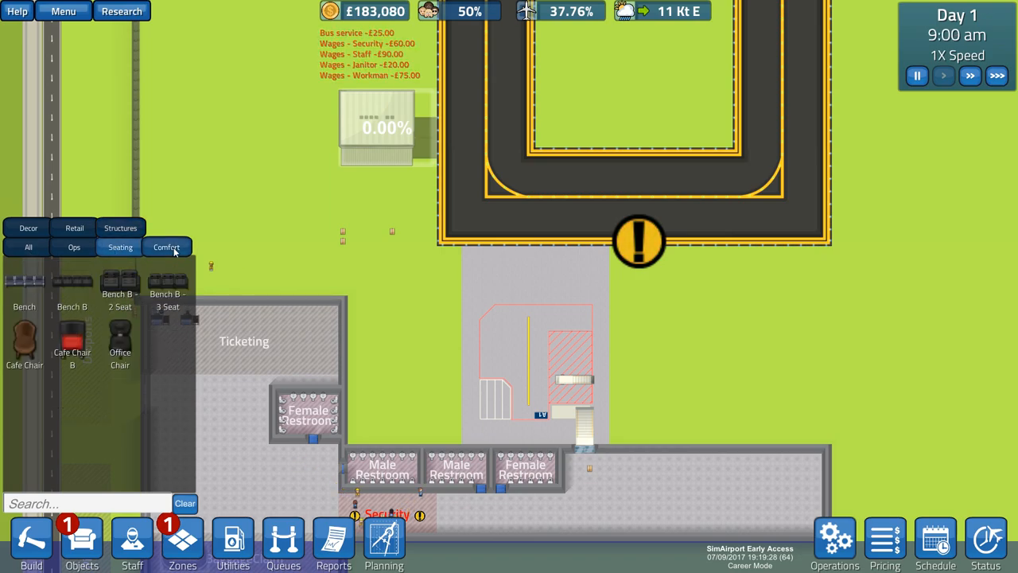
pyautogui.click(74, 229)
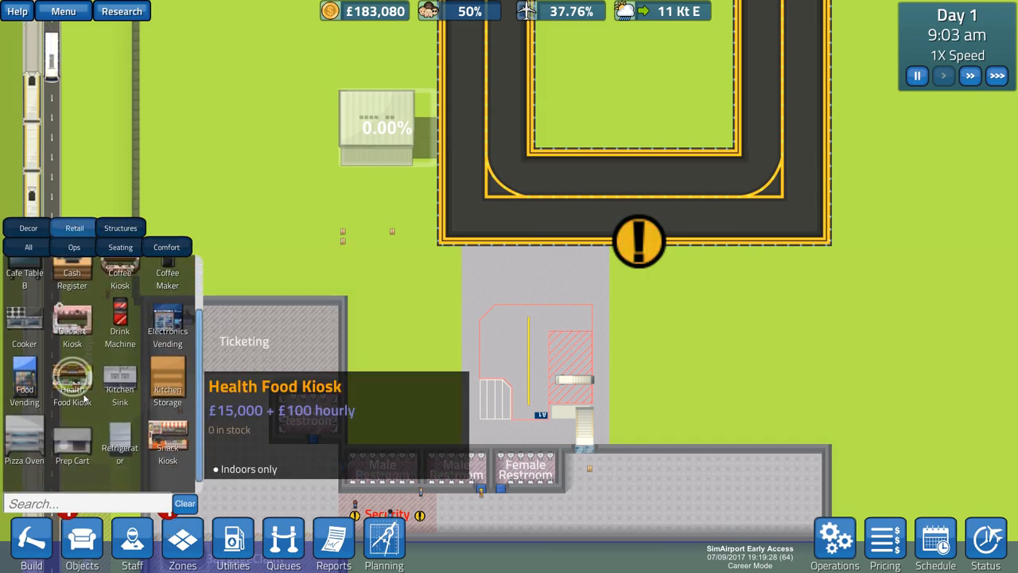
pyautogui.click(81, 540)
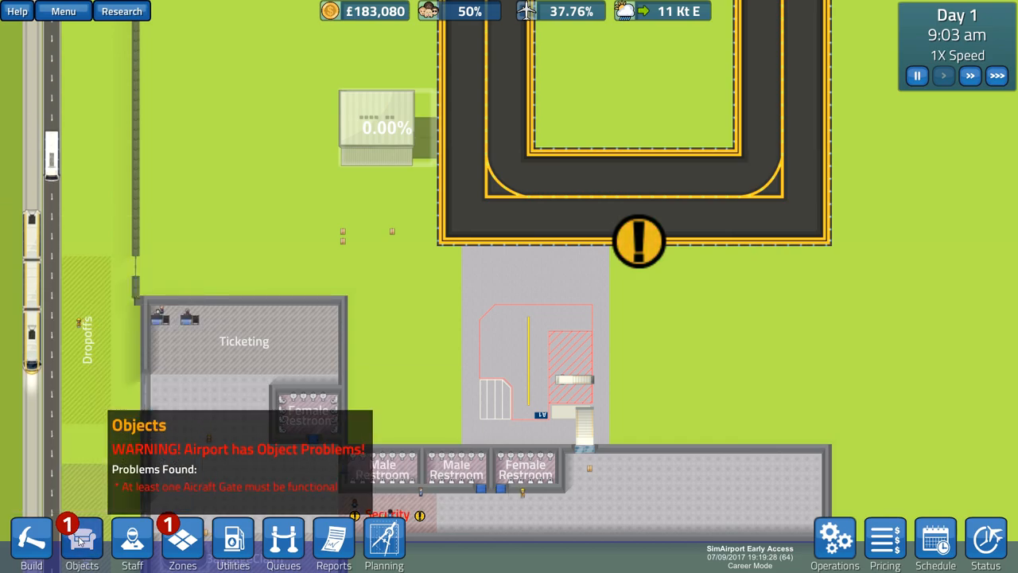
pyautogui.click(182, 543)
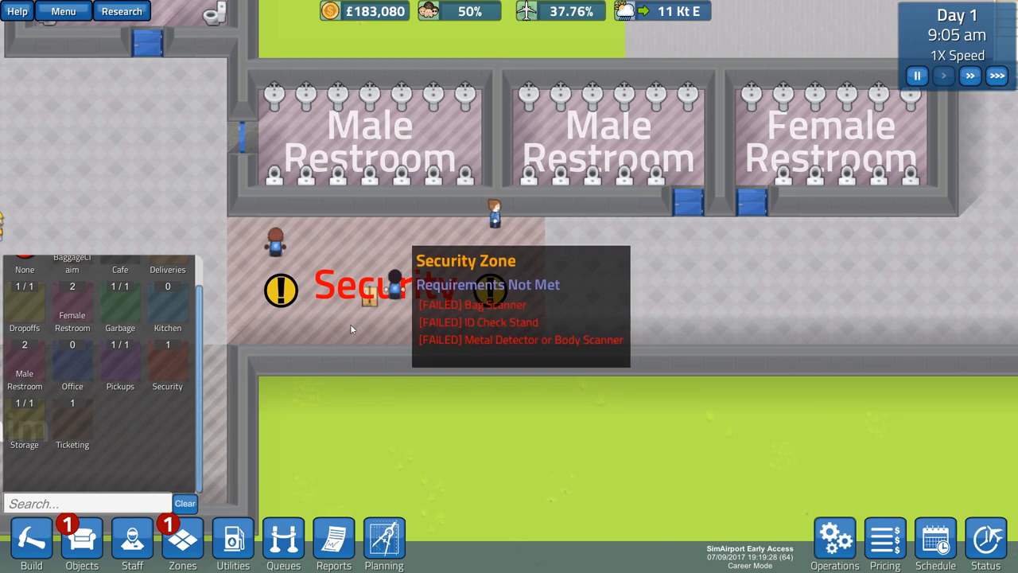
# - Place a bag scanner in Security between the restrooms and lower wall, then check Gate A1
pyautogui.click(81, 543)
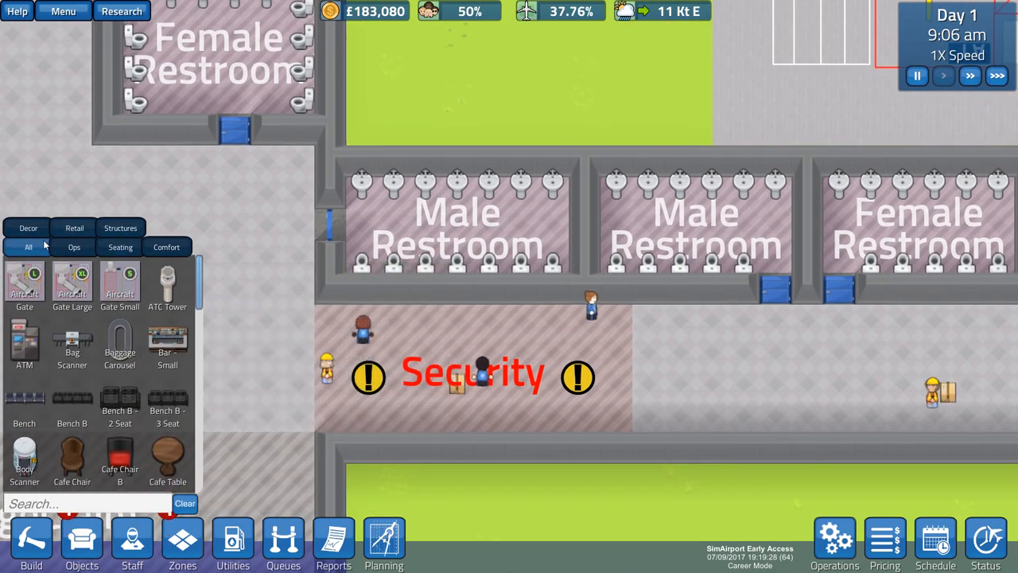
pyautogui.click(74, 246)
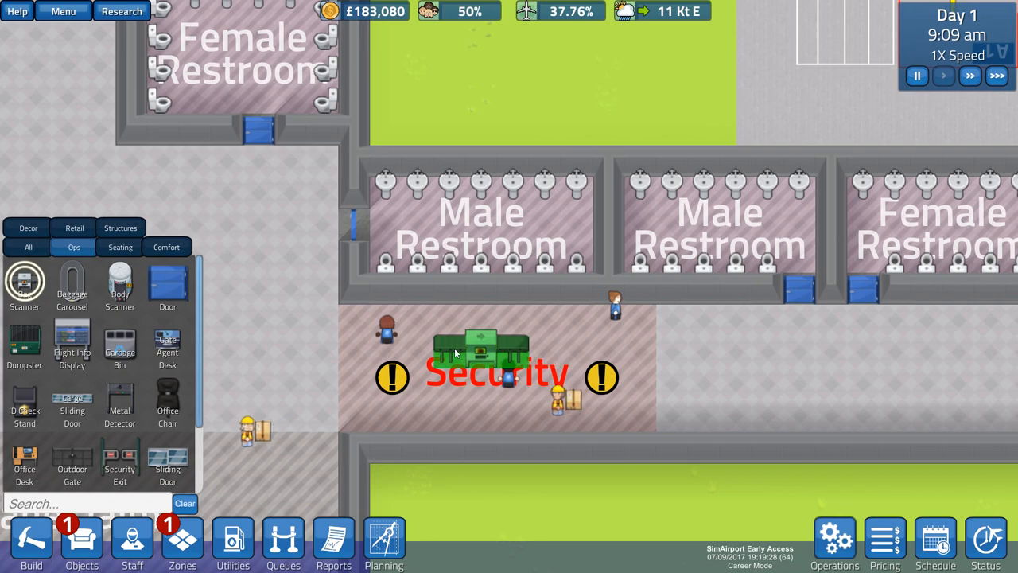
pyautogui.click(477, 349)
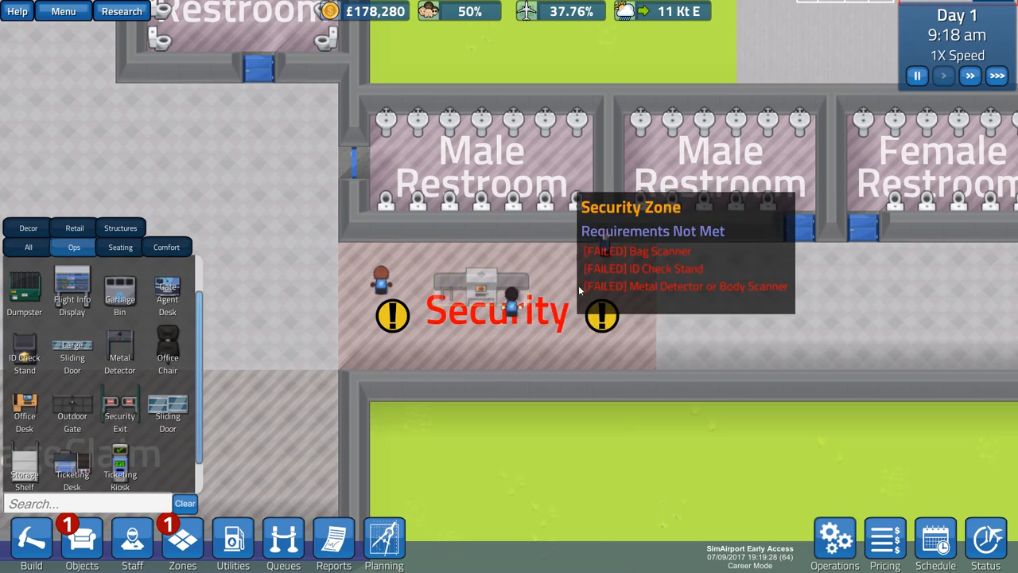
pyautogui.moveTo(72, 410)
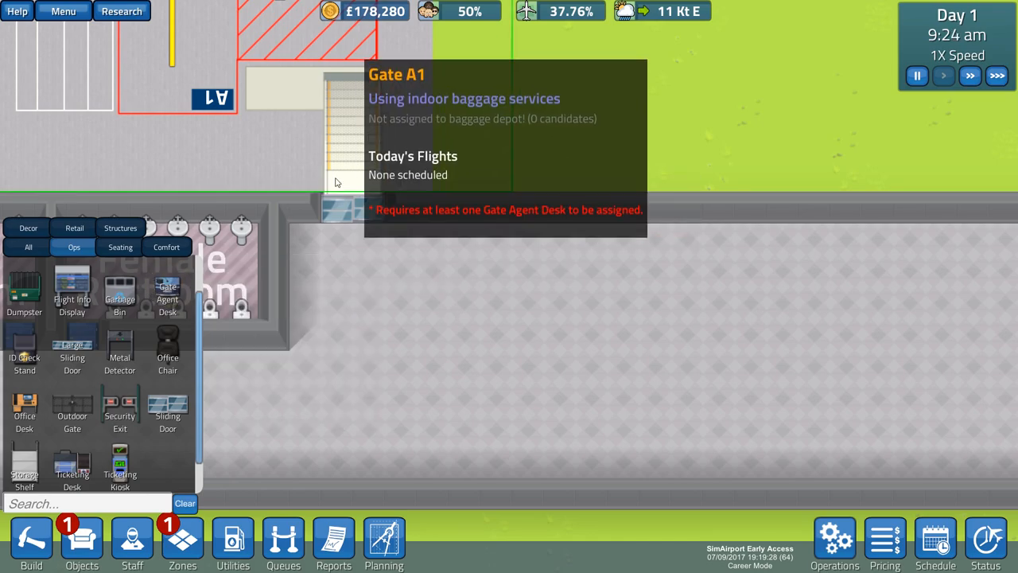
pyautogui.click(167, 294)
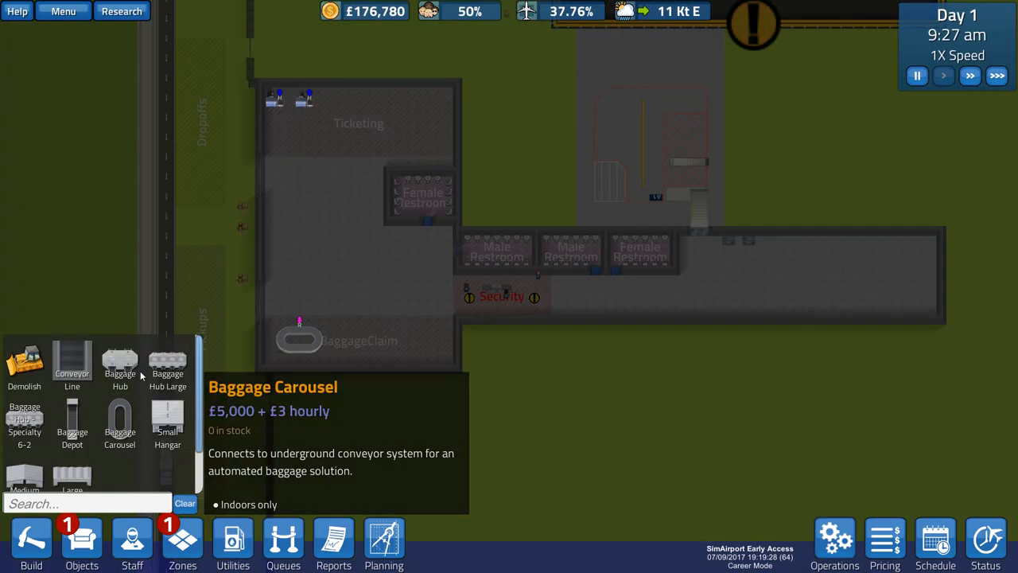
pyautogui.moveTo(72, 422)
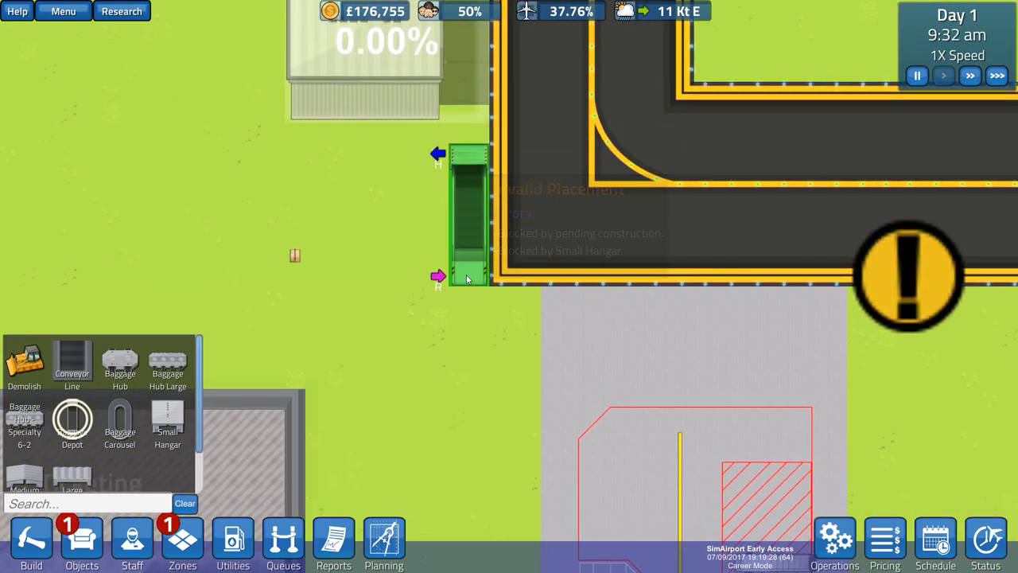
# - Place a Baggage Depot on the grass next to the runway, above the A1 stand
pyautogui.click(469, 215)
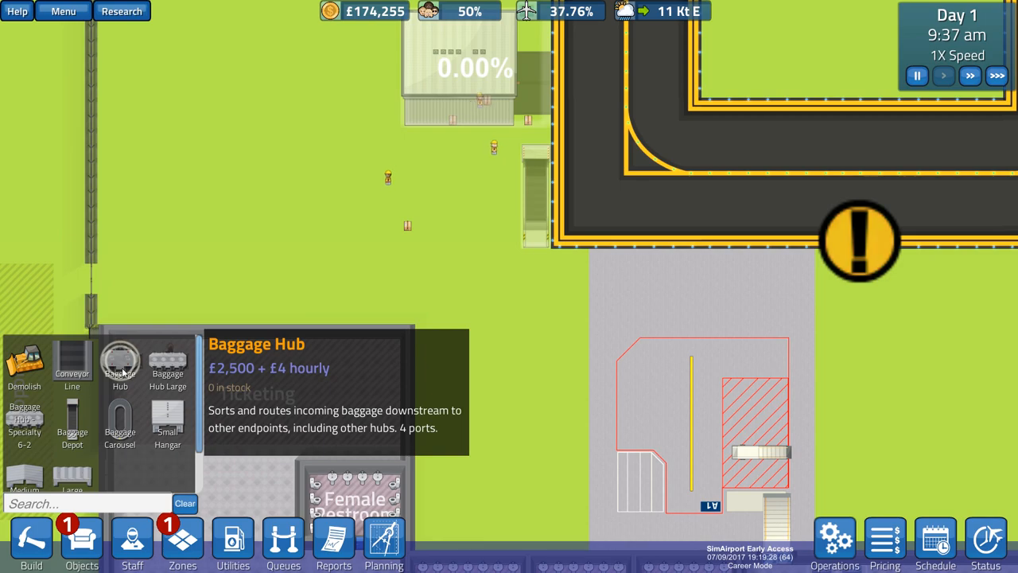
pyautogui.click(167, 362)
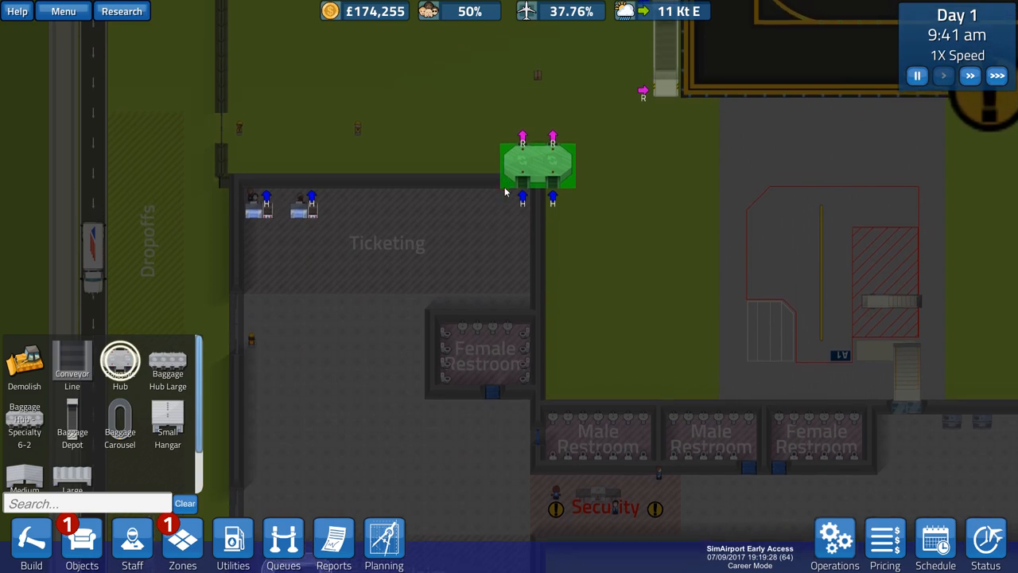
pyautogui.scroll(-3)
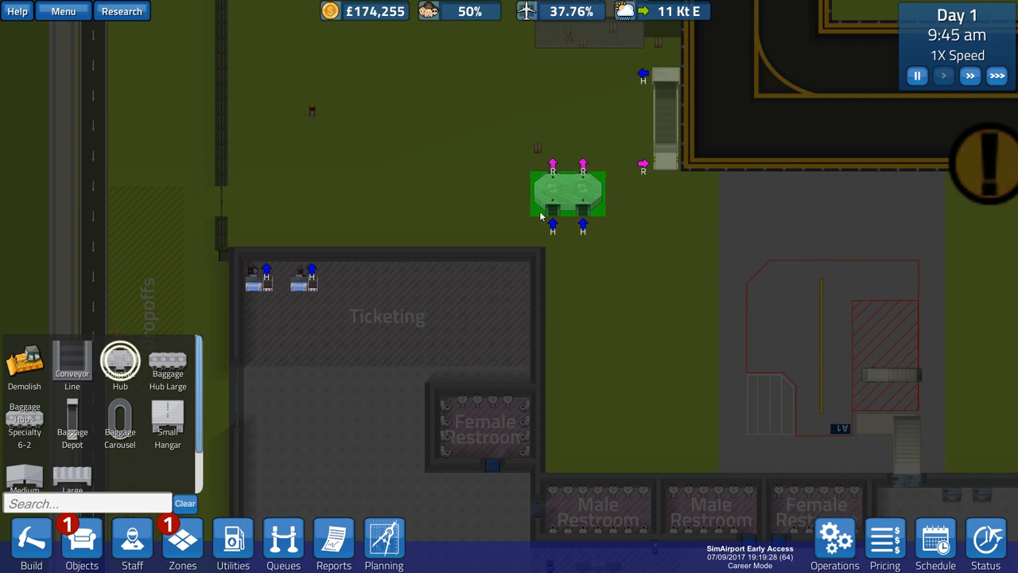
pyautogui.moveTo(167, 362)
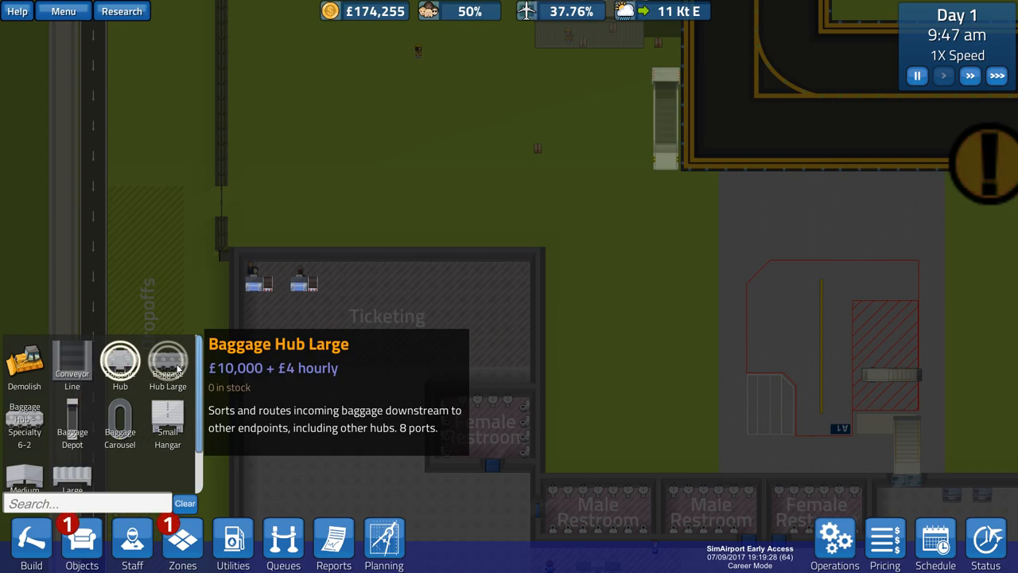
pyautogui.moveTo(24, 425)
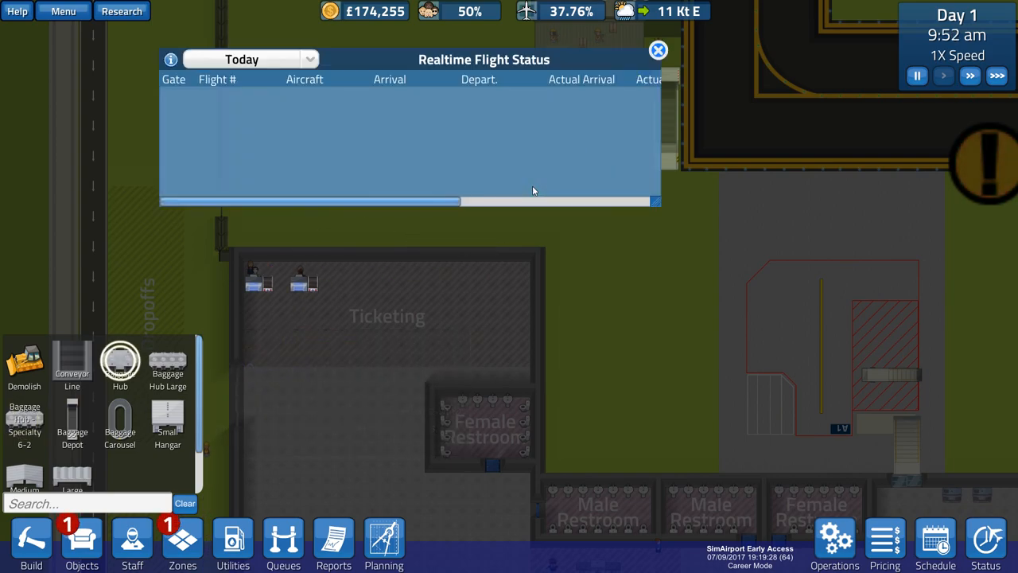
pyautogui.click(658, 50)
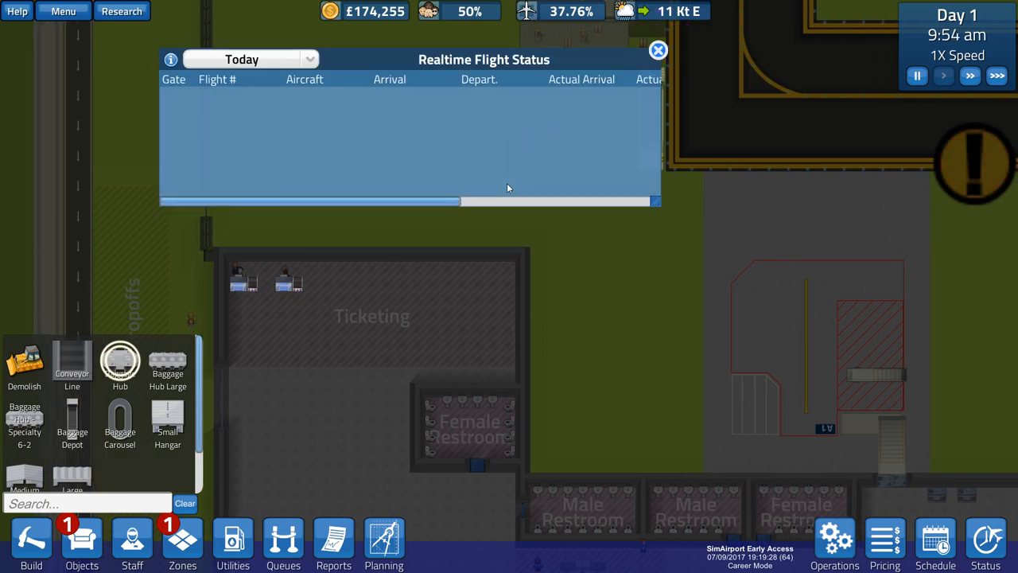
pyautogui.click(657, 50)
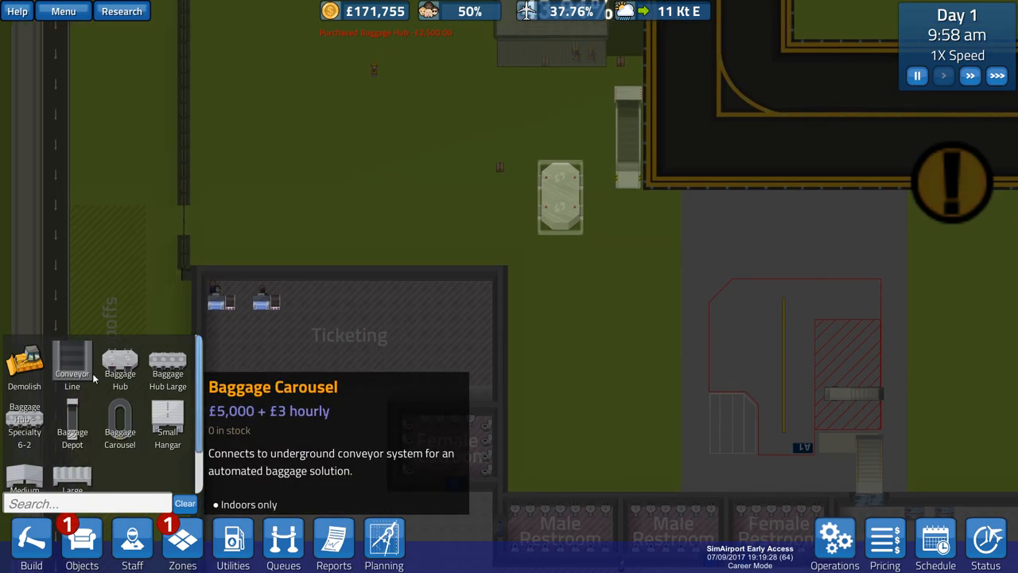
# - Lay conveyor lines from the baggage hub down to the BaggageClaim carousel
pyautogui.click(72, 362)
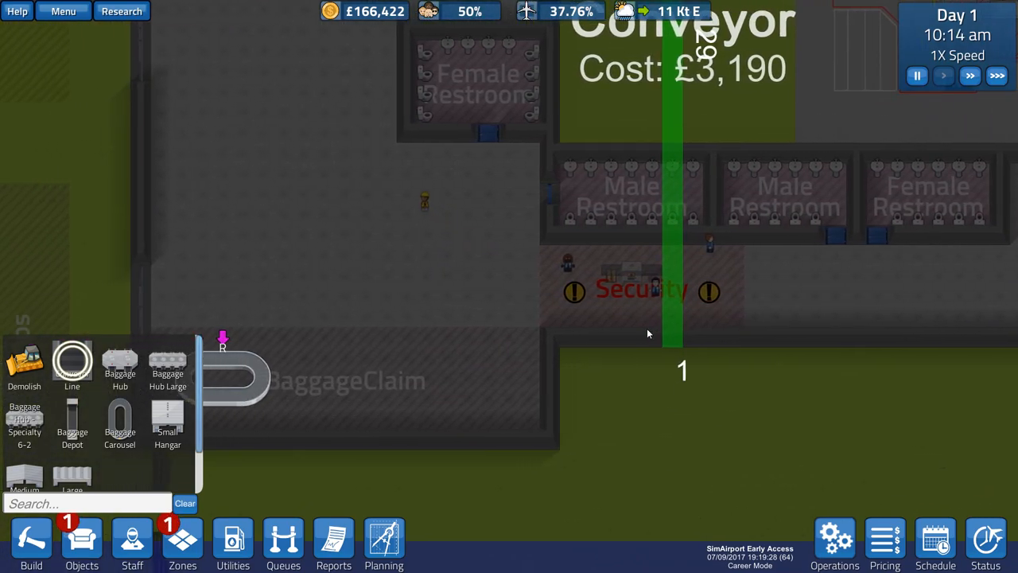
pyautogui.click(672, 334)
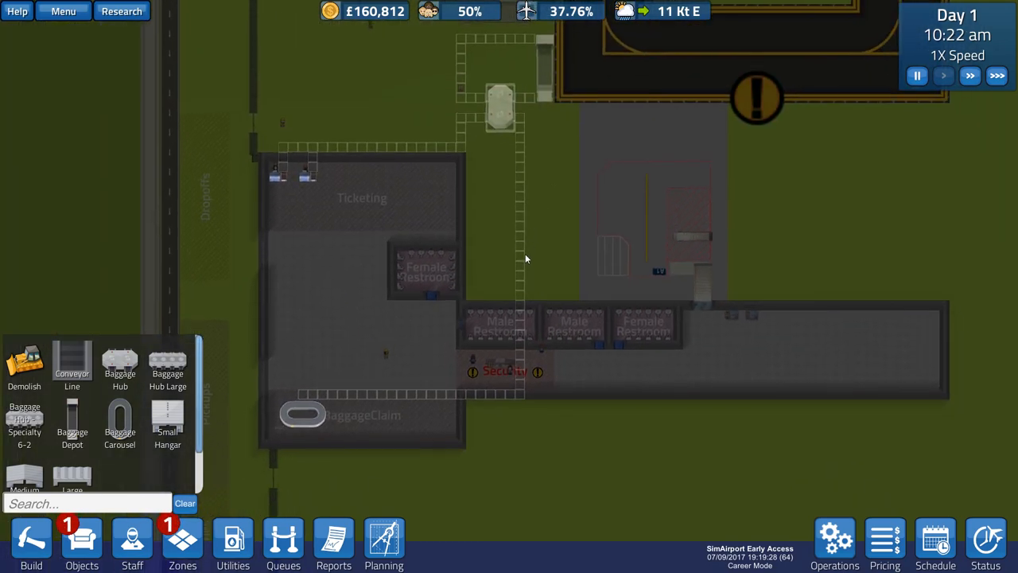
pyautogui.moveTo(312, 213)
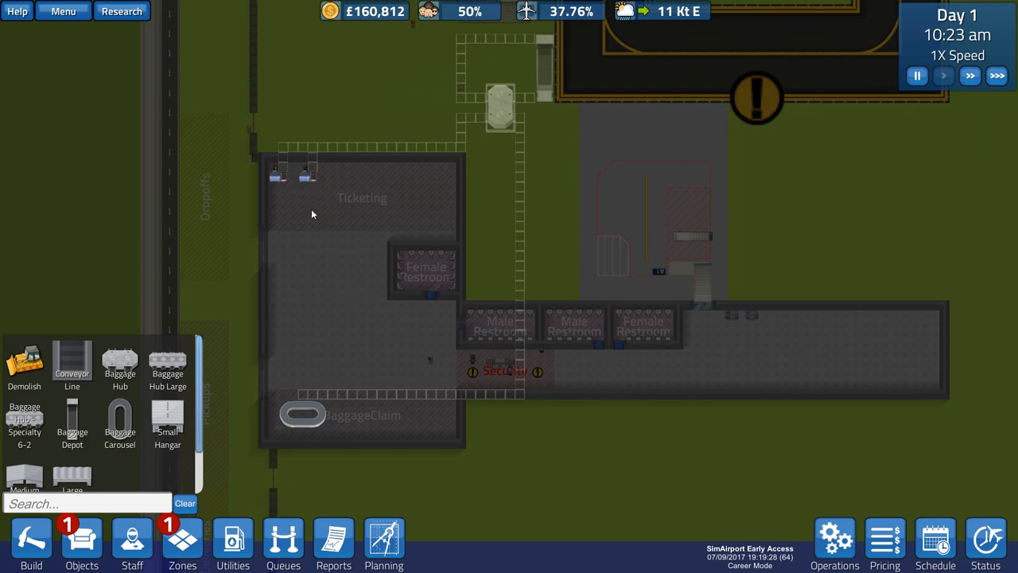
# - Place two Ticketing Kiosks from the Ops catalogue in the lower Ticketing hall
pyautogui.click(81, 543)
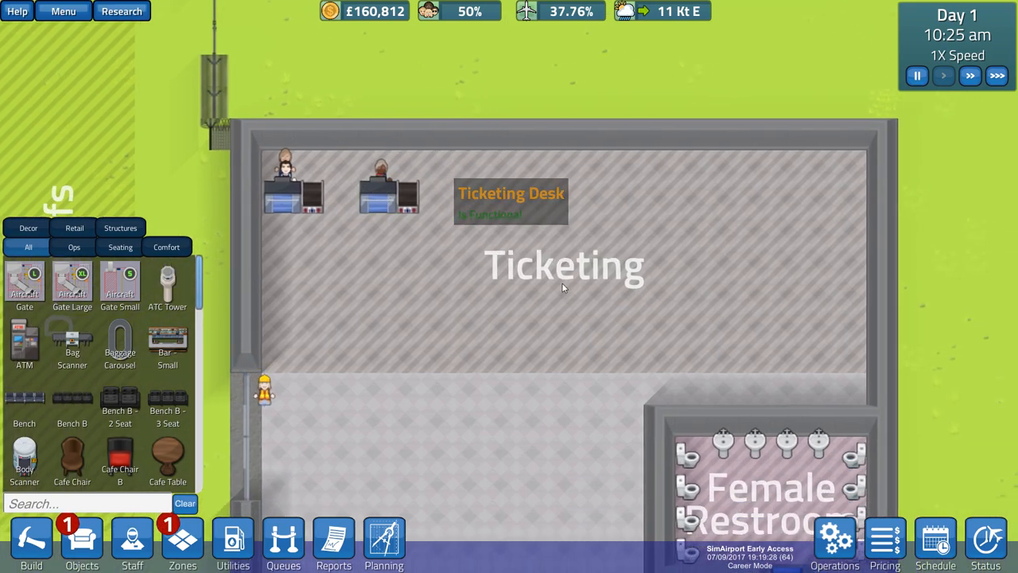
pyautogui.moveTo(71, 283)
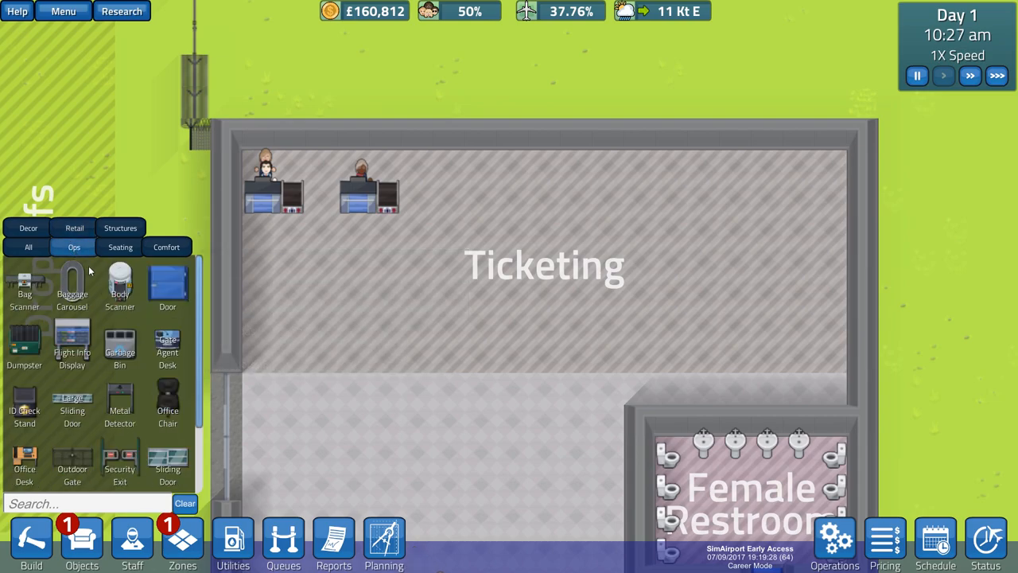
pyautogui.moveTo(73, 286)
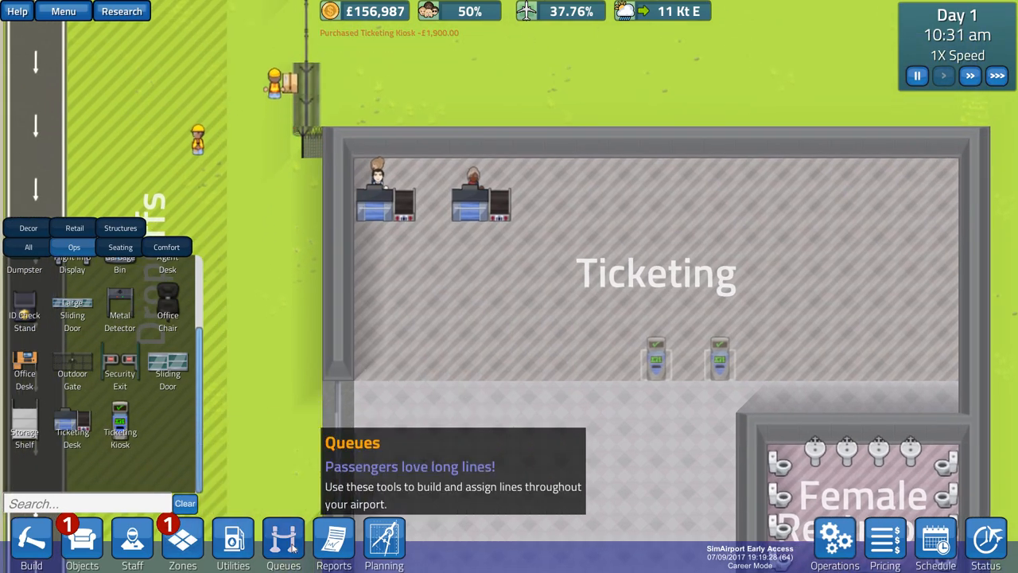
pyautogui.click(283, 543)
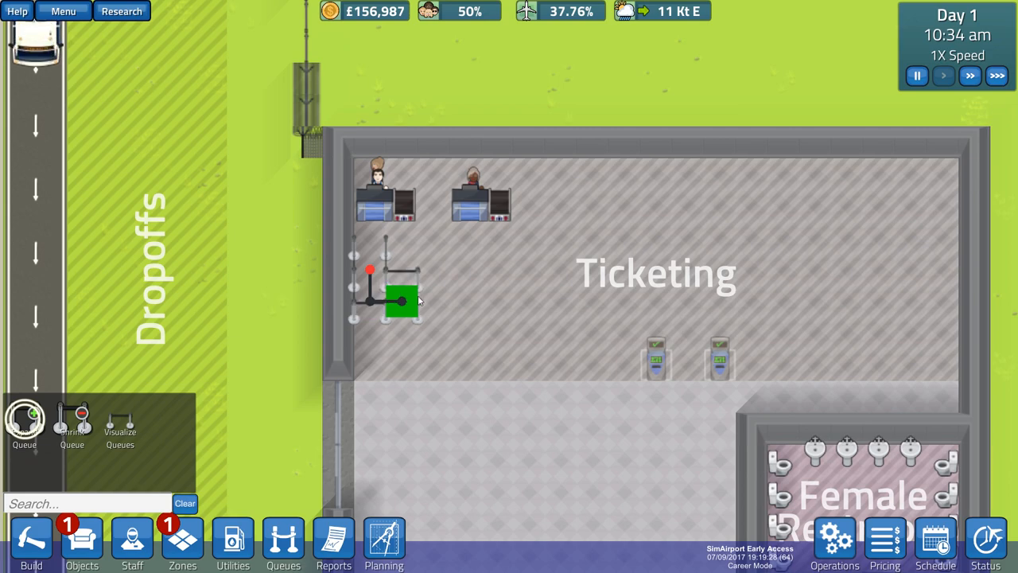
# - Draw a serpentine queue through the Ticketing hall up to the two ticketing desks
pyautogui.moveTo(402, 300); pyautogui.dragTo(529, 333)
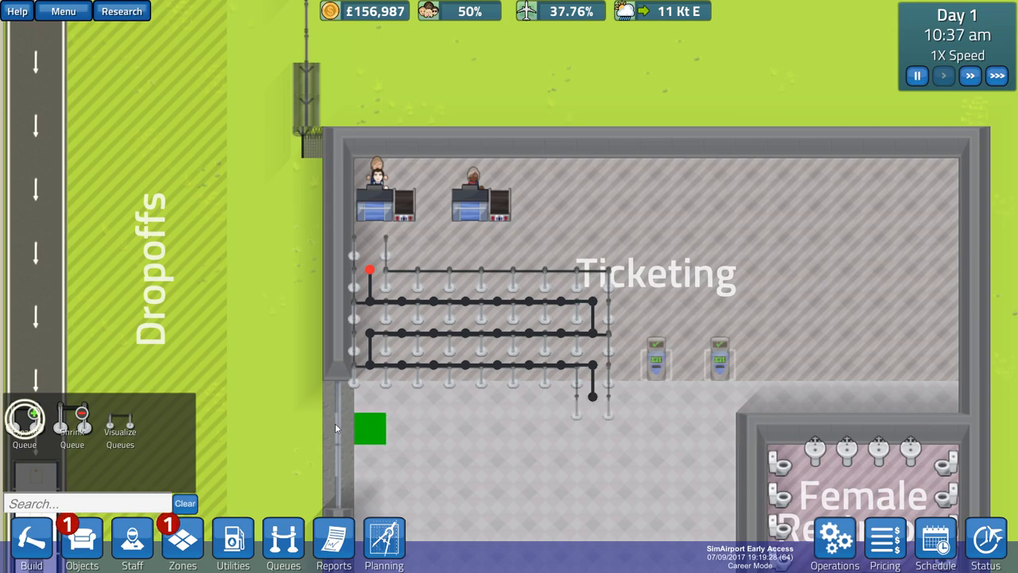
pyautogui.moveTo(119, 421)
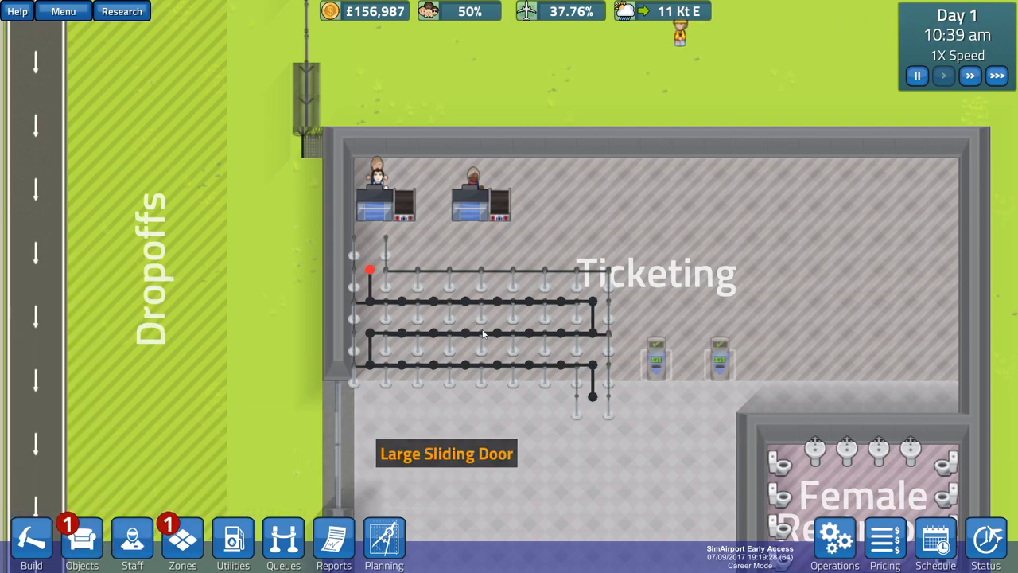
pyautogui.click(386, 201)
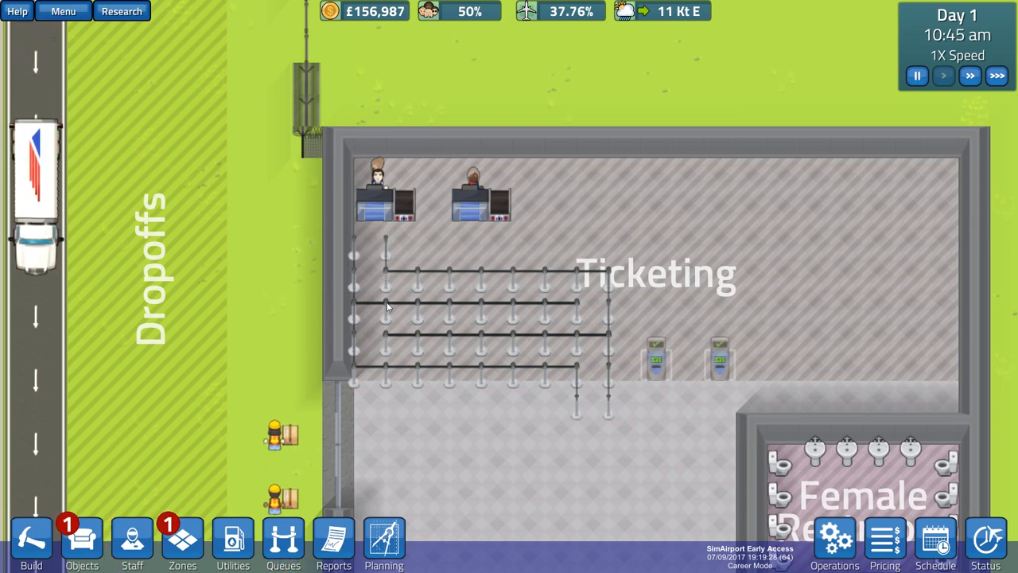
pyautogui.click(477, 199)
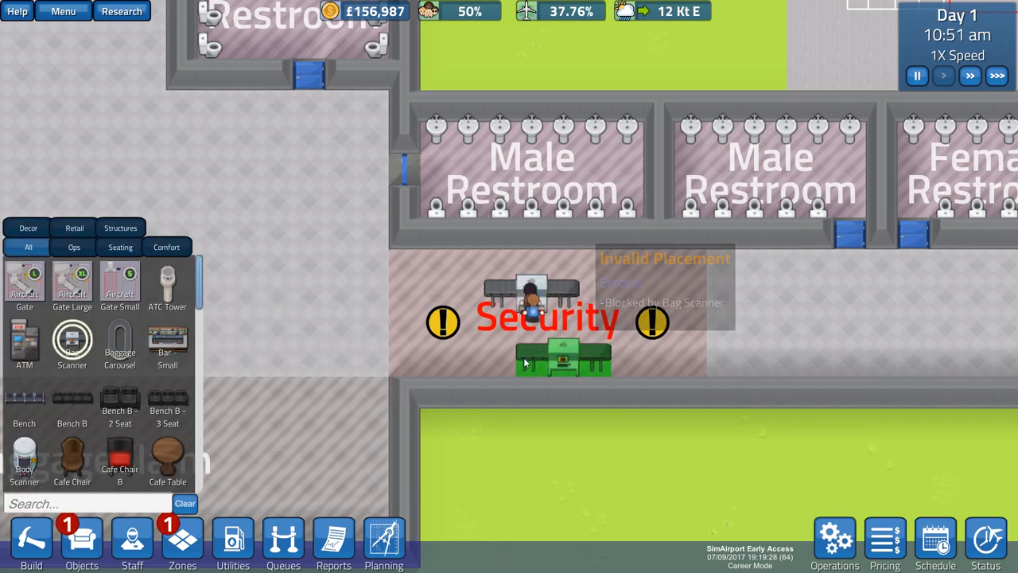
pyautogui.moveTo(120, 346)
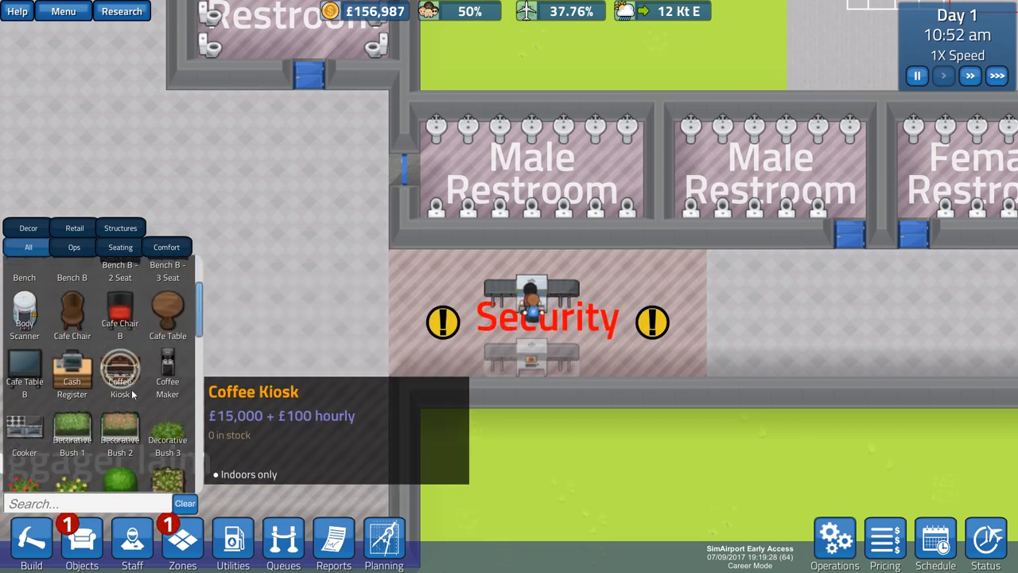
# - Place a Bag Scanner in Security between the restrooms and Baggage Claim
pyautogui.click(73, 247)
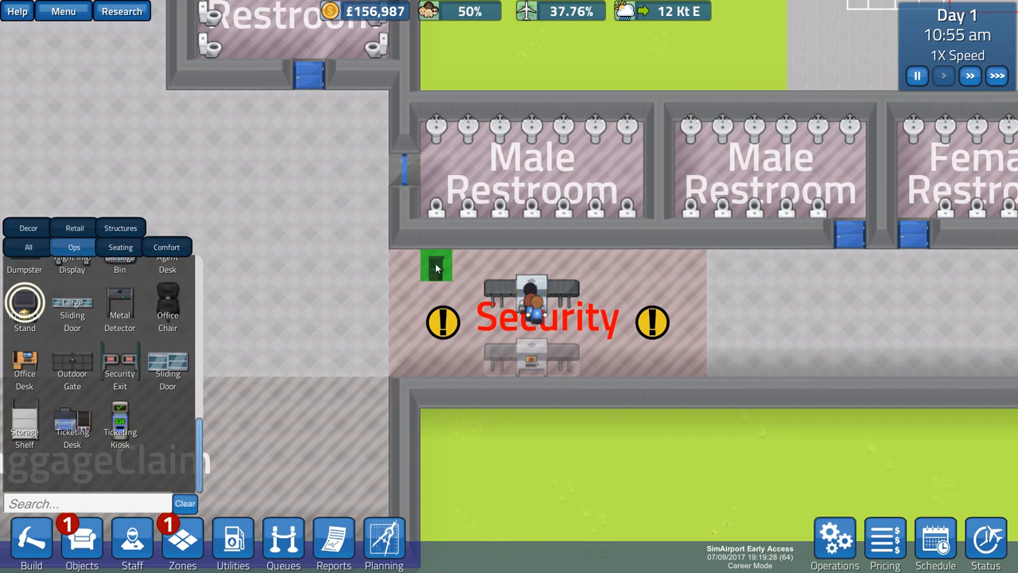
pyautogui.click(436, 266)
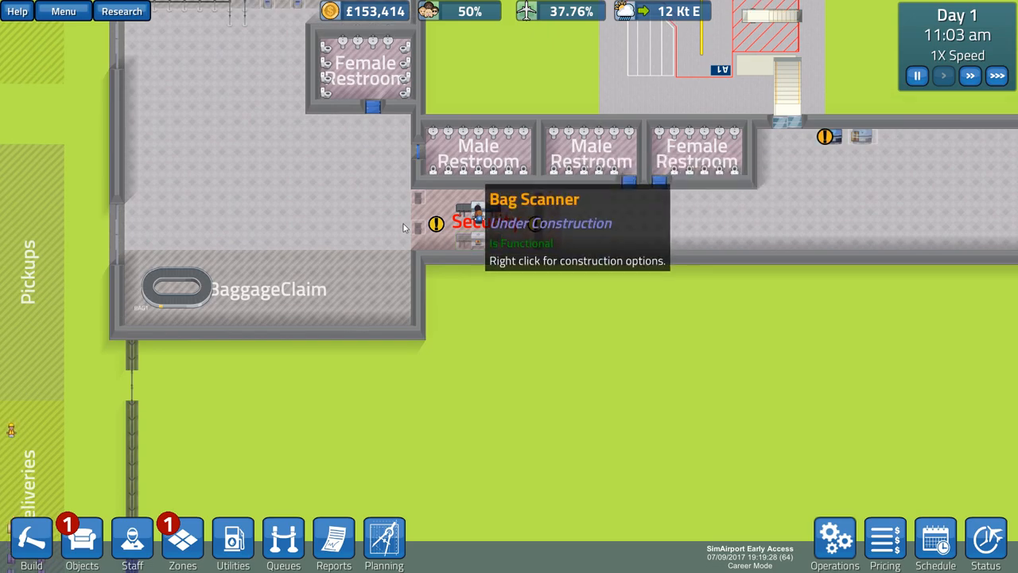
pyautogui.moveTo(457, 307)
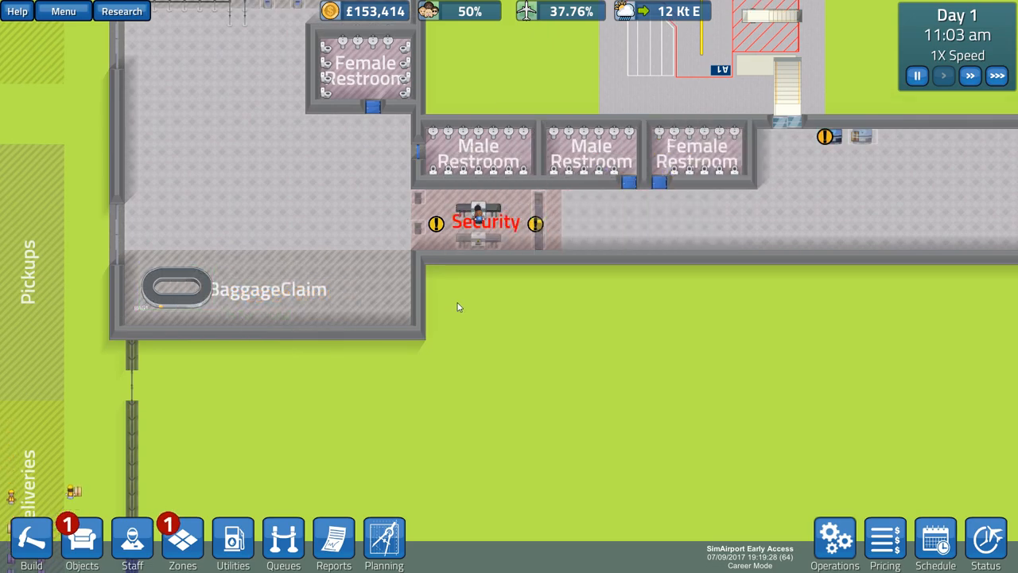
pyautogui.click(31, 541)
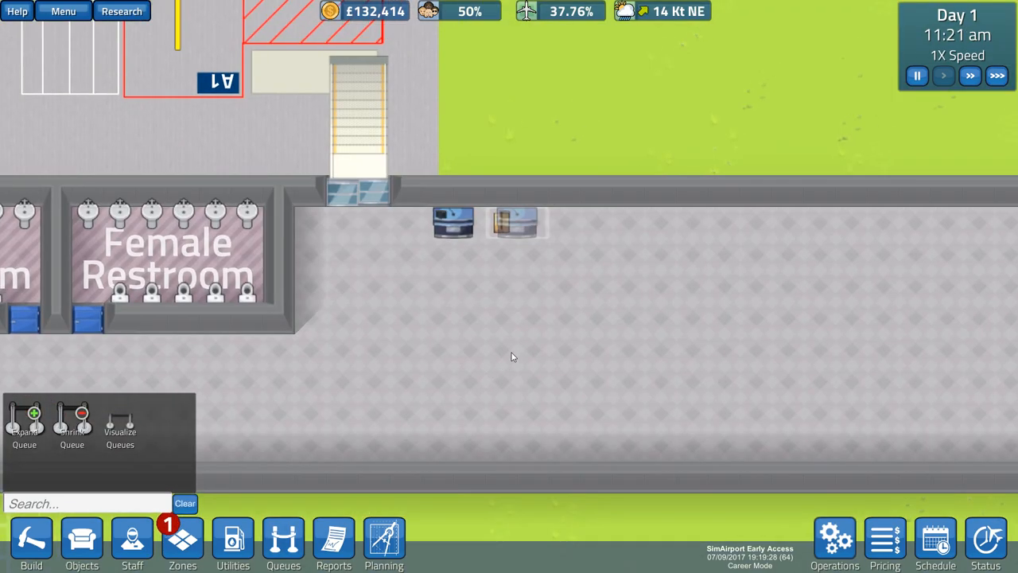
pyautogui.moveTo(232, 541)
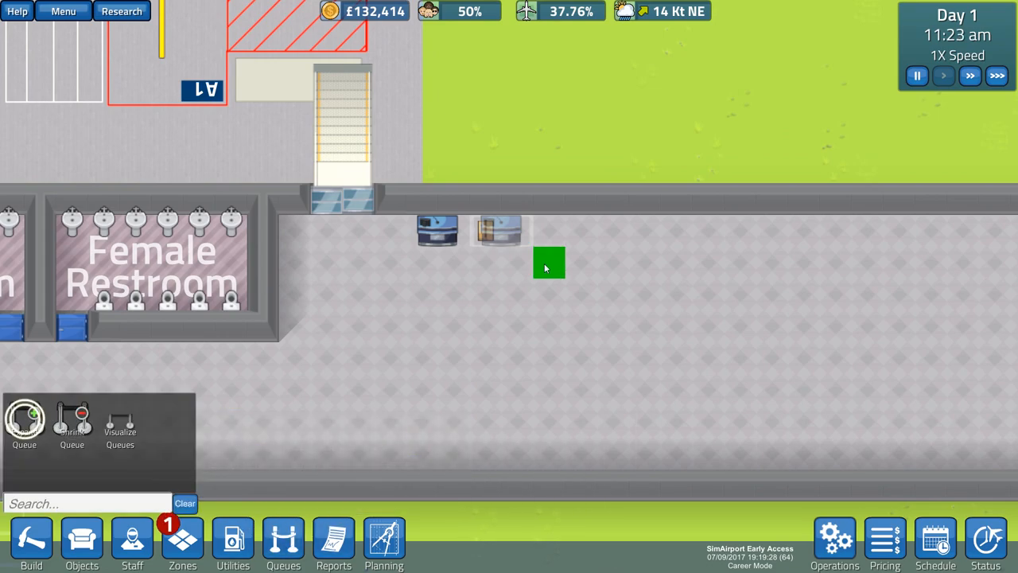
# - Drag a zigzag queue across the corridor in front of the gate A1 desks
pyautogui.moveTo(549, 263); pyautogui.dragTo(644, 299)
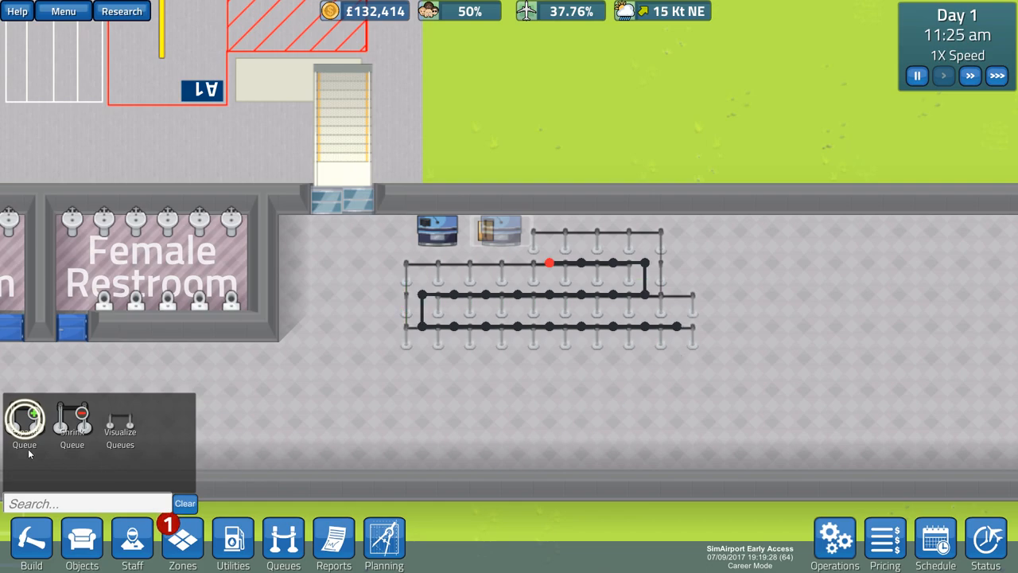
pyautogui.moveTo(25, 422)
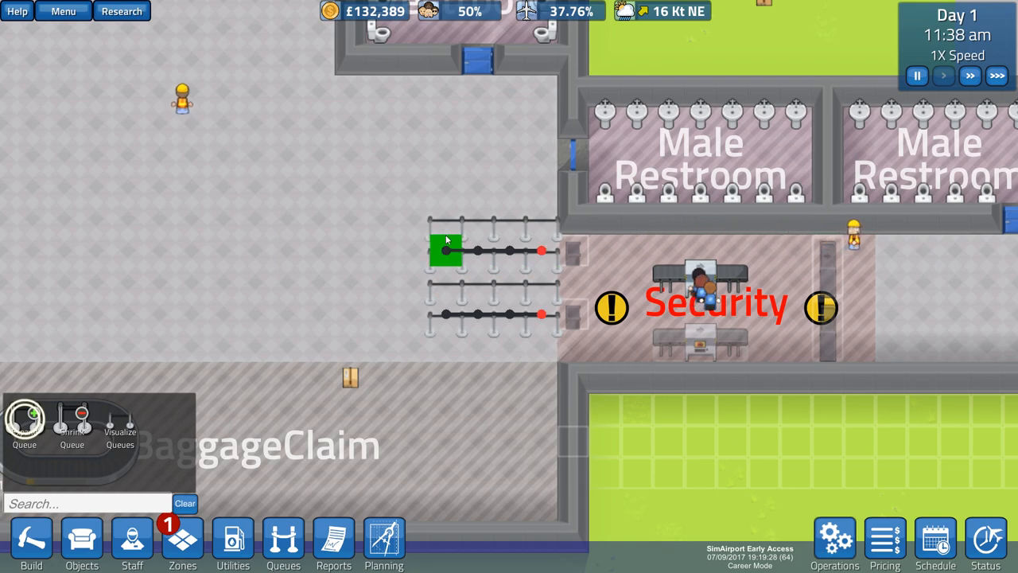
pyautogui.moveTo(119, 420)
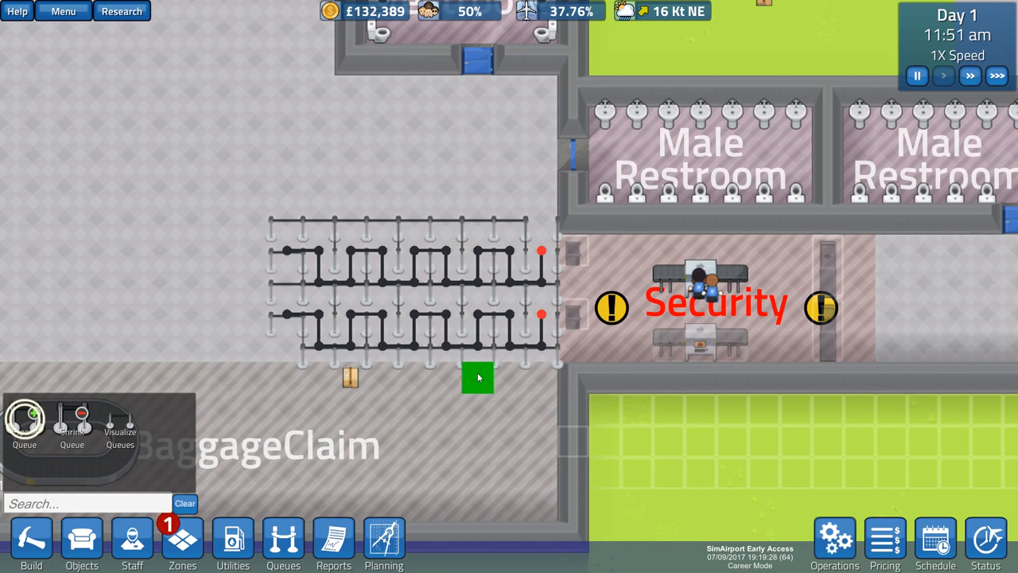
pyautogui.moveTo(132, 541)
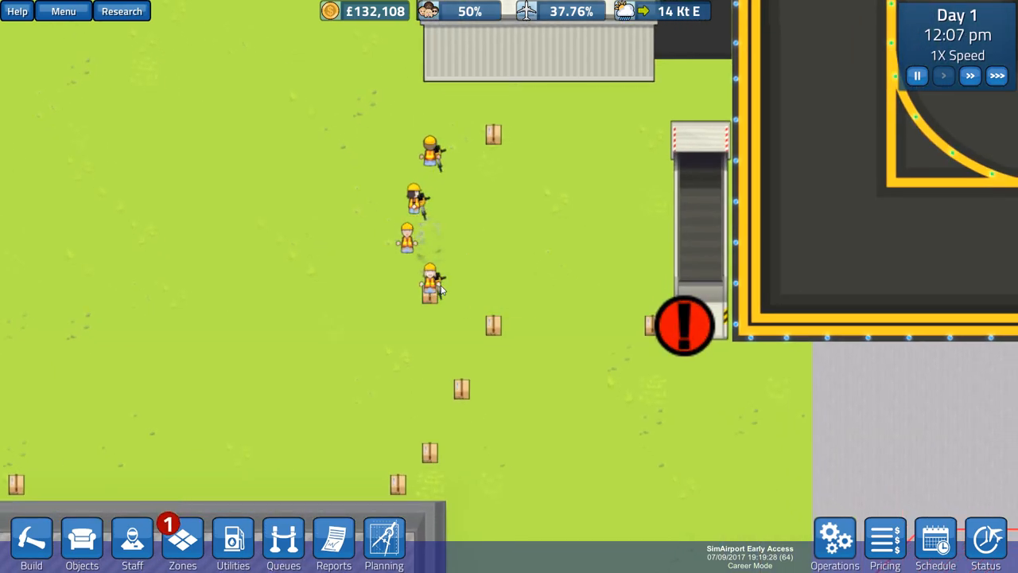
pyautogui.moveTo(232, 541)
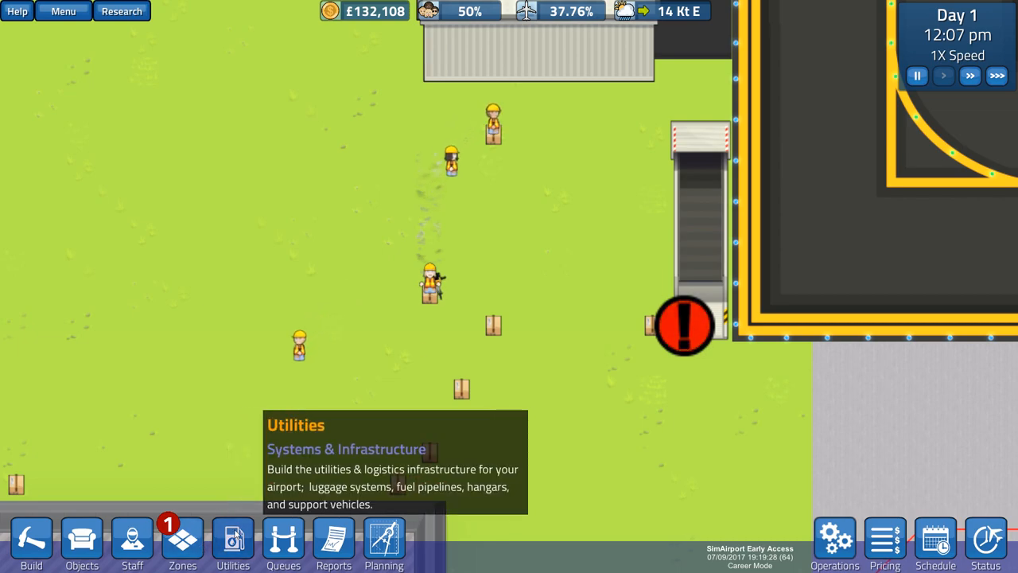
# - Open the Utilities baggage panel showing the hub, conveyor paths and depot overlay
pyautogui.click(233, 543)
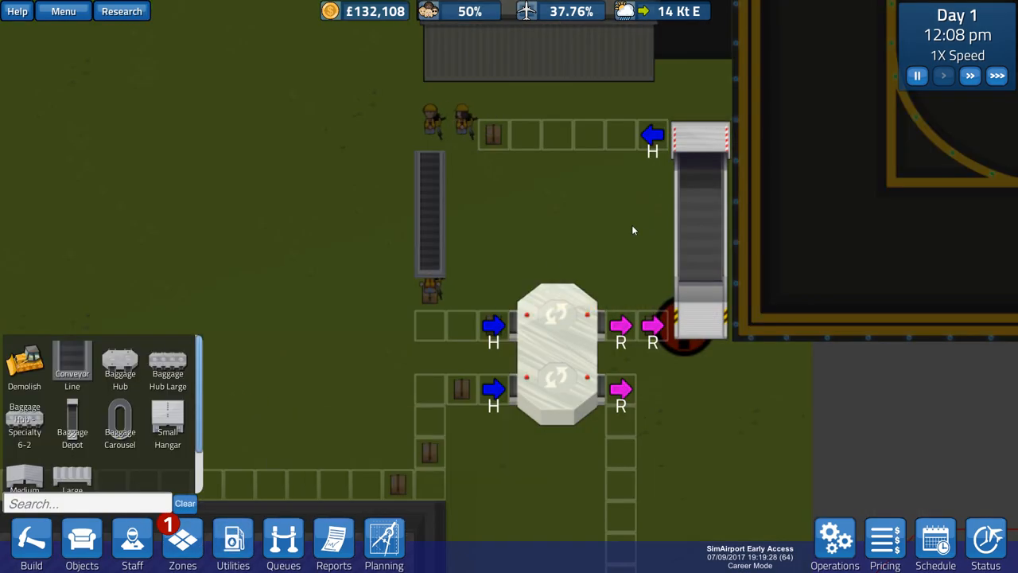
pyautogui.moveTo(391, 324)
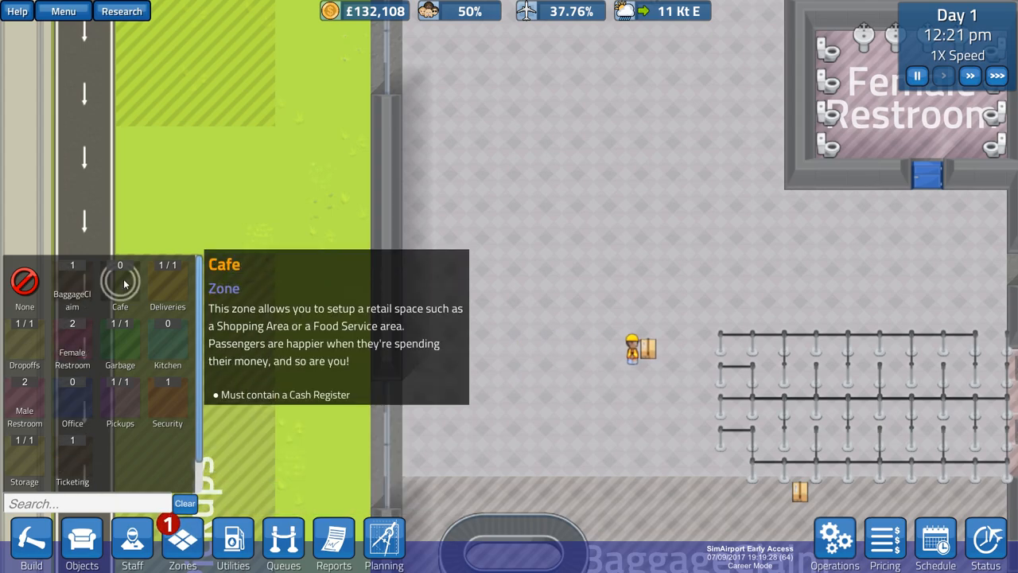
pyautogui.moveTo(25, 461)
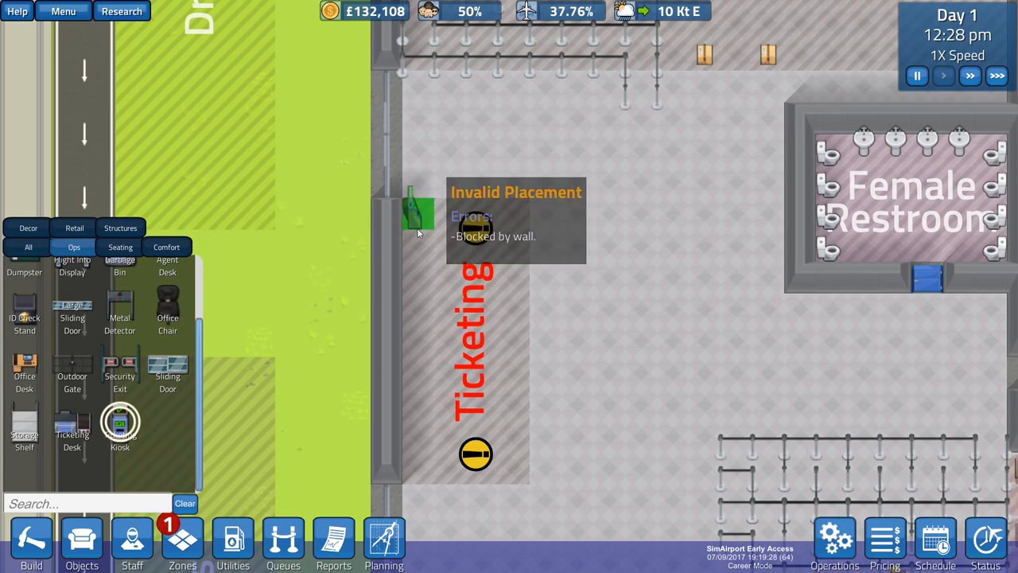
# - Place a Ticketing Kiosk along the west wall of the Ticketing zone
pyautogui.click(609, 243)
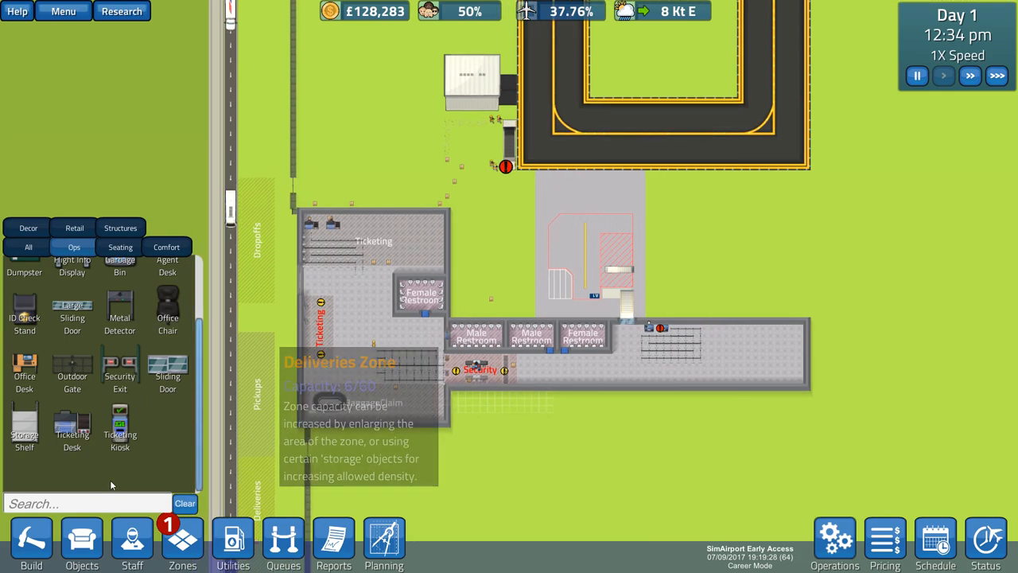
# - Open the Staff panel to hire extra Security, Staff and Workman employees
pyautogui.click(132, 543)
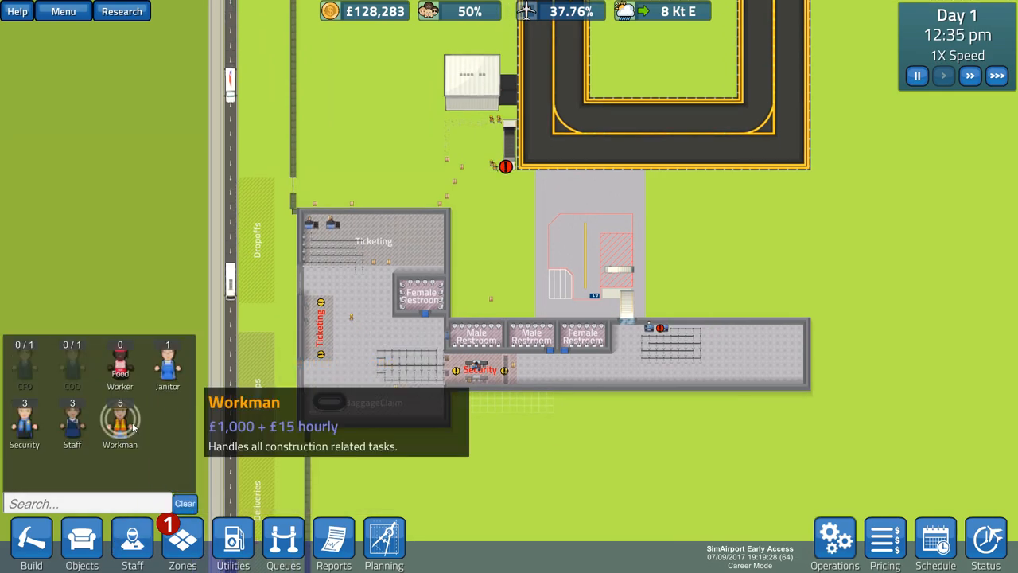
pyautogui.moveTo(120, 366)
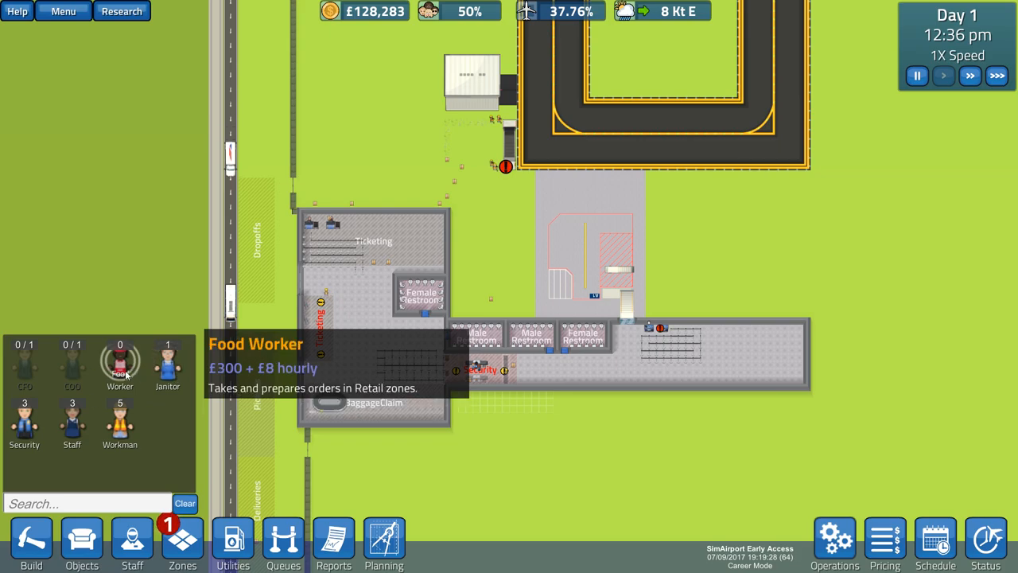
pyautogui.moveTo(24, 426)
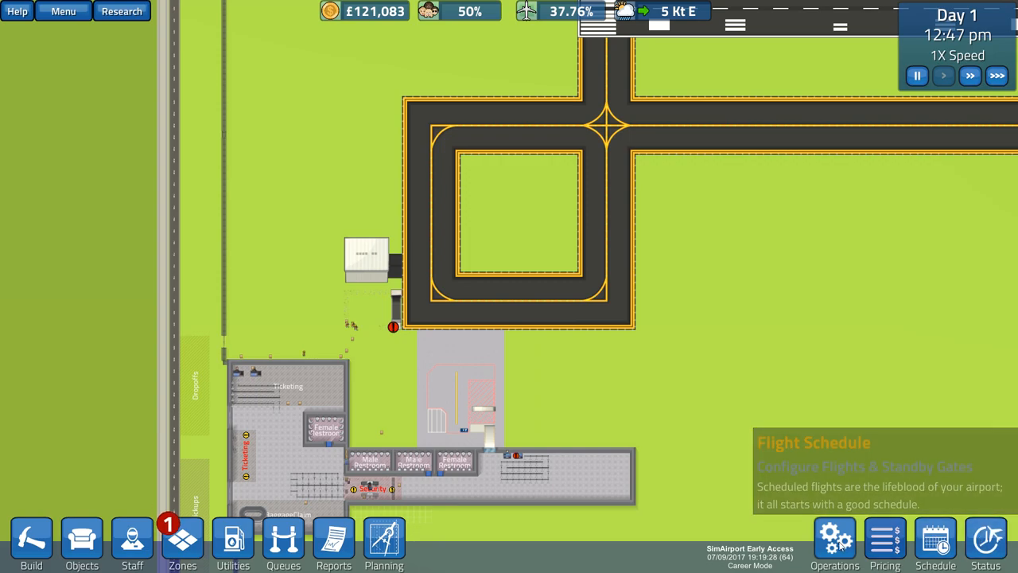
pyautogui.click(935, 540)
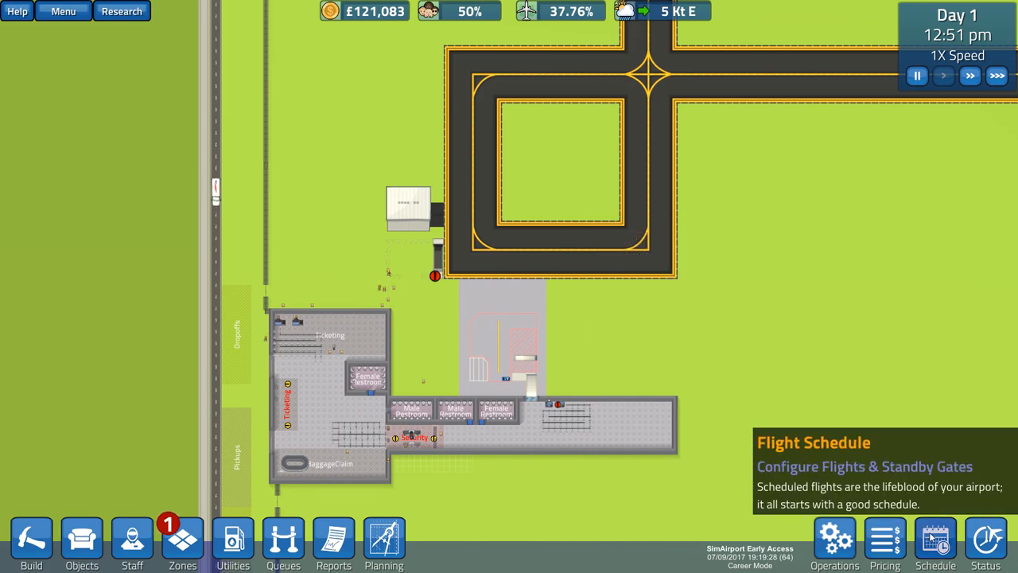
pyautogui.click(935, 539)
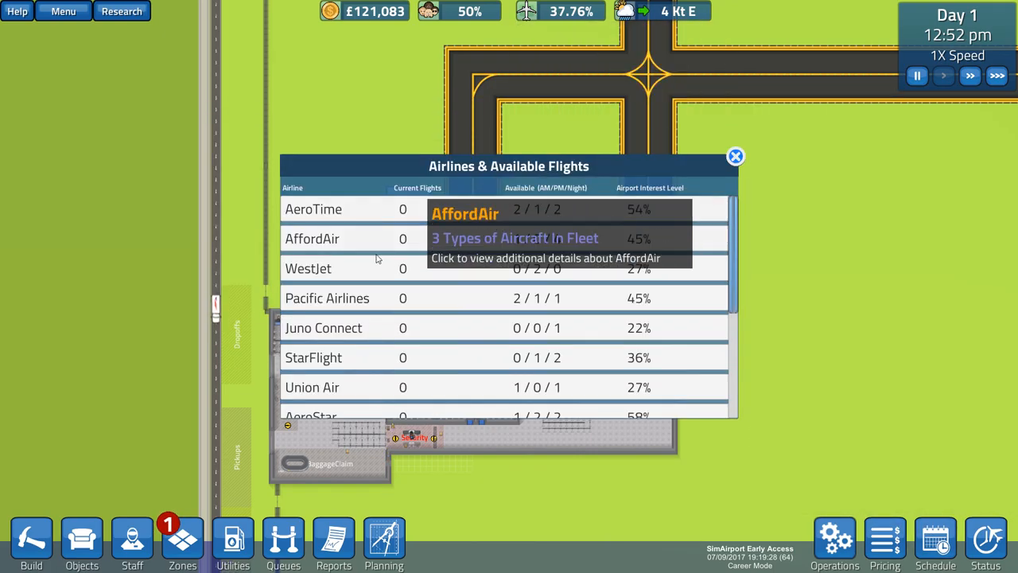
pyautogui.click(313, 208)
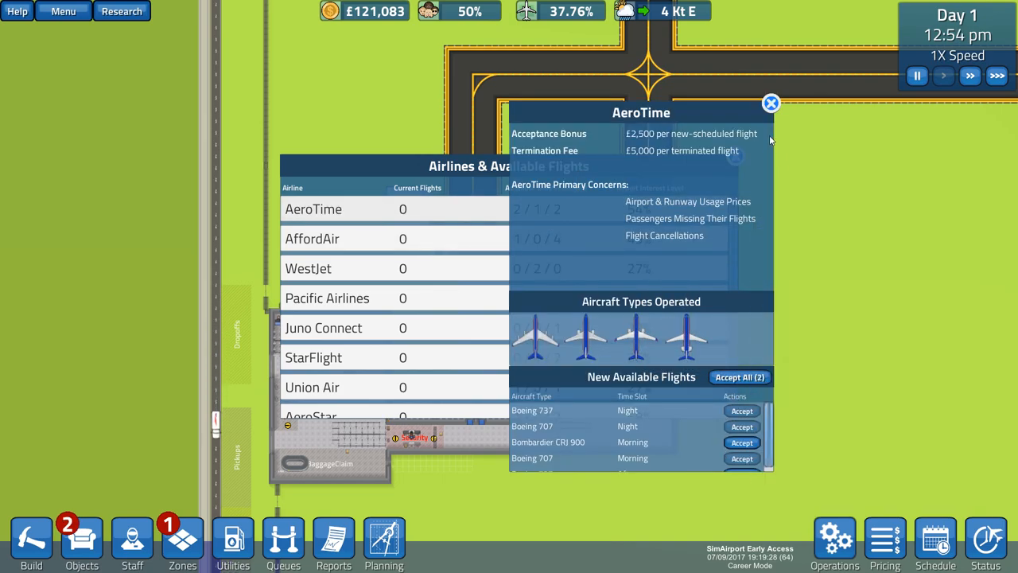
pyautogui.click(312, 238)
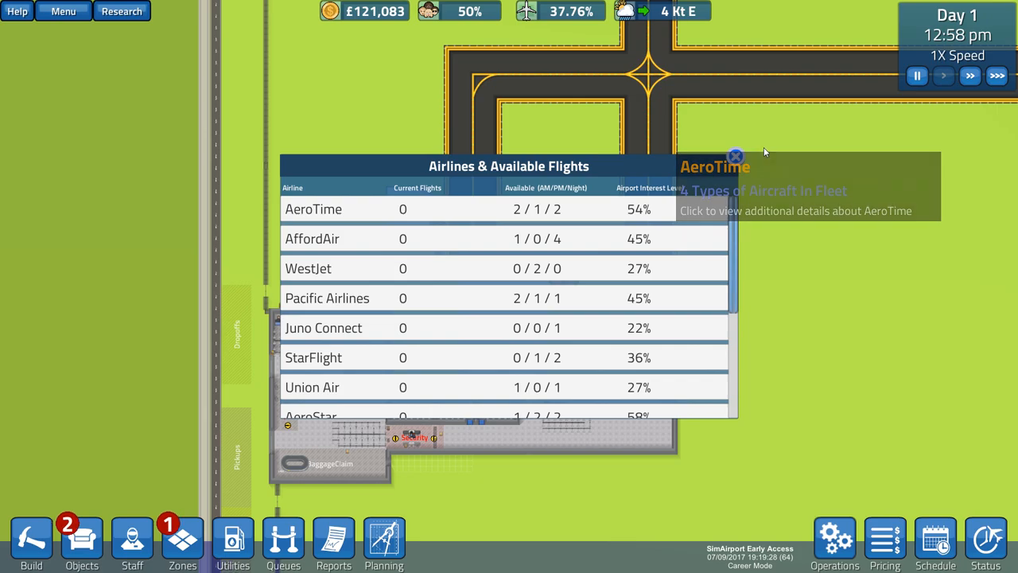
pyautogui.click(81, 541)
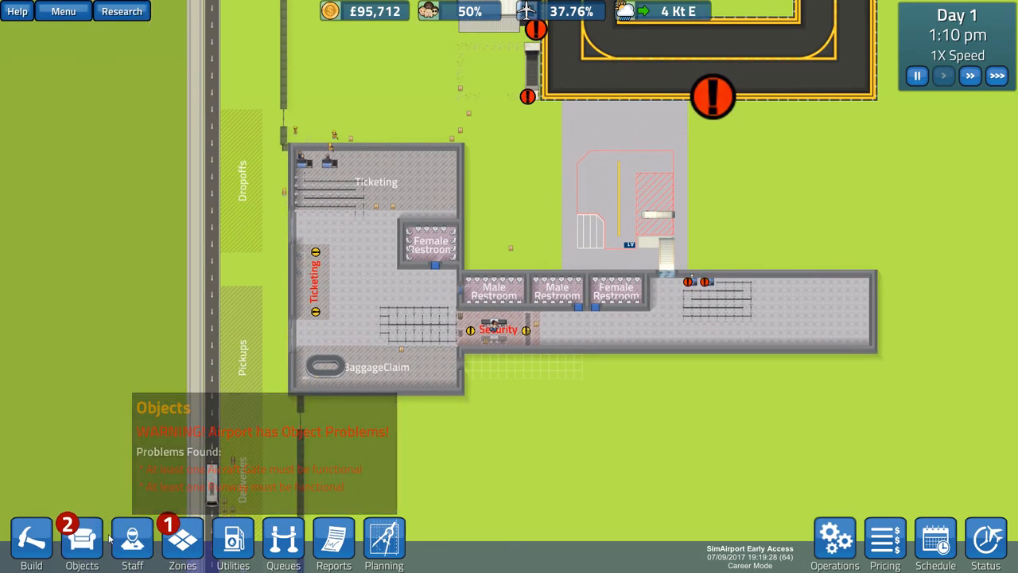
# - Check the Objects warnings, which report unmet security zone requirements
pyautogui.click(183, 541)
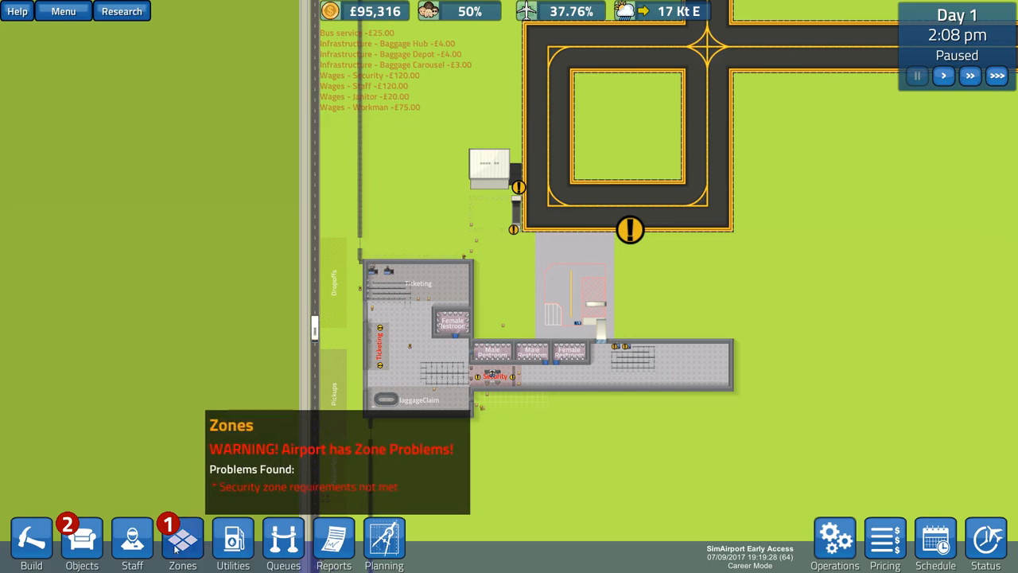
# - Wall off a narrow corridor beneath the Security checkpoint and let workmen build it
pyautogui.click(132, 541)
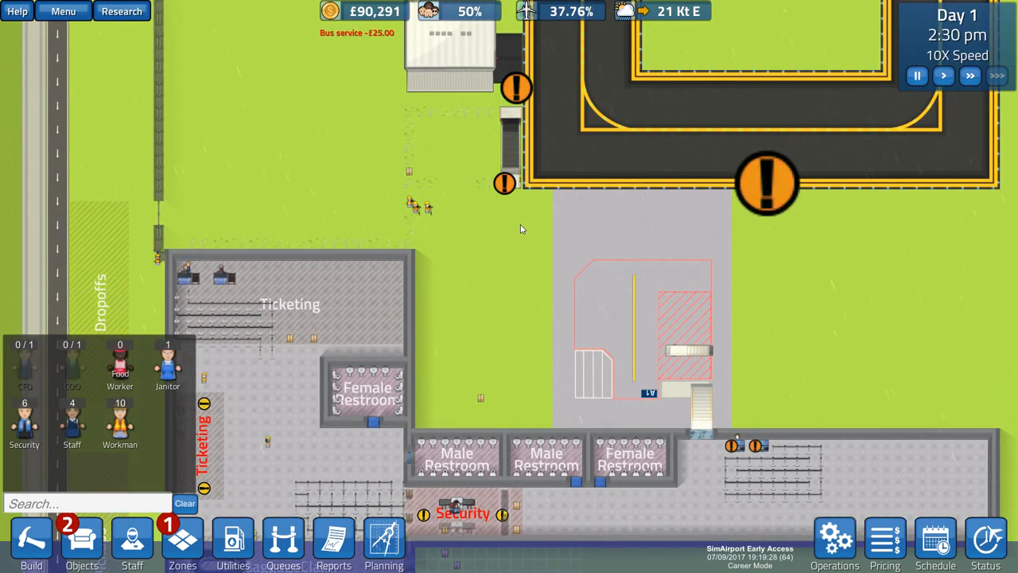
pyautogui.click(233, 541)
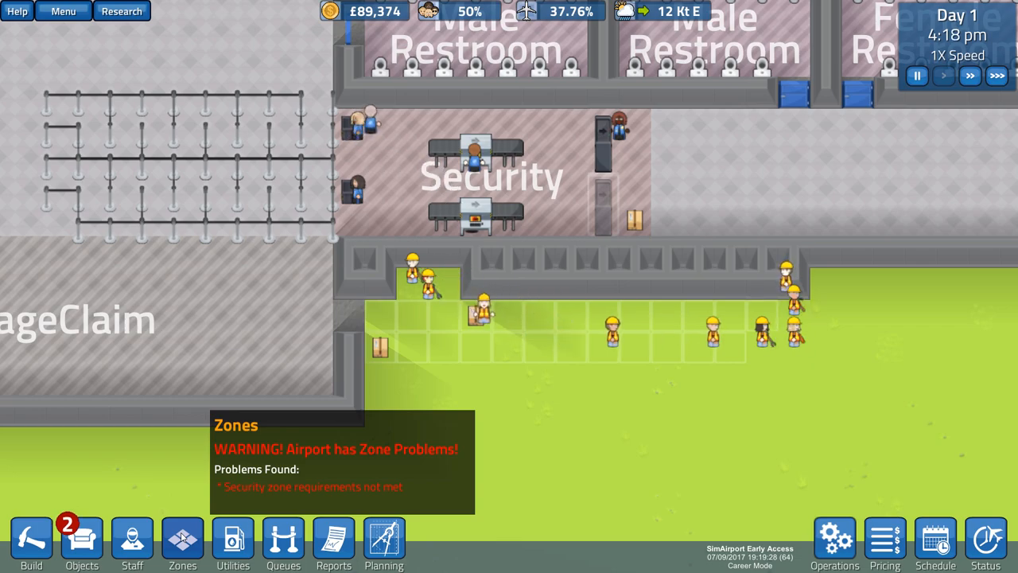
pyautogui.click(81, 542)
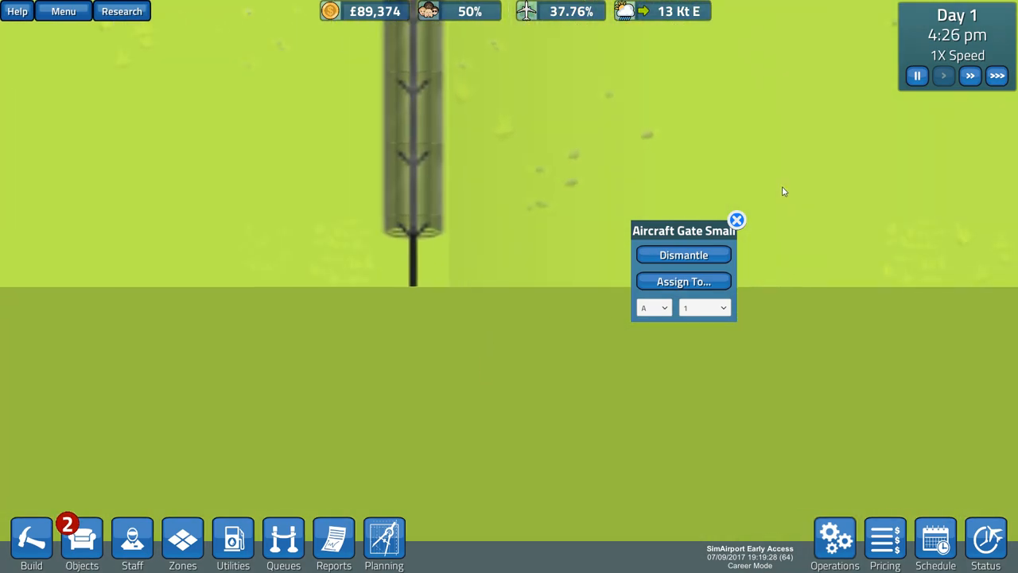
pyautogui.click(736, 219)
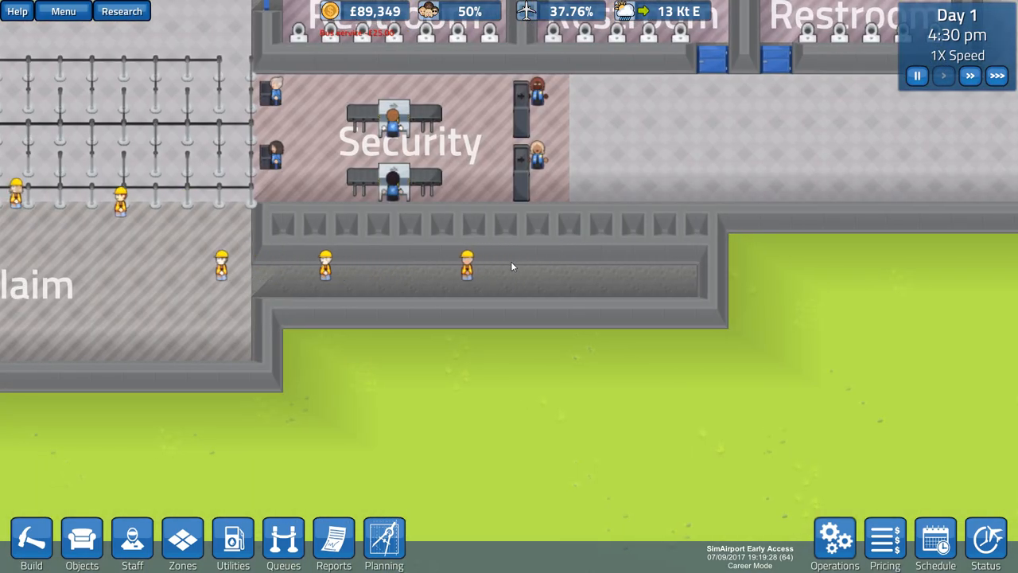
# - Pause the game and mark the corridor strip below Security with the Clear tool
pyautogui.click(916, 76)
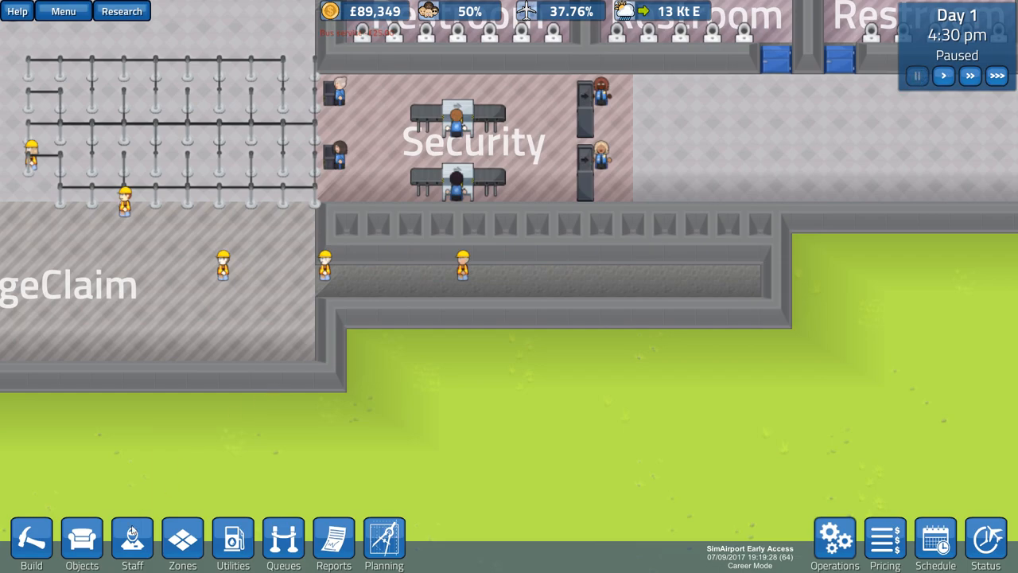
pyautogui.click(31, 544)
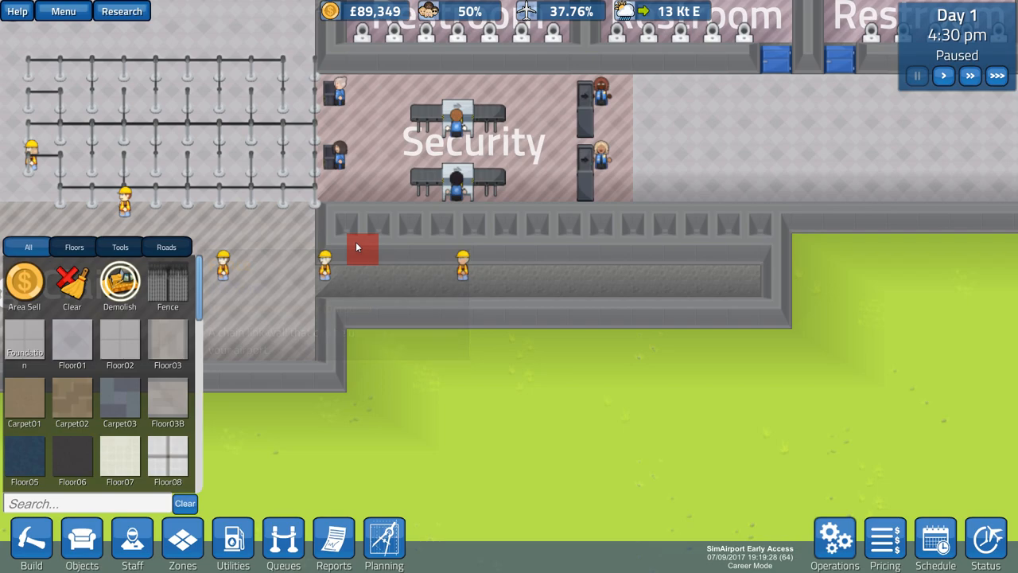
pyautogui.moveTo(744, 251)
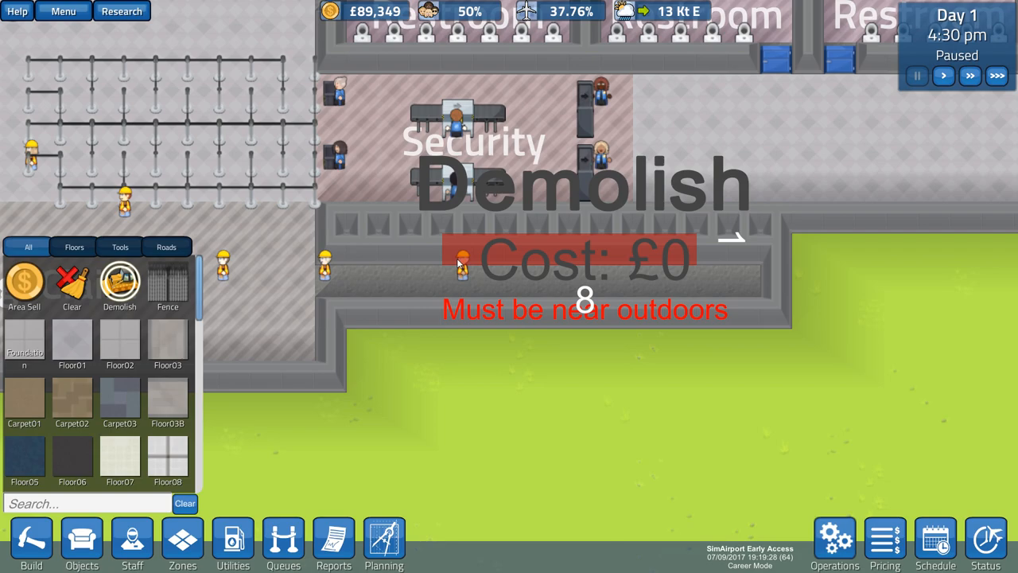
pyautogui.moveTo(119, 328)
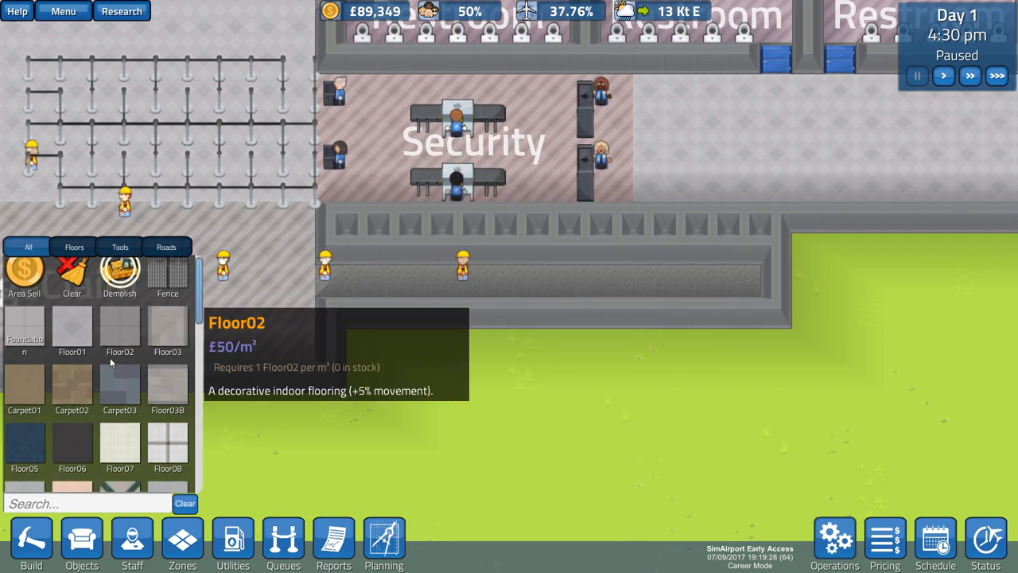
pyautogui.scroll(-3)
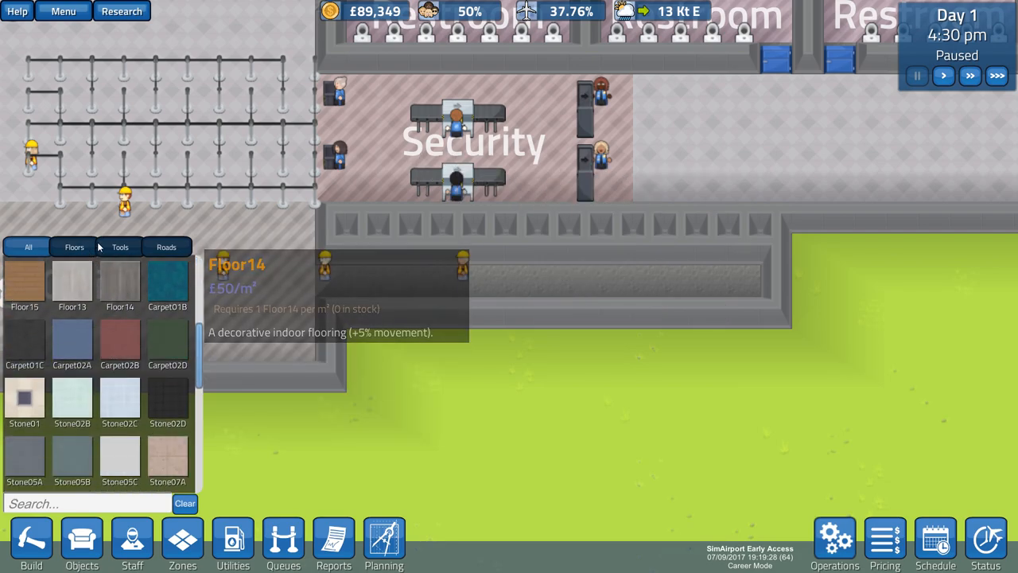
pyautogui.click(120, 246)
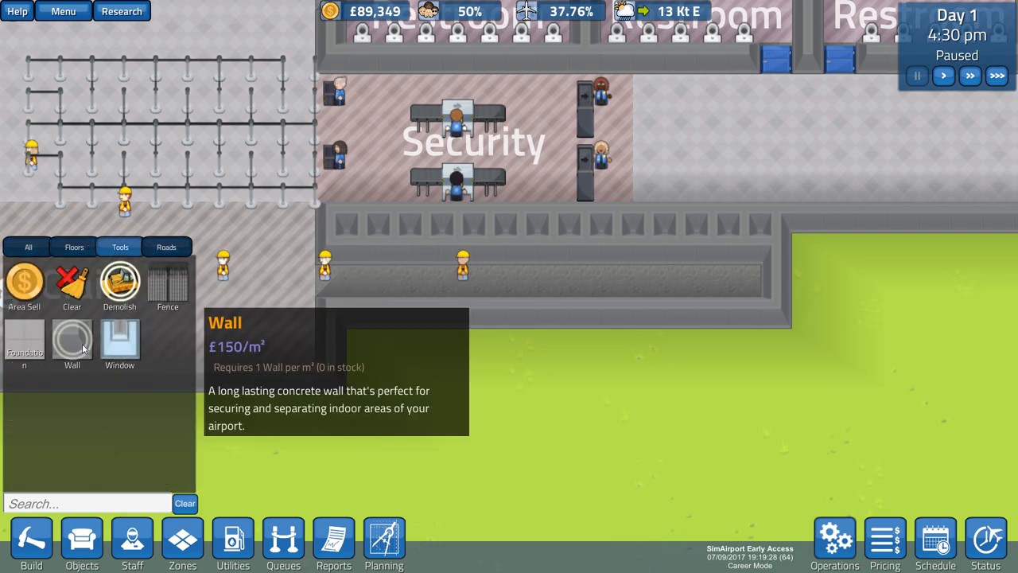
pyautogui.moveTo(72, 284)
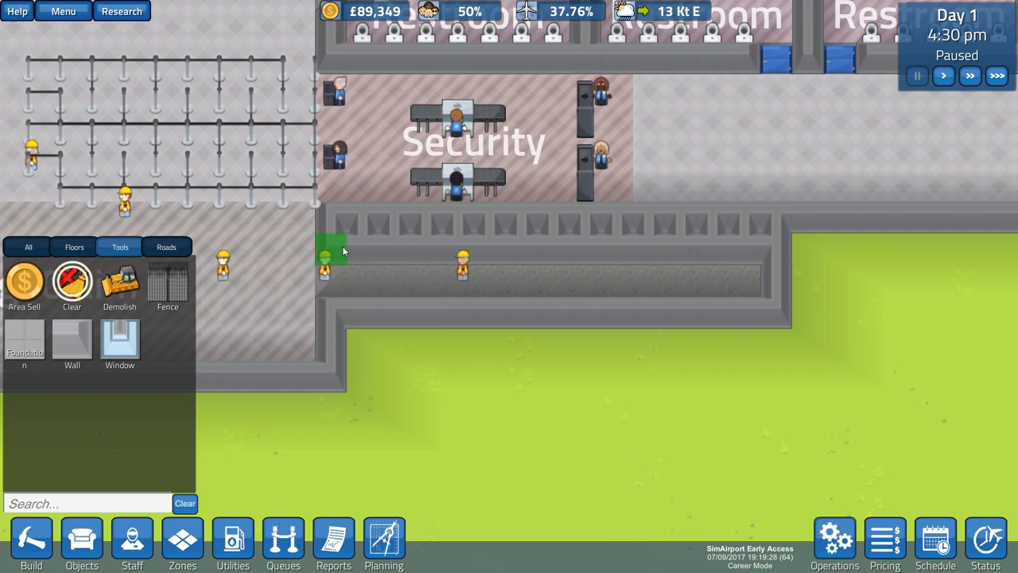
pyautogui.moveTo(330, 246); pyautogui.dragTo(489, 282)
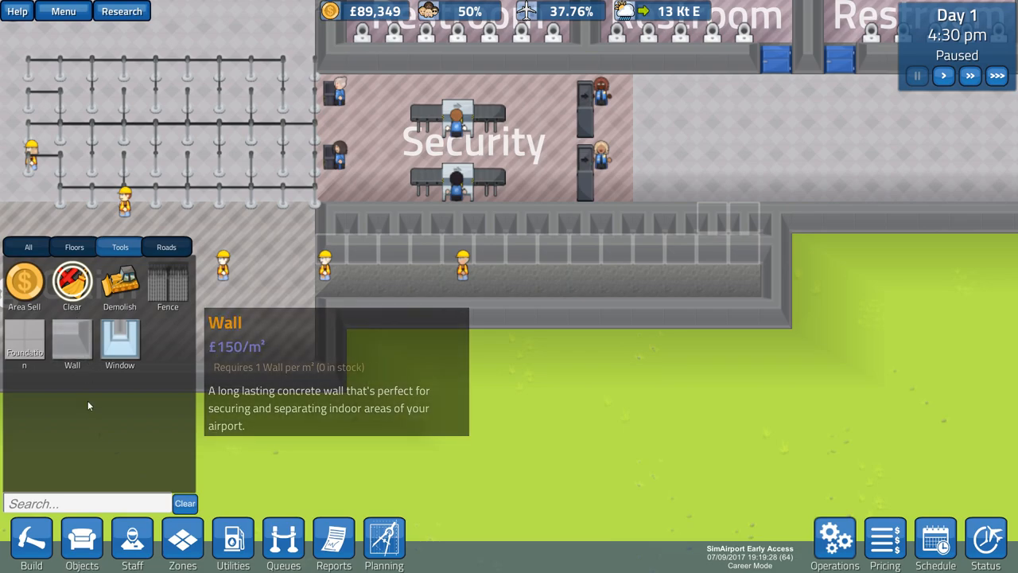
# - Place two Security Exit gates side by side at the corridor's west end
pyautogui.click(81, 543)
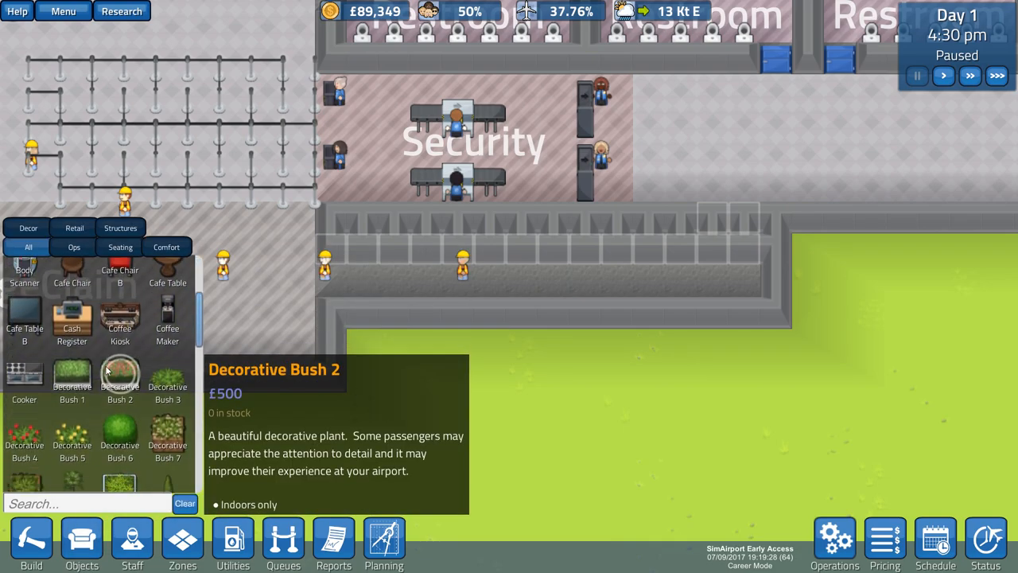
pyautogui.scroll(-3)
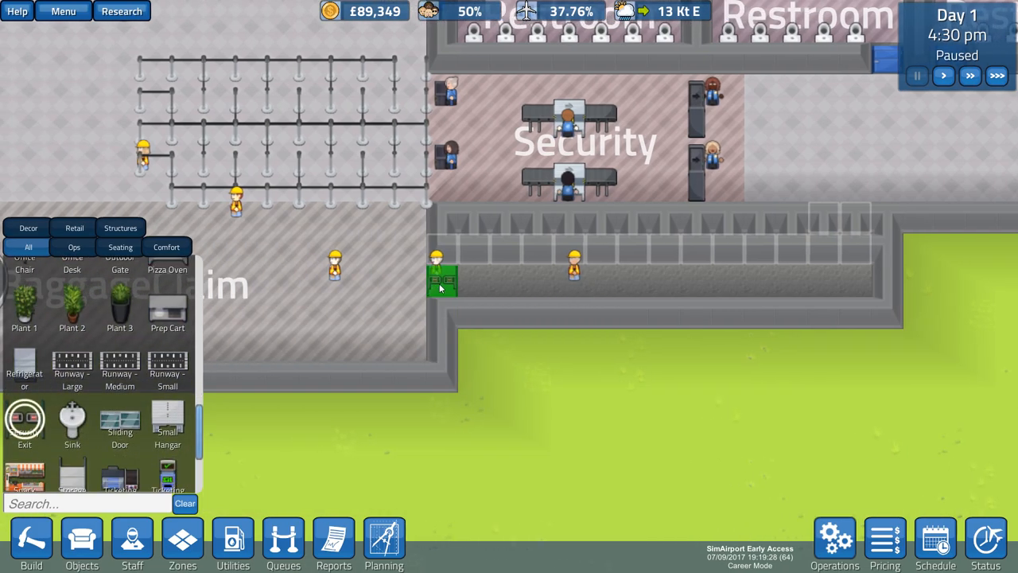
pyautogui.click(441, 266)
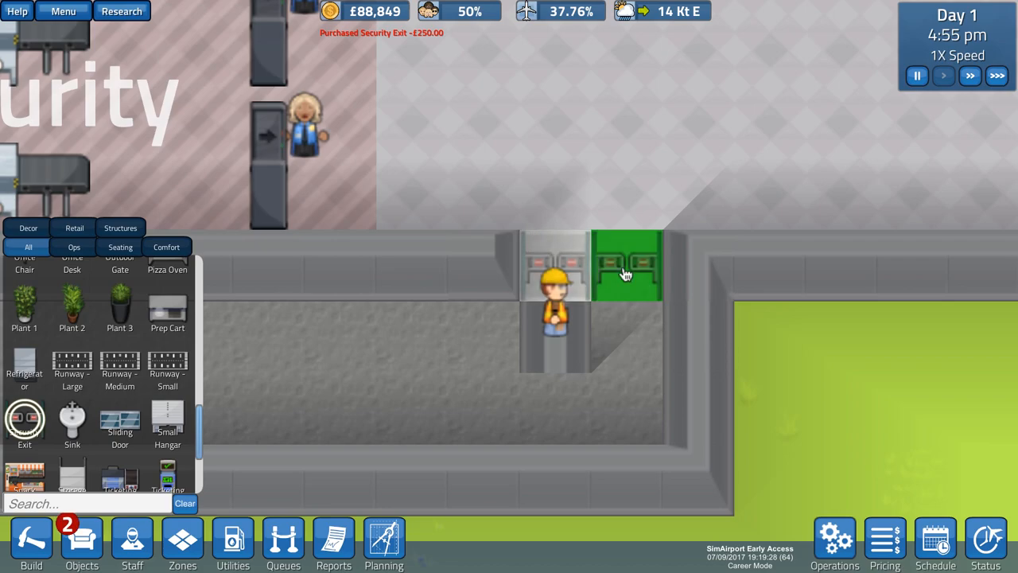
pyautogui.click(626, 267)
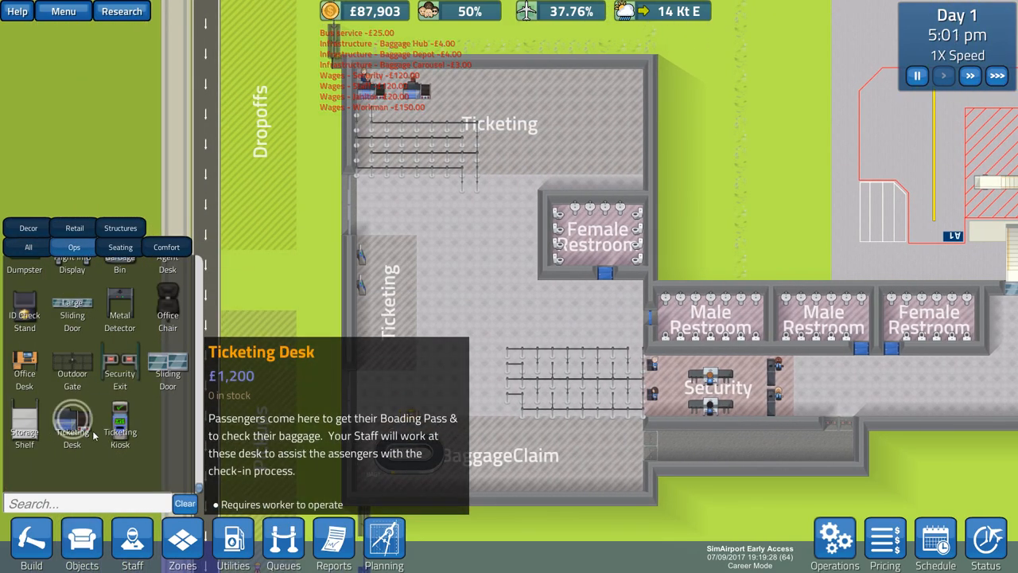
pyautogui.click(120, 419)
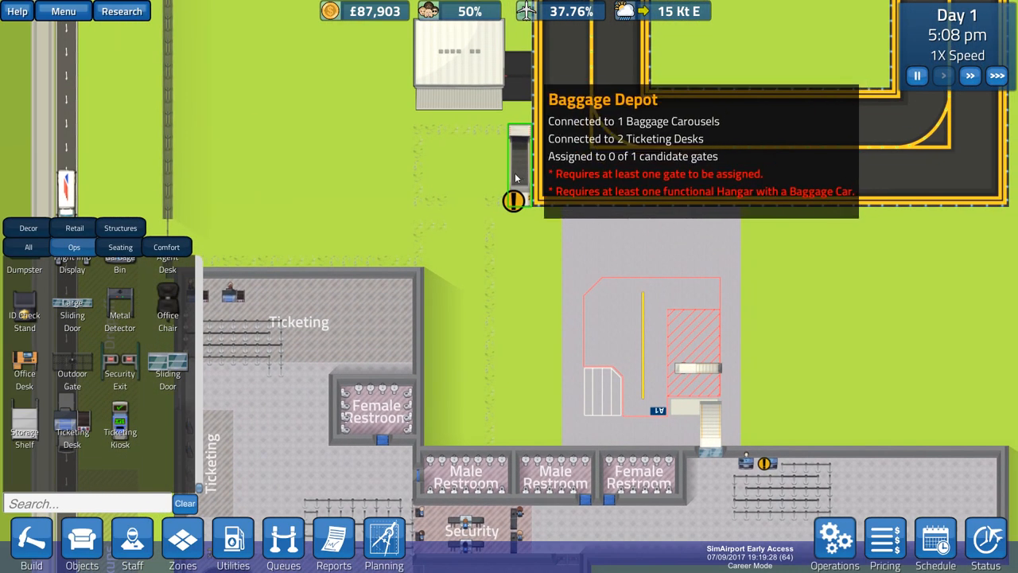
# - Buy a £2,500 baggage car for Slot #1 of the small hangar
pyautogui.click(458, 127)
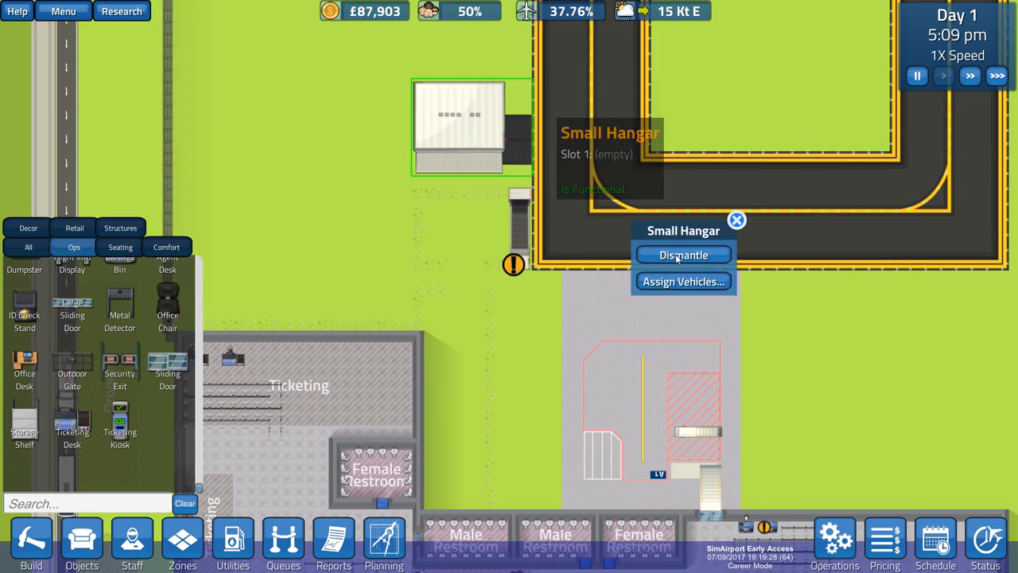
pyautogui.click(683, 280)
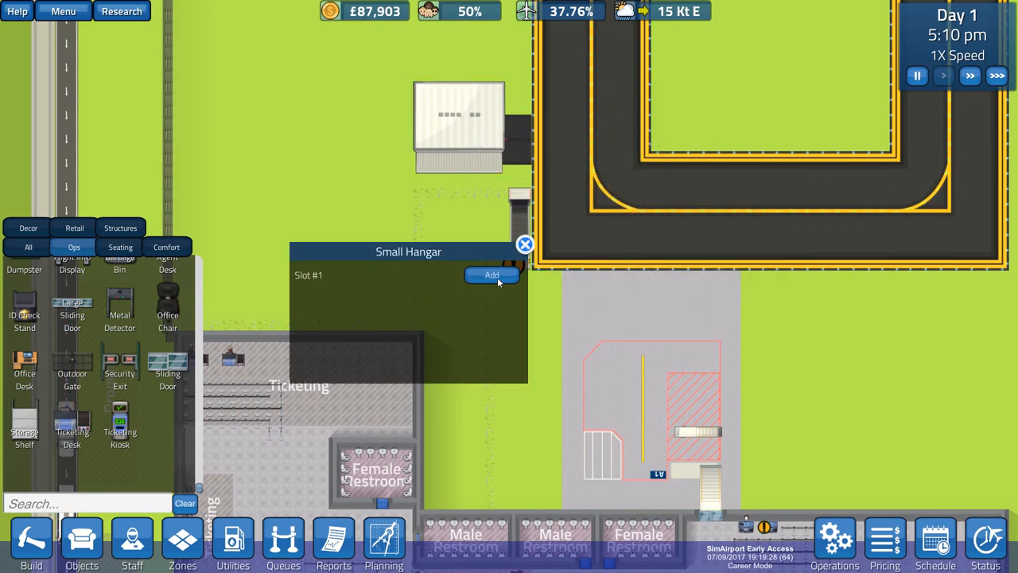
pyautogui.click(492, 275)
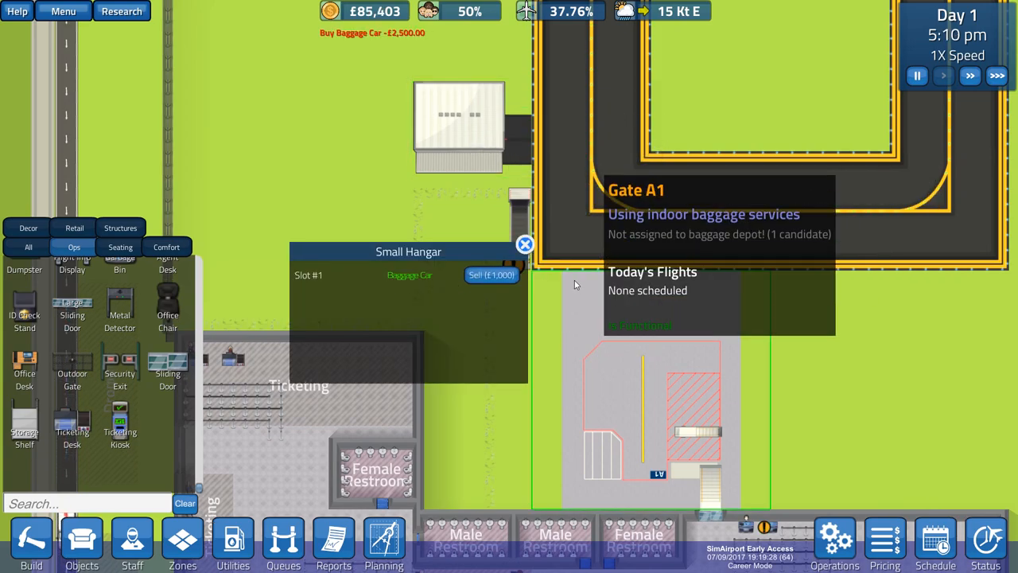
pyautogui.click(525, 244)
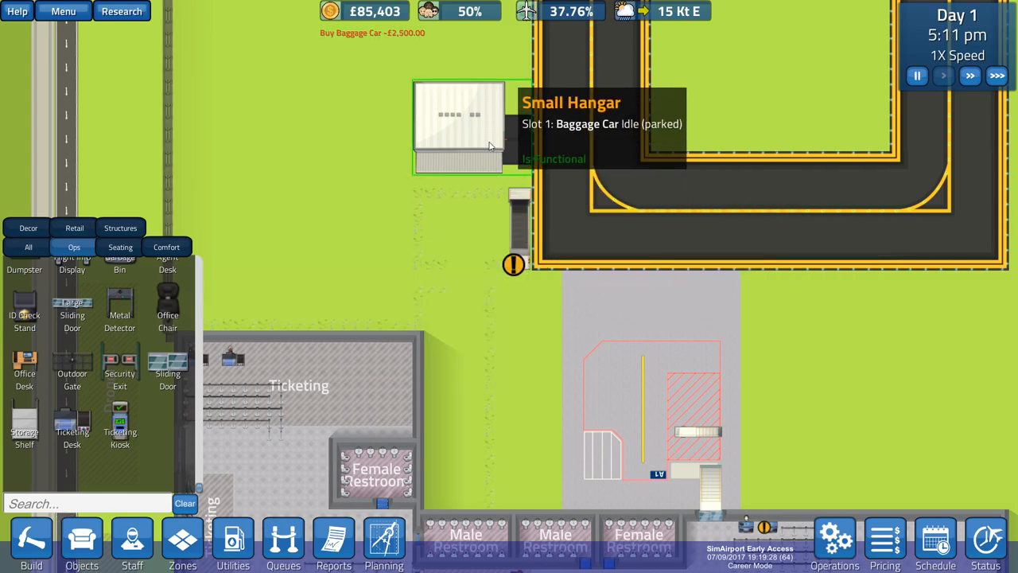
pyautogui.moveTo(520, 225)
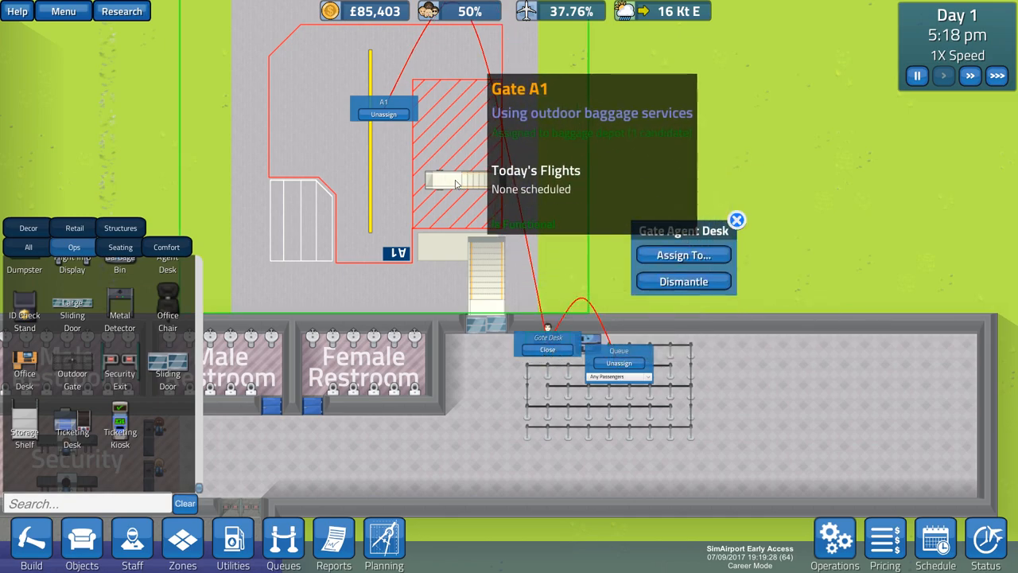
# - Close Gate A1's desk options once the gate is linked to the baggage depot
pyautogui.click(735, 220)
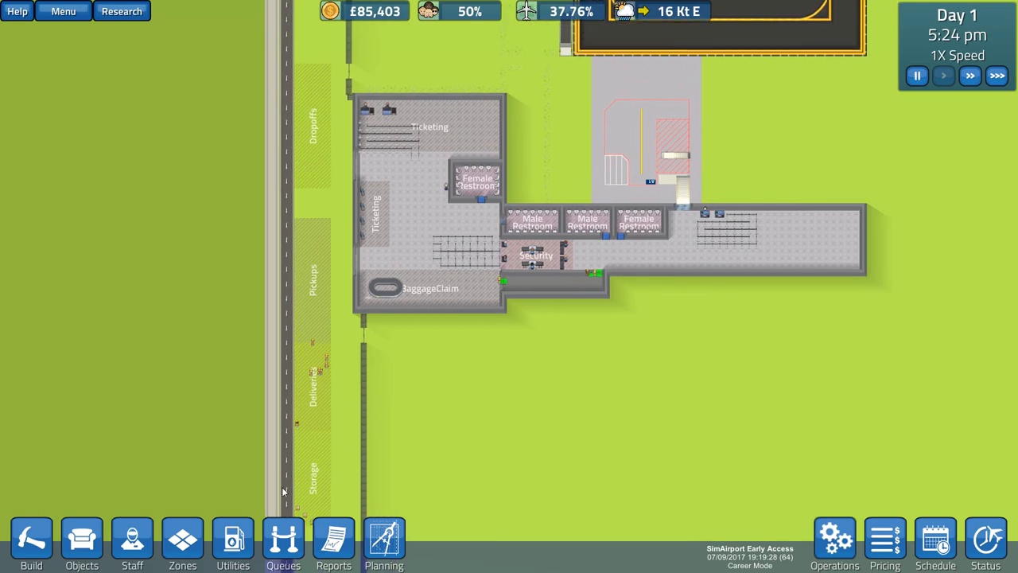
pyautogui.click(132, 545)
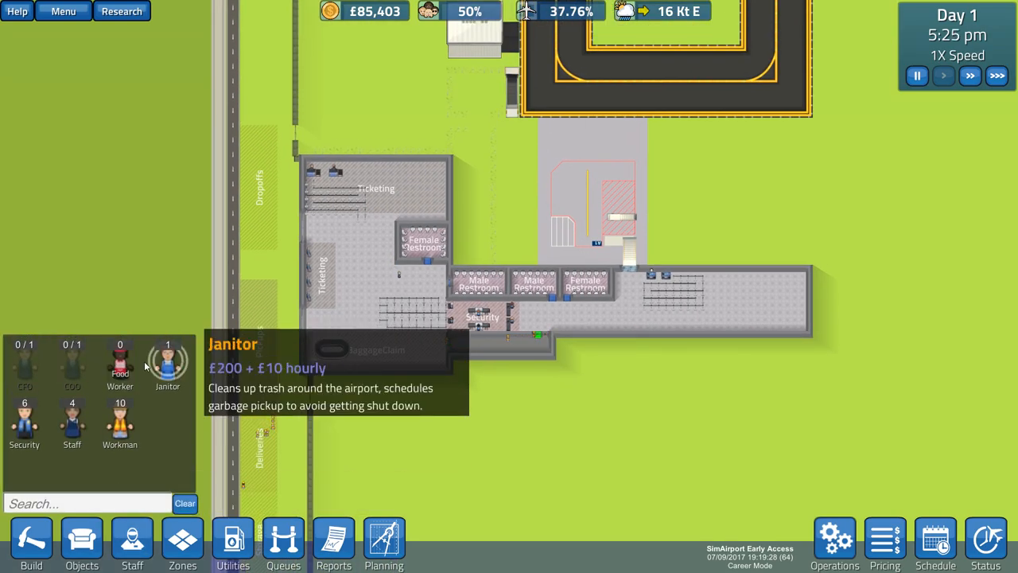
pyautogui.moveTo(73, 418)
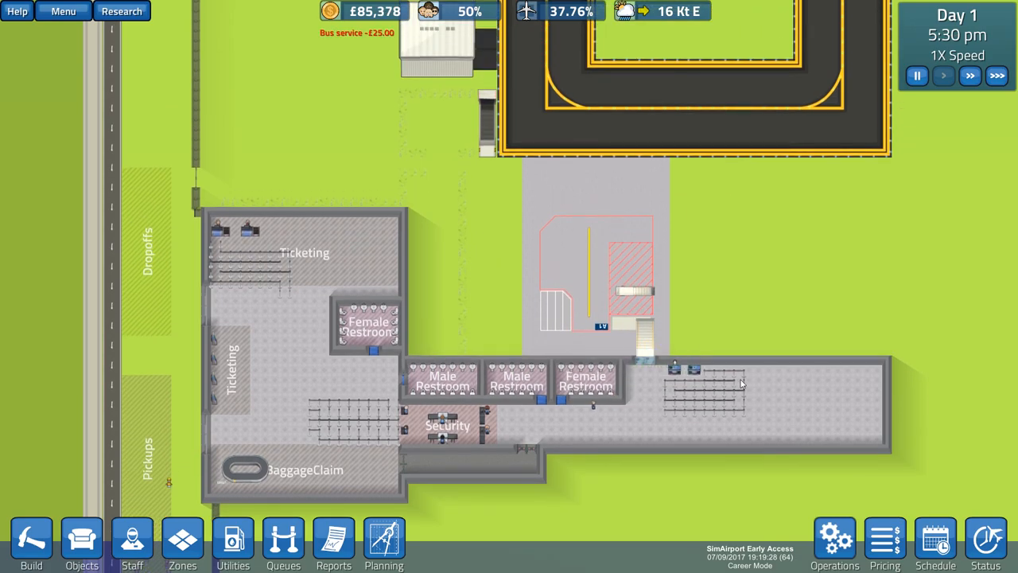
pyautogui.moveTo(821, 308)
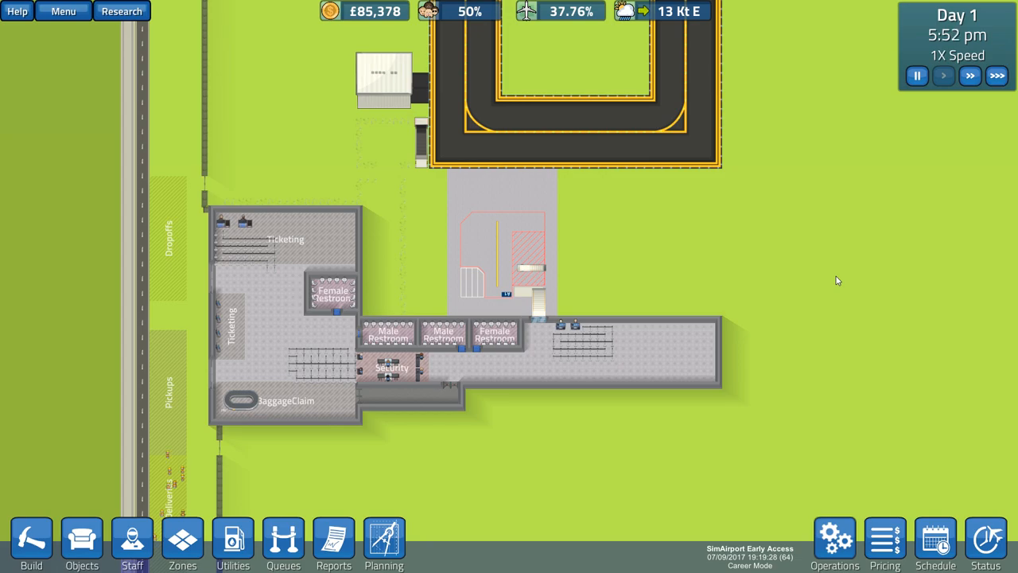
pyautogui.moveTo(834, 281)
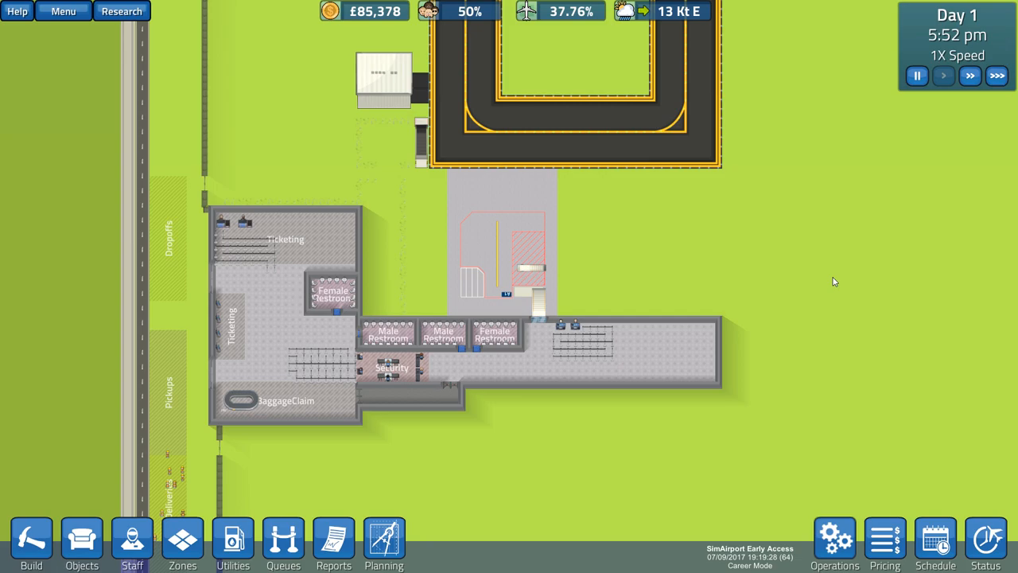